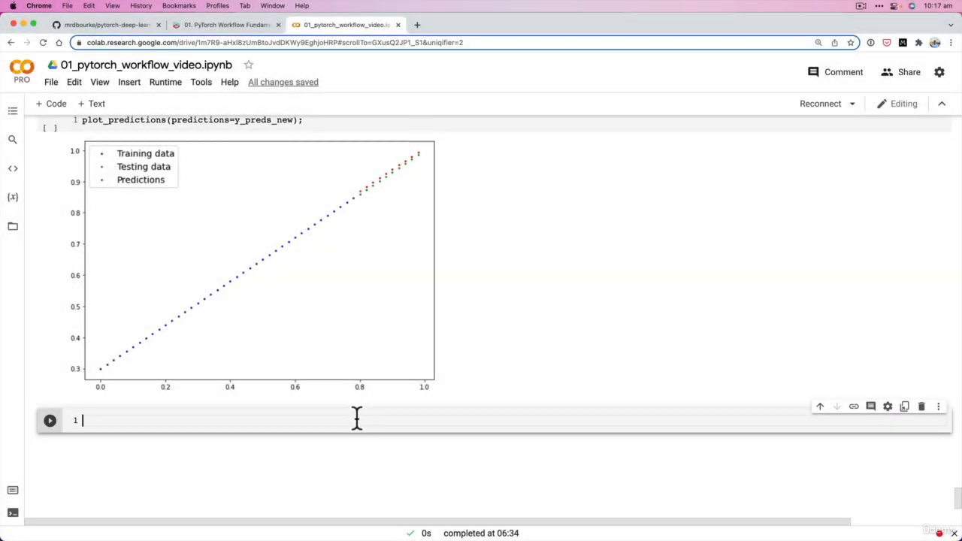
mouse_move(175, 299)
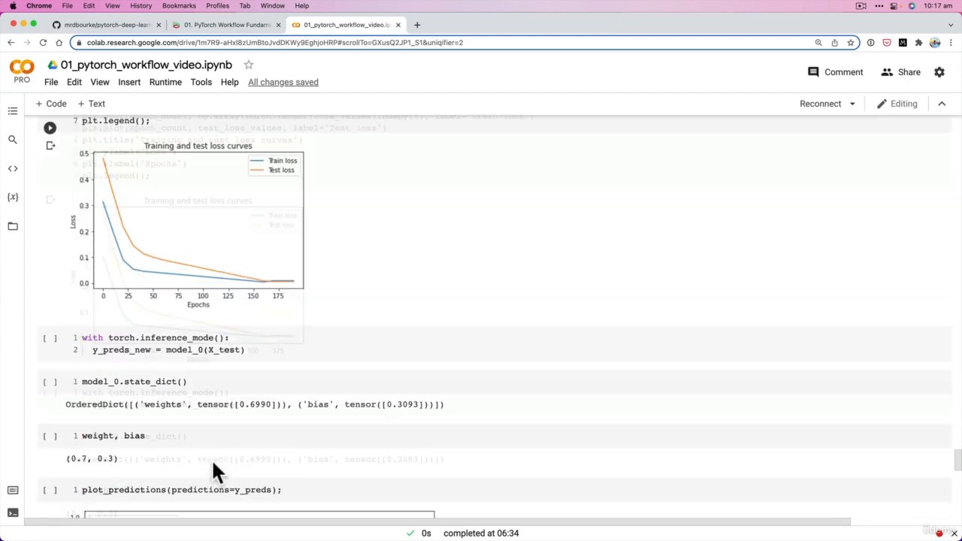
Rerun the plot_predictions(predictions=y_preds_new) cell after reconnecting, which raises a NameError.
scroll("down", 3)
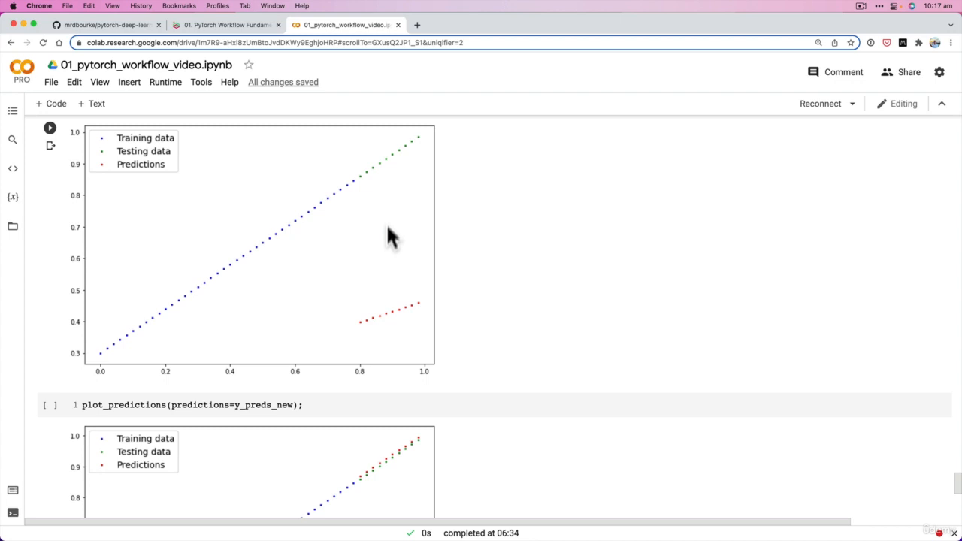
scroll("down", 3)
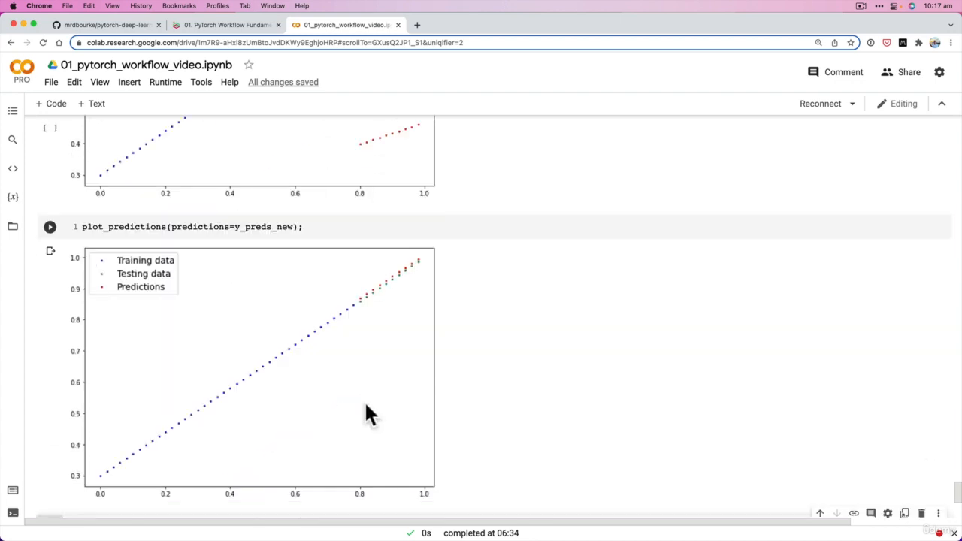
mouse_move(376, 365)
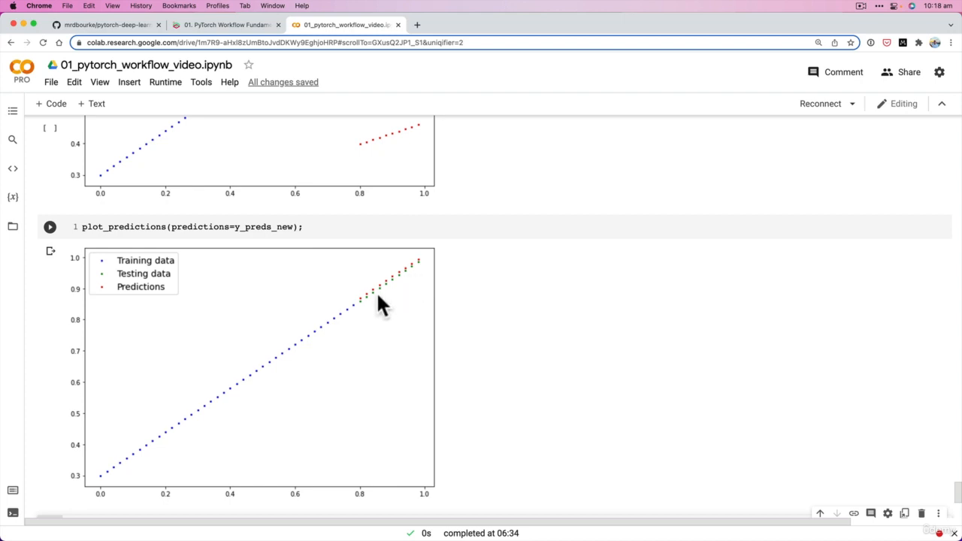
mouse_move(364, 309)
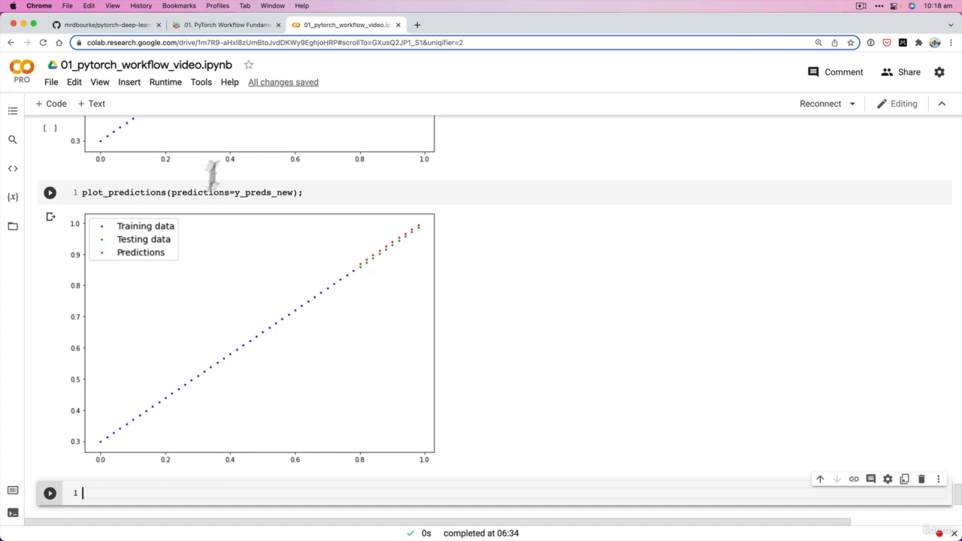
mouse_move(382, 273)
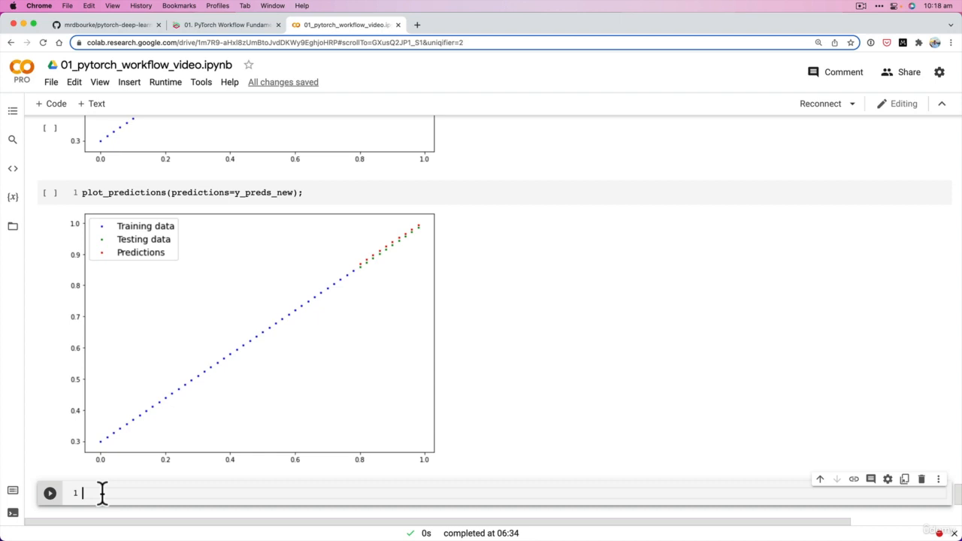
mouse_move(316, 231)
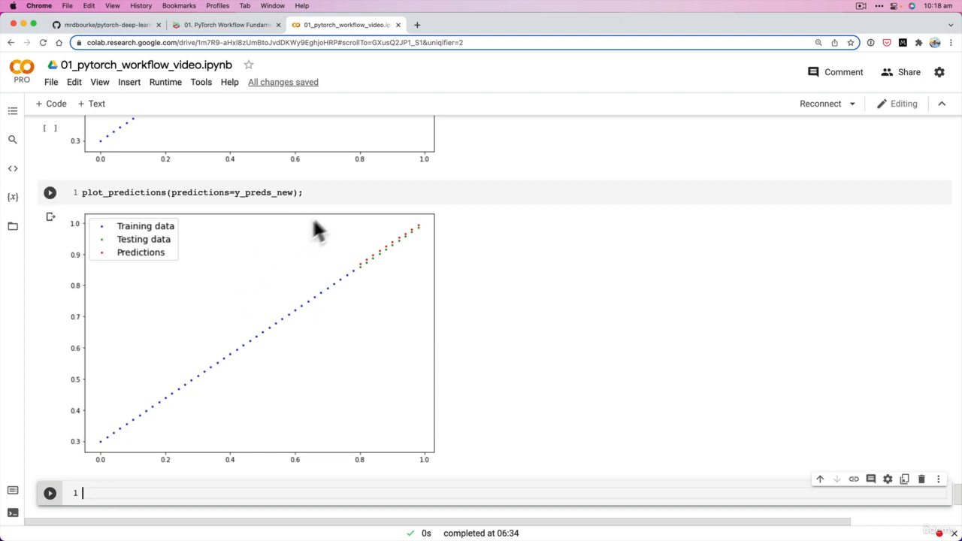
mouse_move(343, 235)
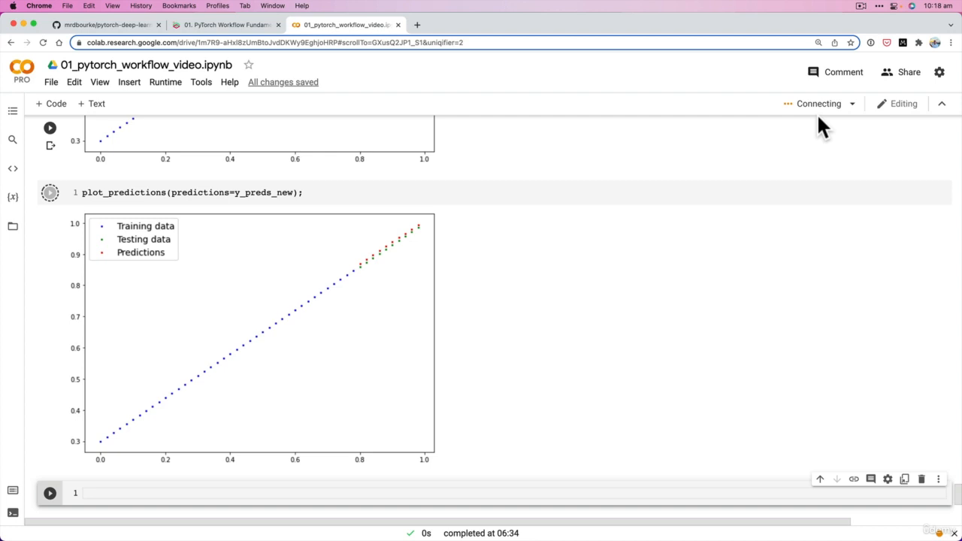
mouse_move(818, 103)
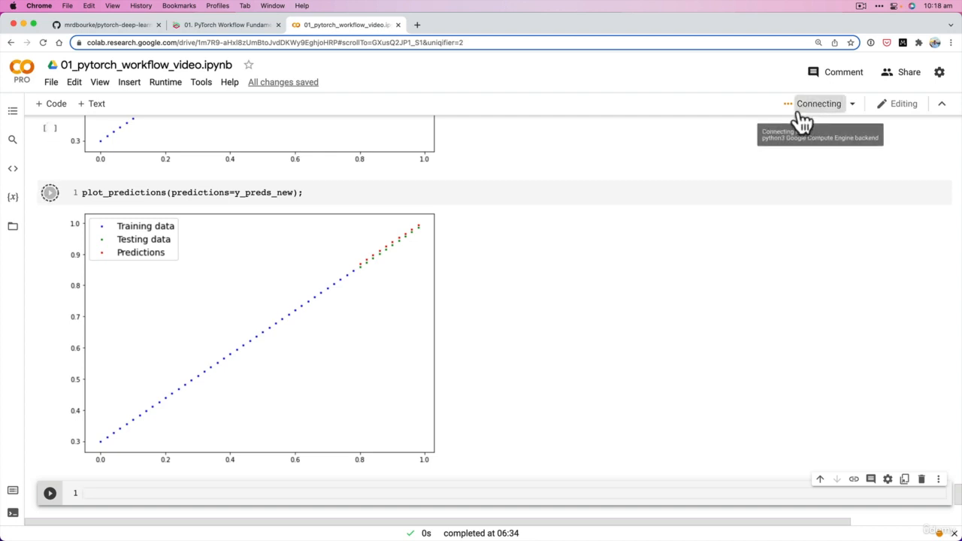
mouse_move(239, 254)
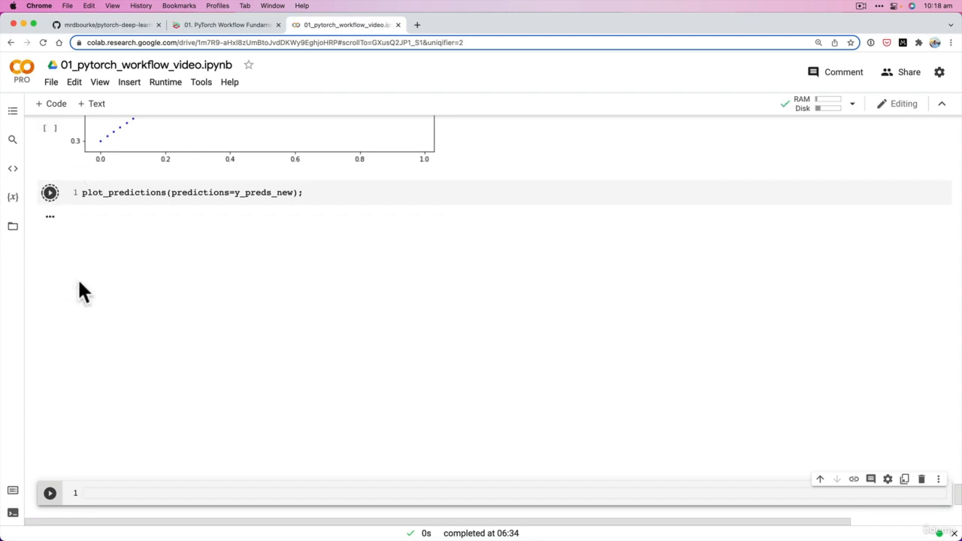
left_click(50, 192)
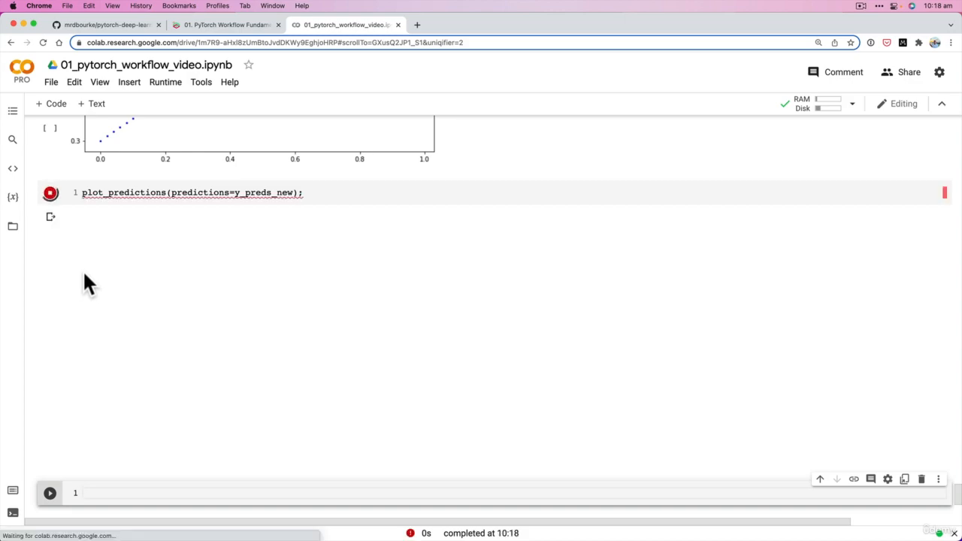
left_click(50, 192)
type("model_0")
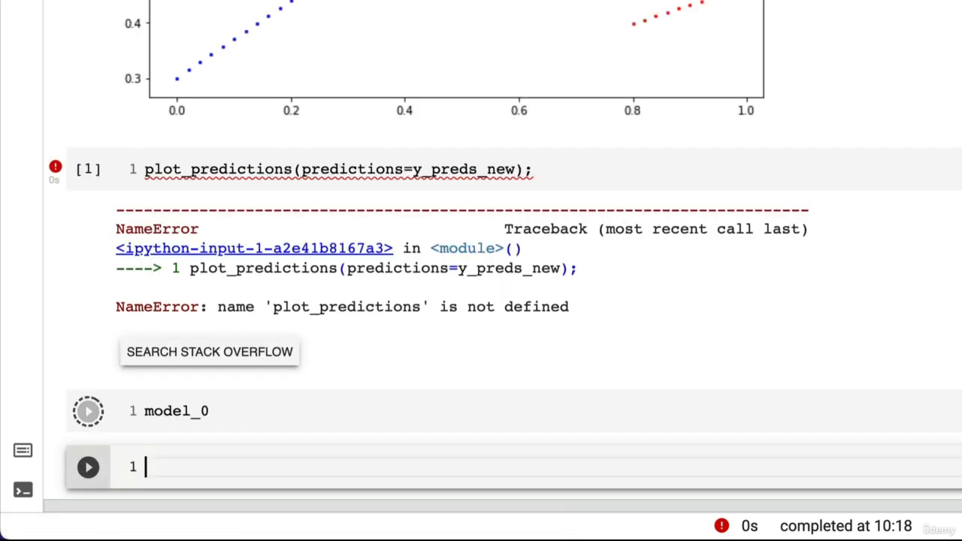
left_click(87, 411)
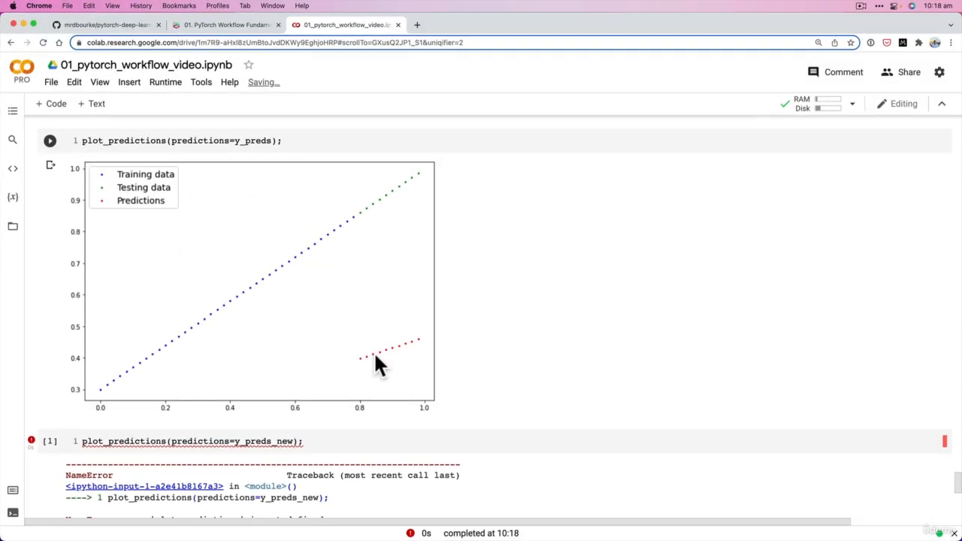
mouse_move(363, 379)
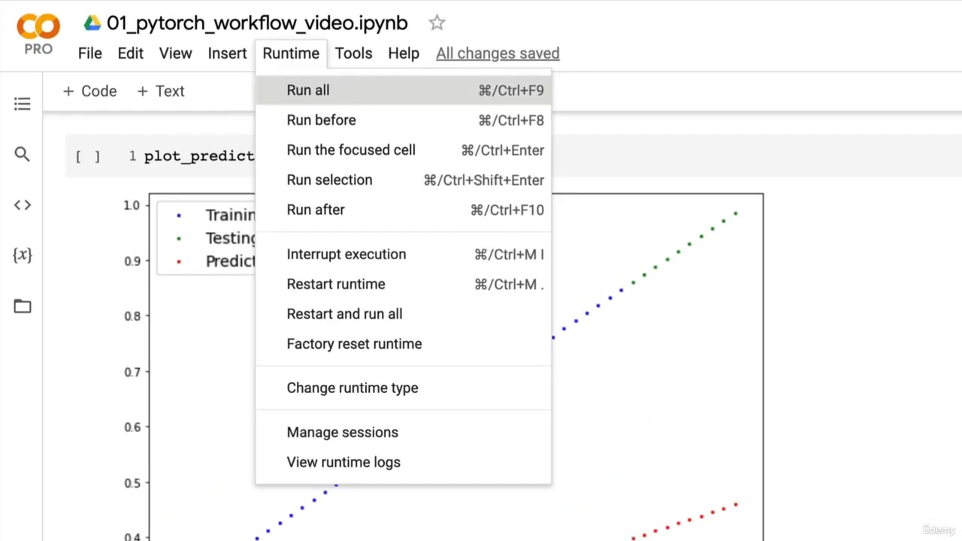
Run all cells from the Runtime menu and scroll through the regenerated training logs and plots.
left_click(306, 90)
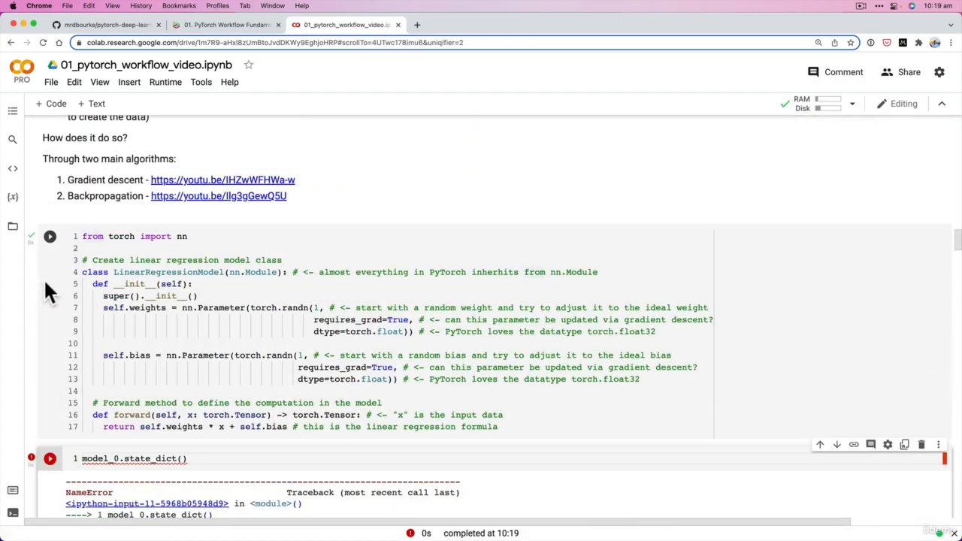
scroll("down", 3)
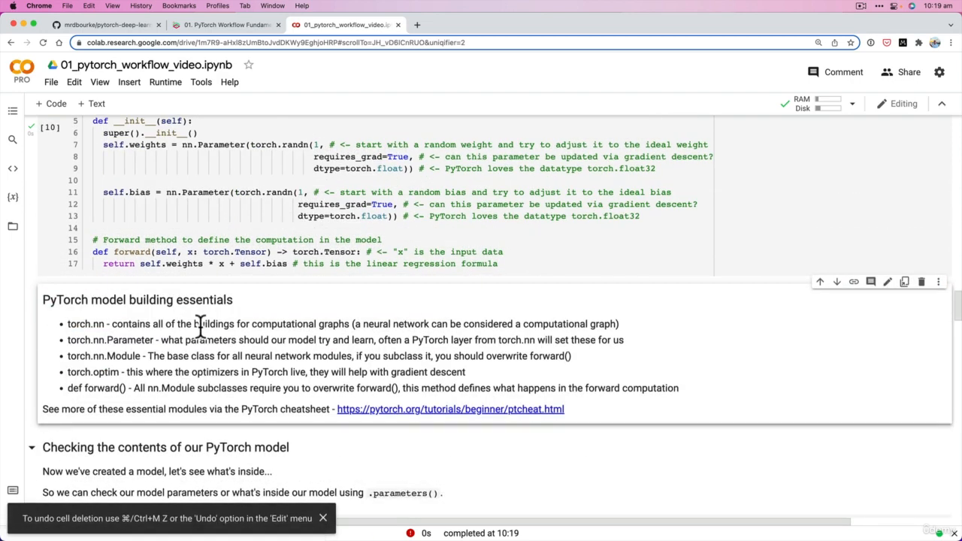
left_click(165, 81)
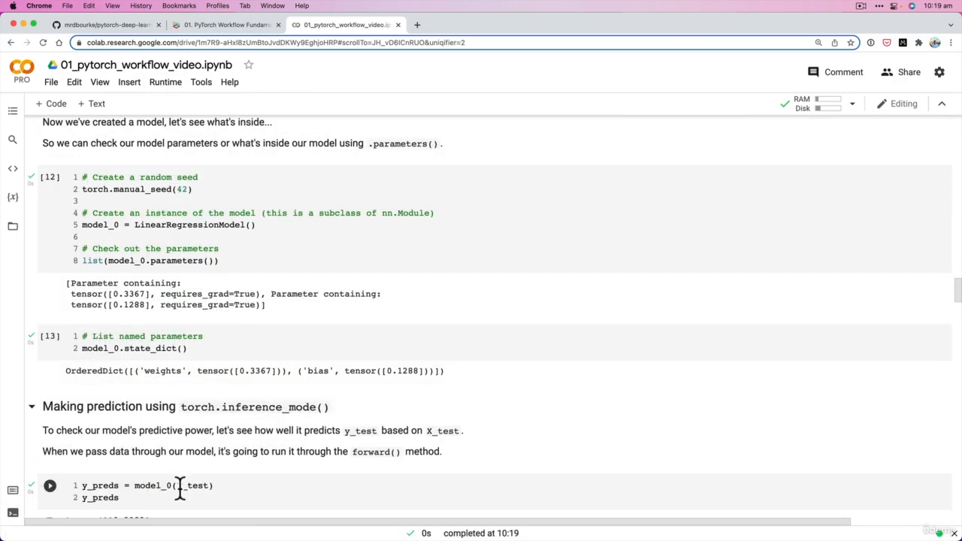
scroll("down", 3)
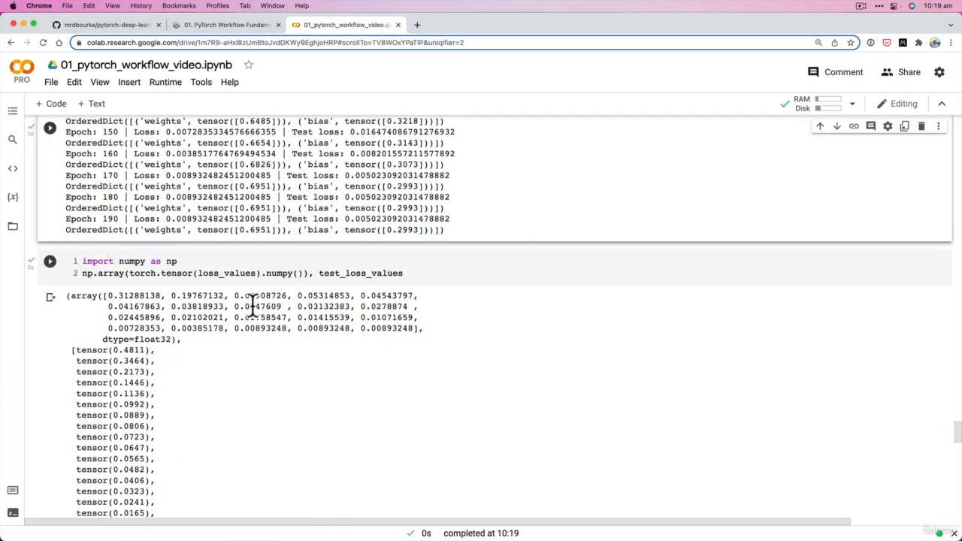
scroll("down", 3)
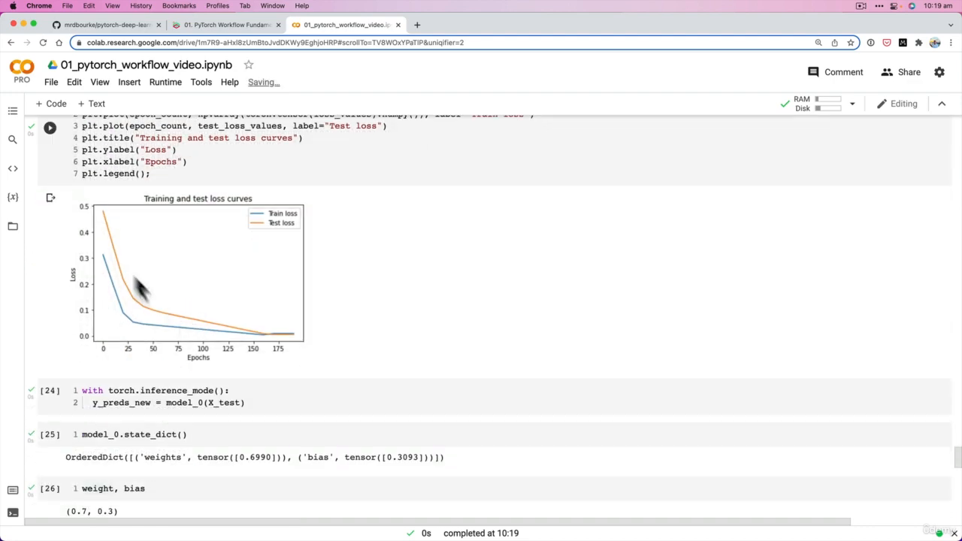
scroll("down", 3)
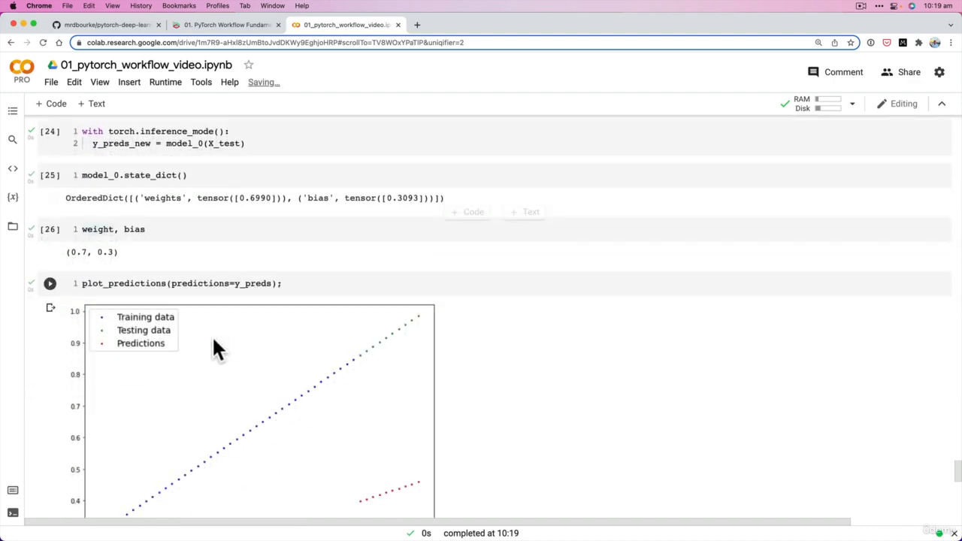
scroll("down", 3)
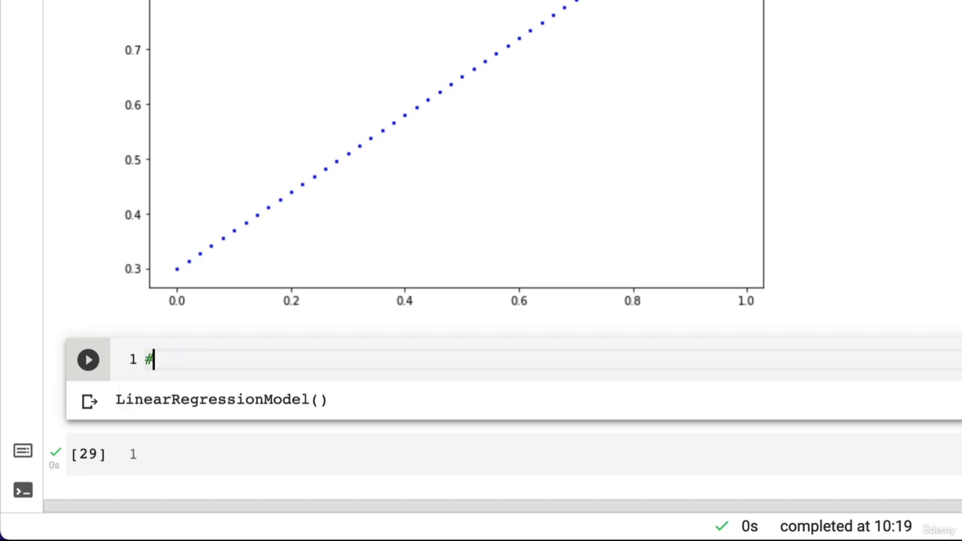
Write a '## Saving a model in PyTorch' heading cell and reopen it for editing.
type("# Sav.i")
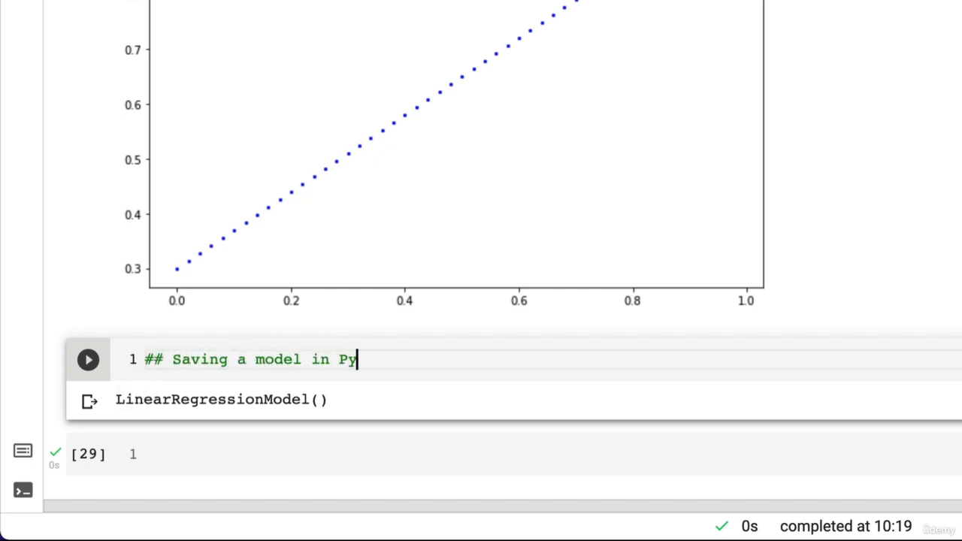
type("Torch")
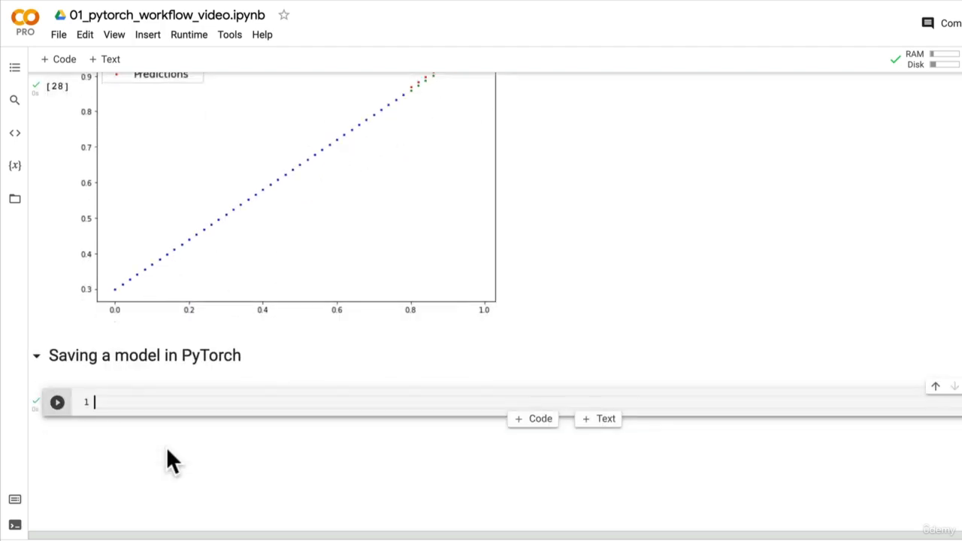
mouse_move(123, 15)
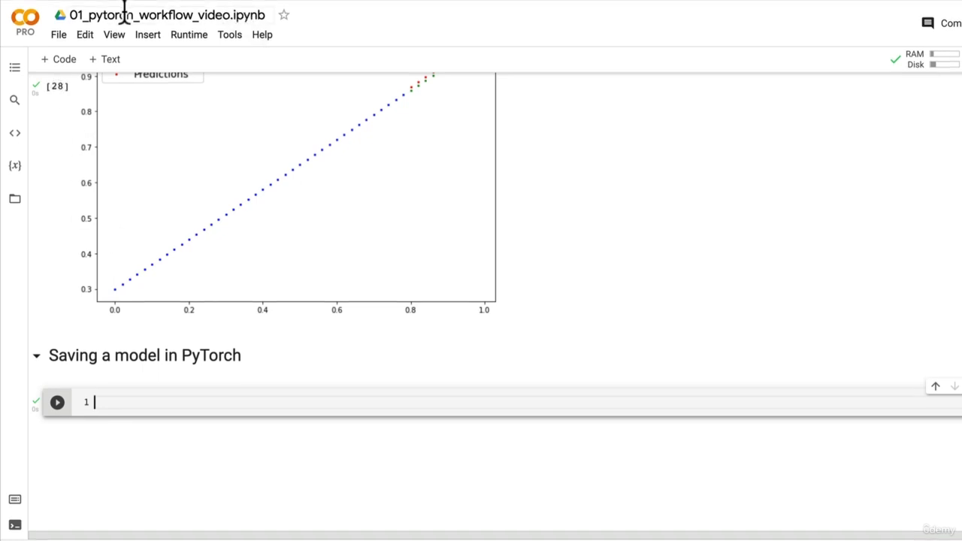
left_click(168, 15)
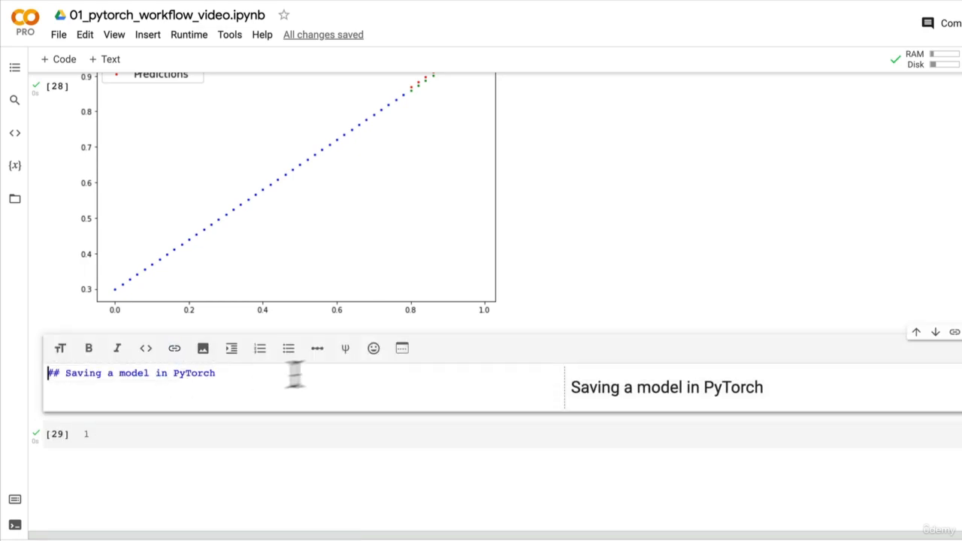
Write the intro sentence that there are three main methods for saving and loading models in PyTorch.
type("Three")
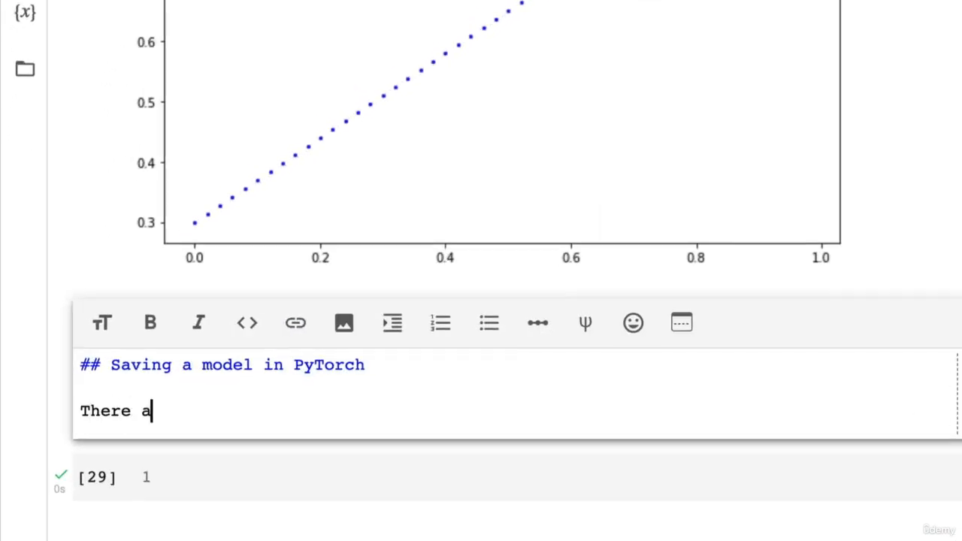
type("re three main")
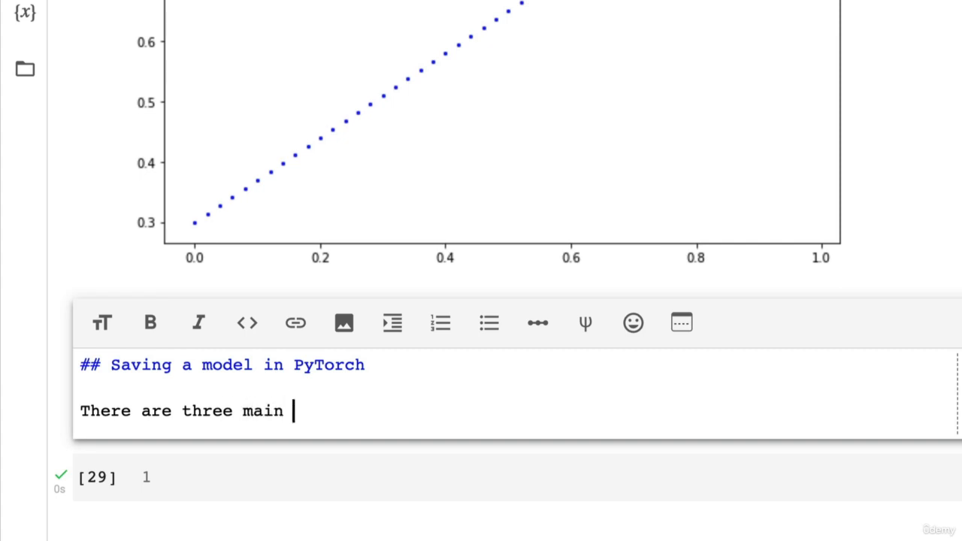
type("methods")
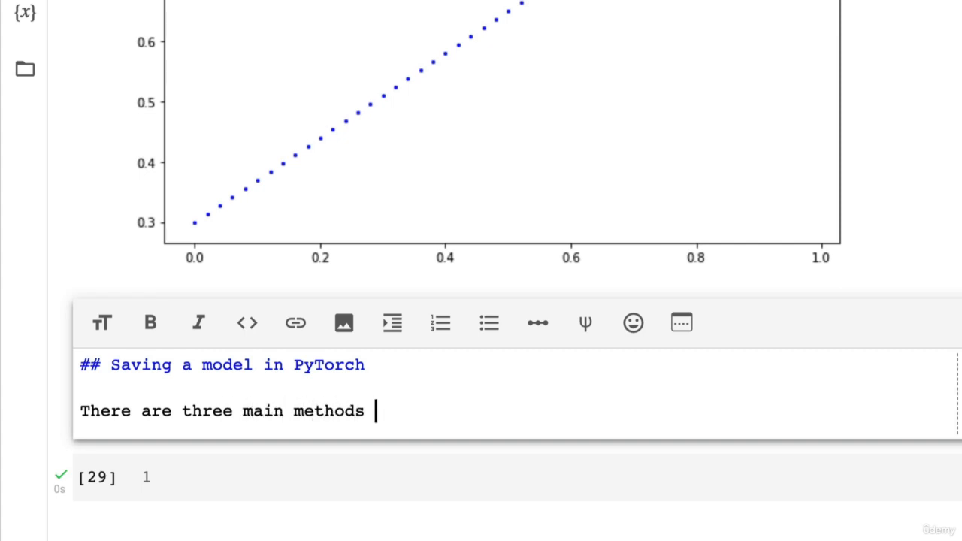
type("you should about for saving")
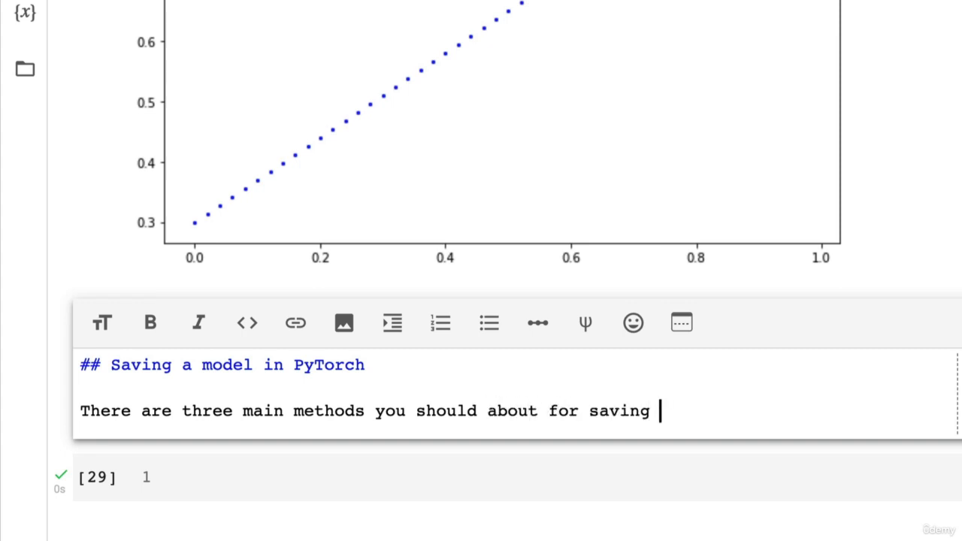
type("and loading models in")
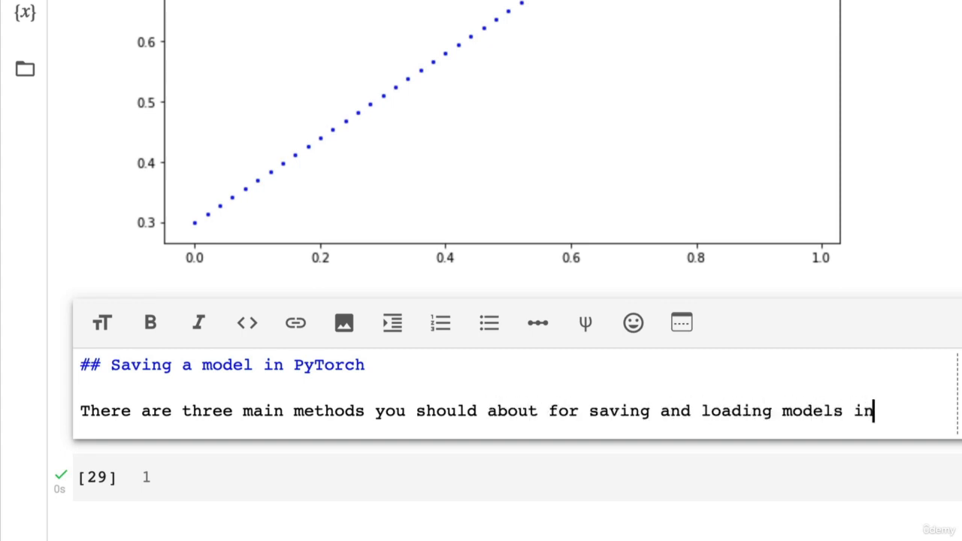
type("PyTorch.")
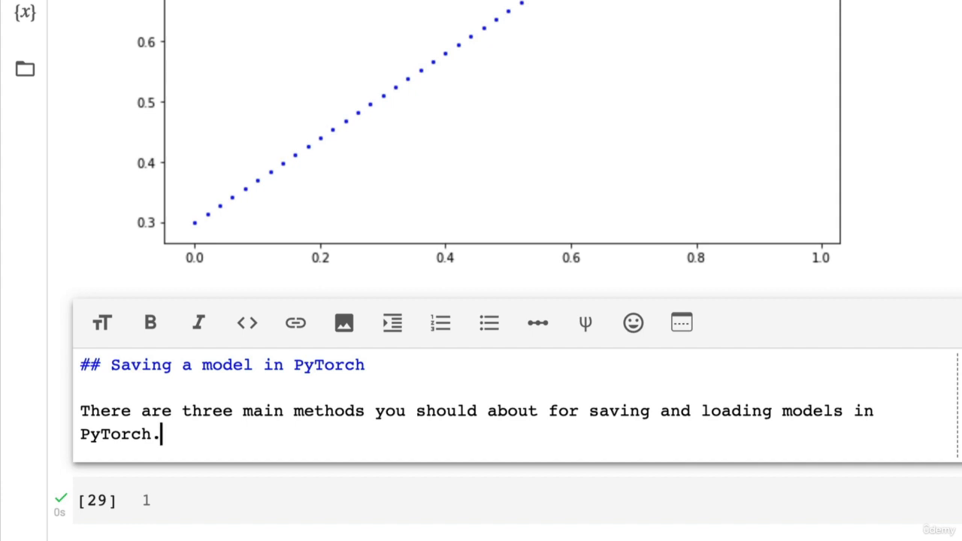
key("enter")
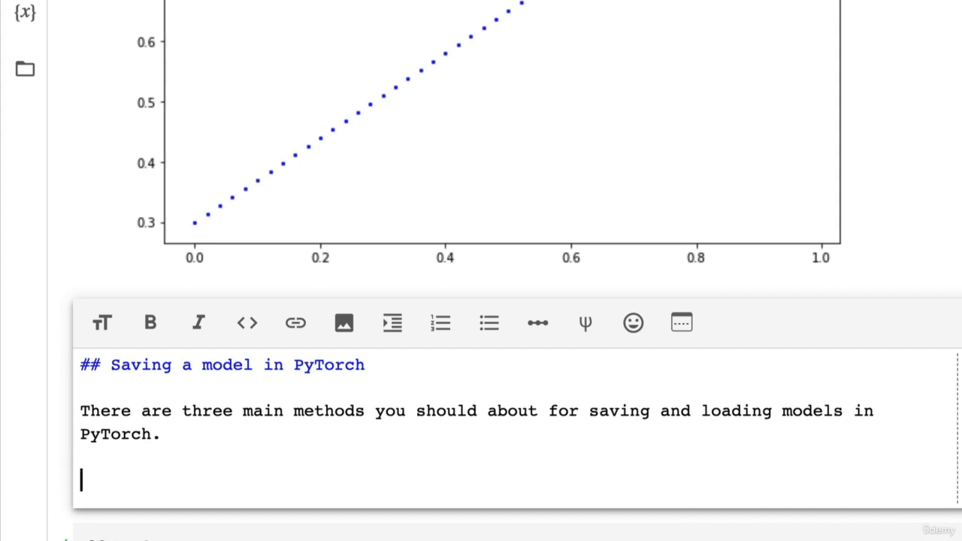
Begin item 1: `torch.save()` saves a PyTorch object in Python's pickle format.
type("1. `T")
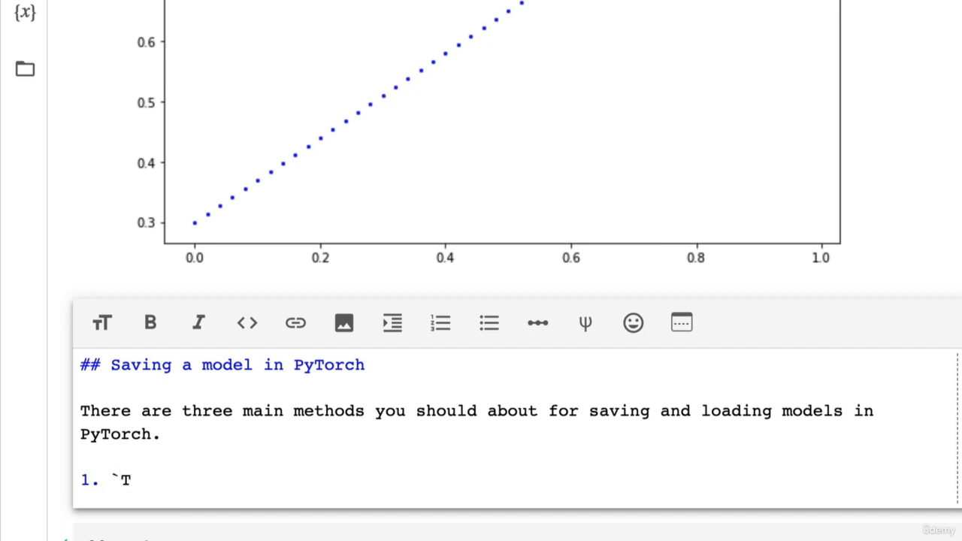
type("orch.save()` - allows")
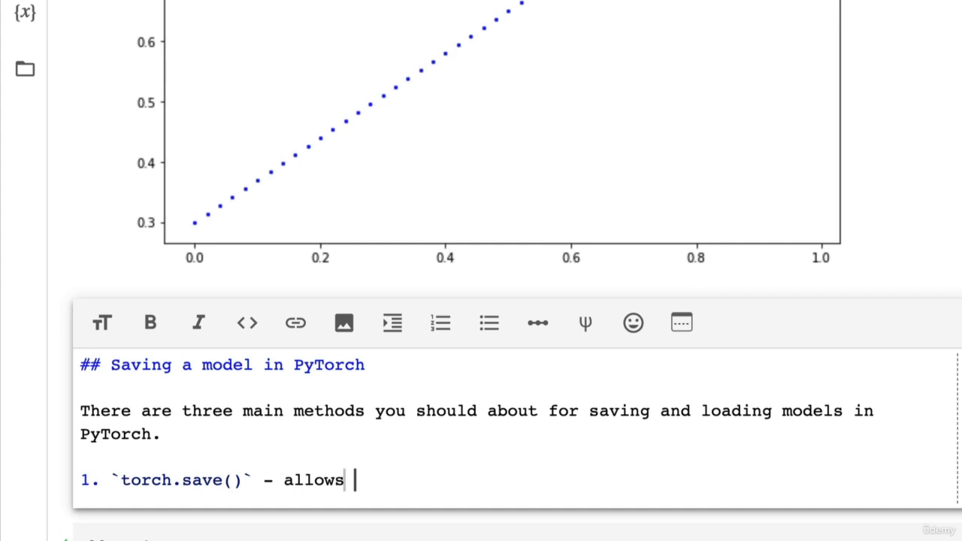
type("you save a PY")
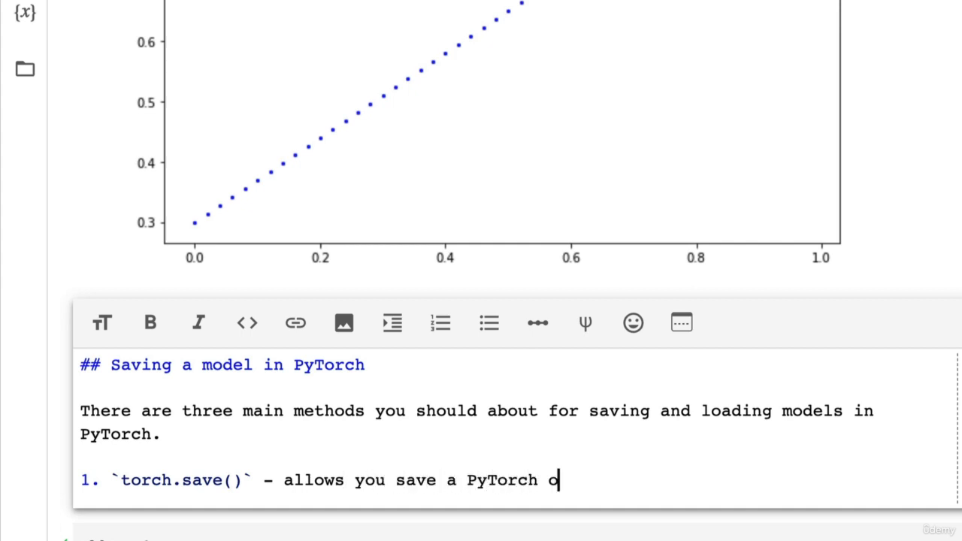
type("bject in")
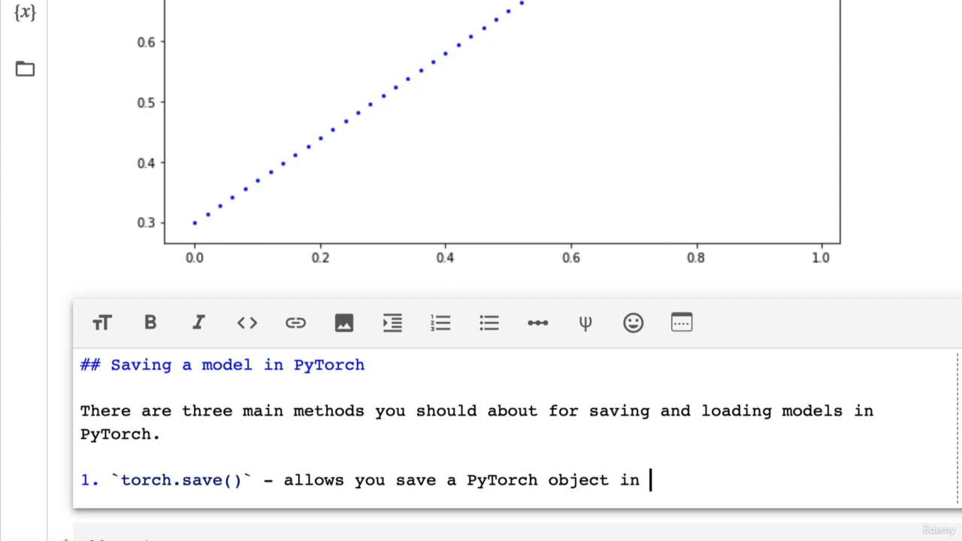
type("Pyth")
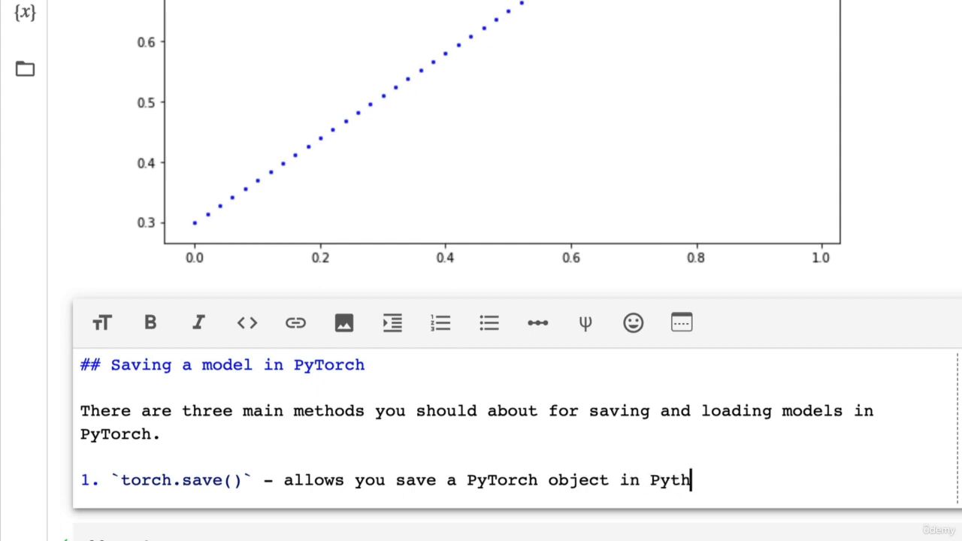
type("on's picke")
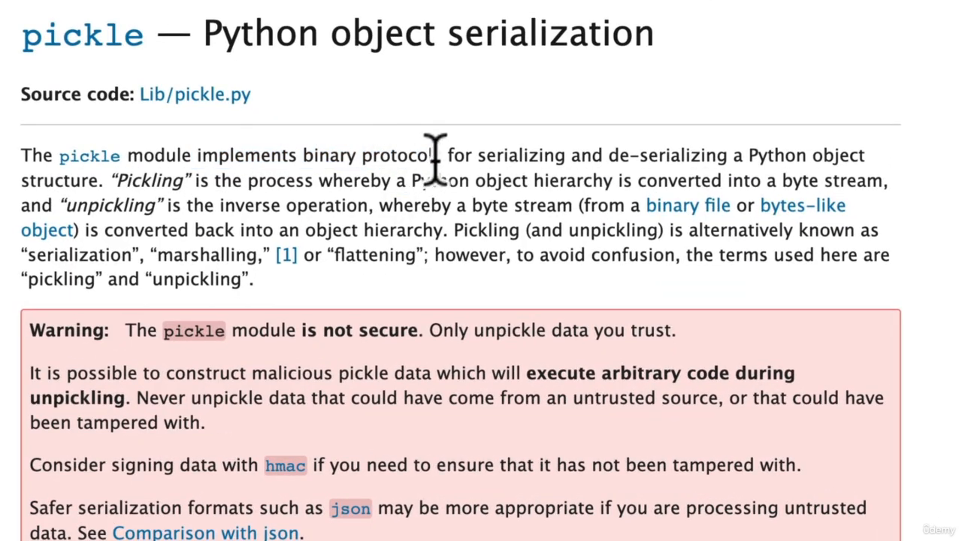
mouse_move(613, 162)
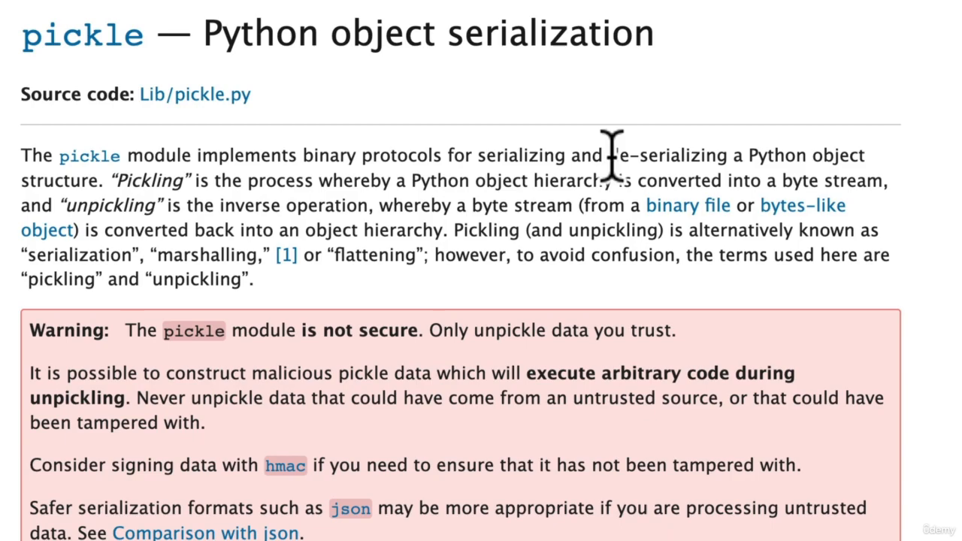
Highlight a word in the pickle documentation's serialization description.
double_click(661, 155)
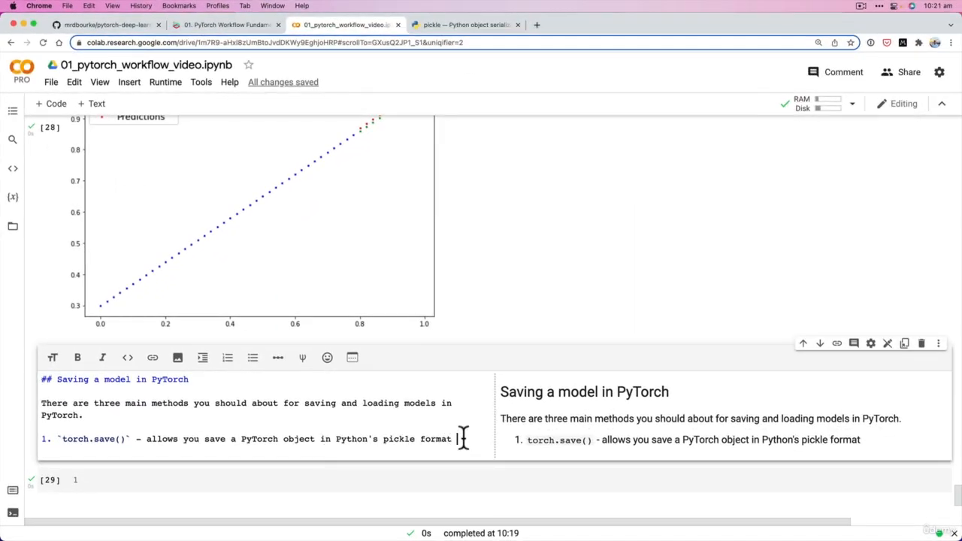
Add item 2: `torch.load()` loads a saved PyTorch object.
type("2. `t")
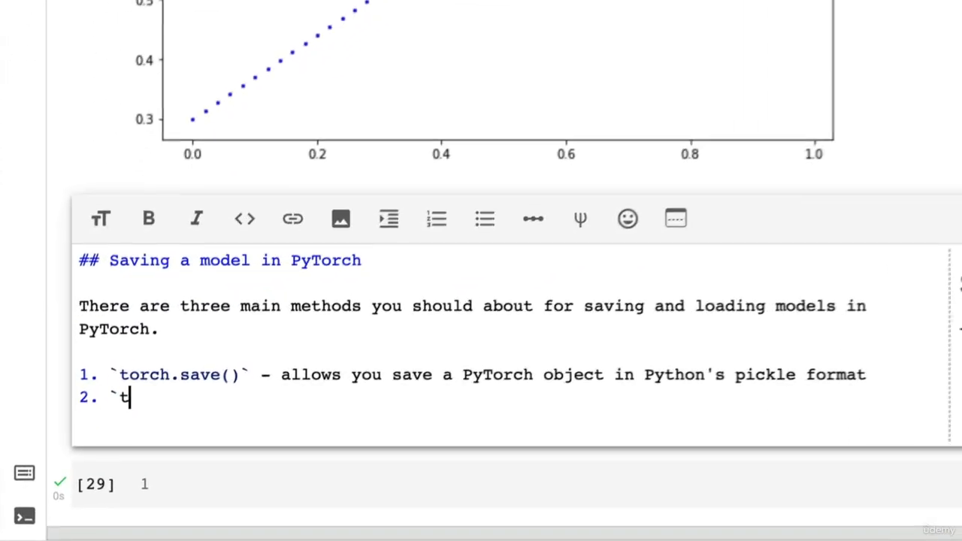
type("torch.load()`")
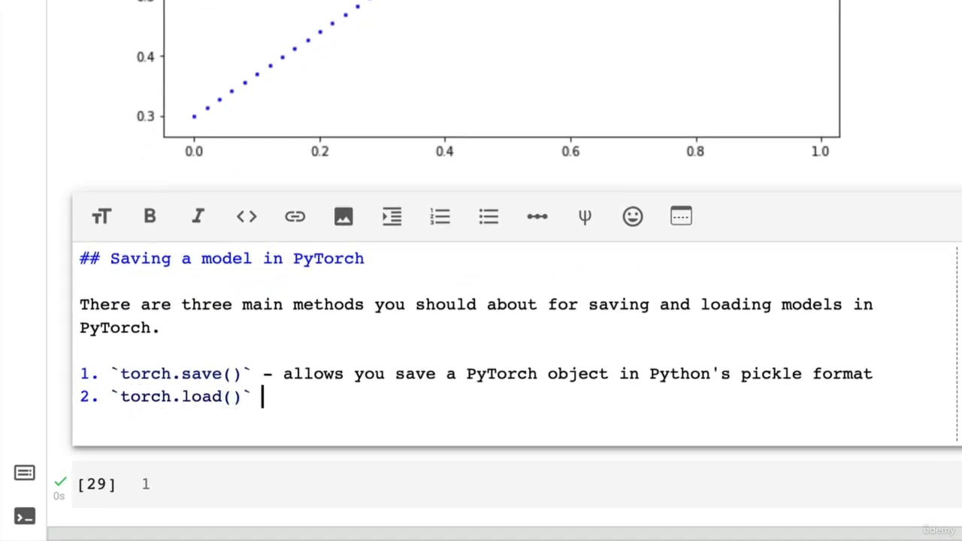
type("- allows you load a")
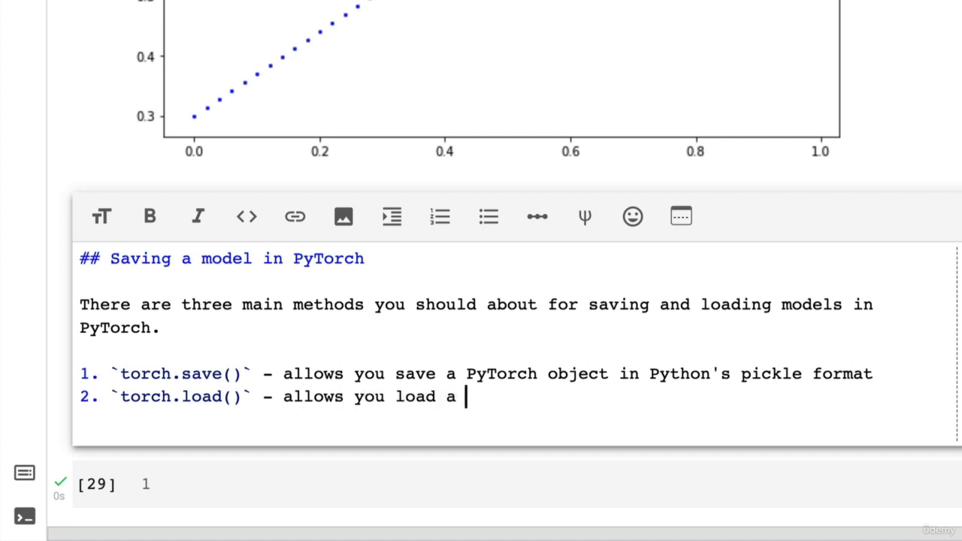
type("saved PyTorch object")
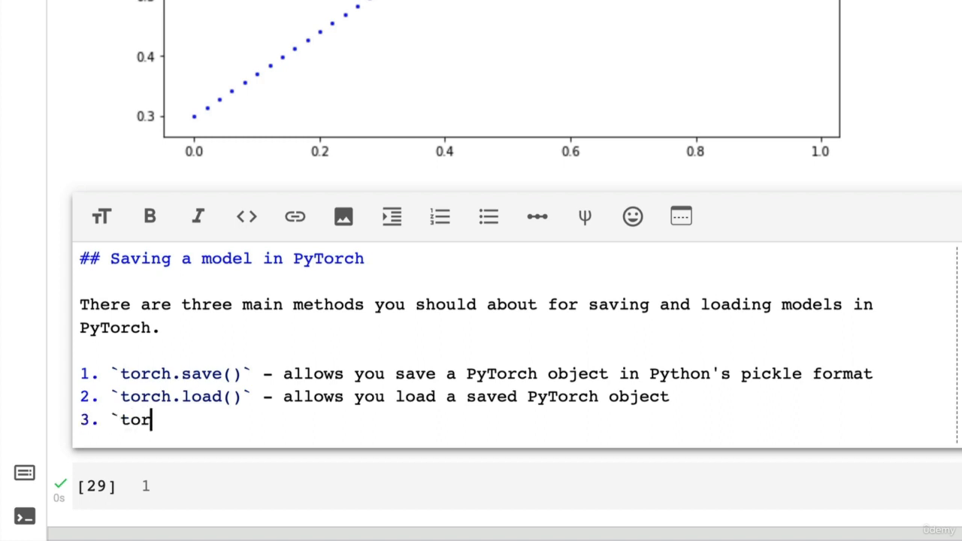
Add item 3: `torch.nn.Module.load_state_dict()` loads a model's saved state dictionary.
type("ch.nn.Mod")
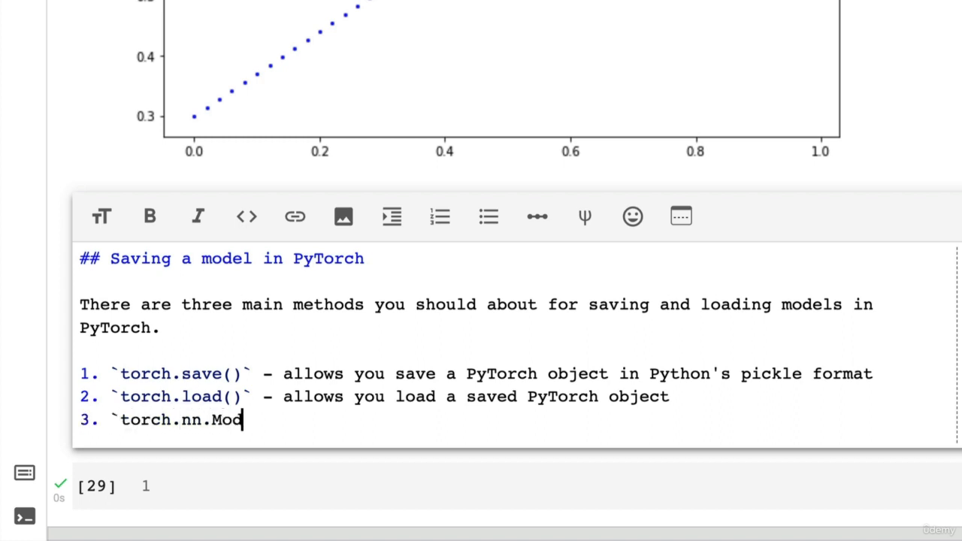
type("ule.load_st")
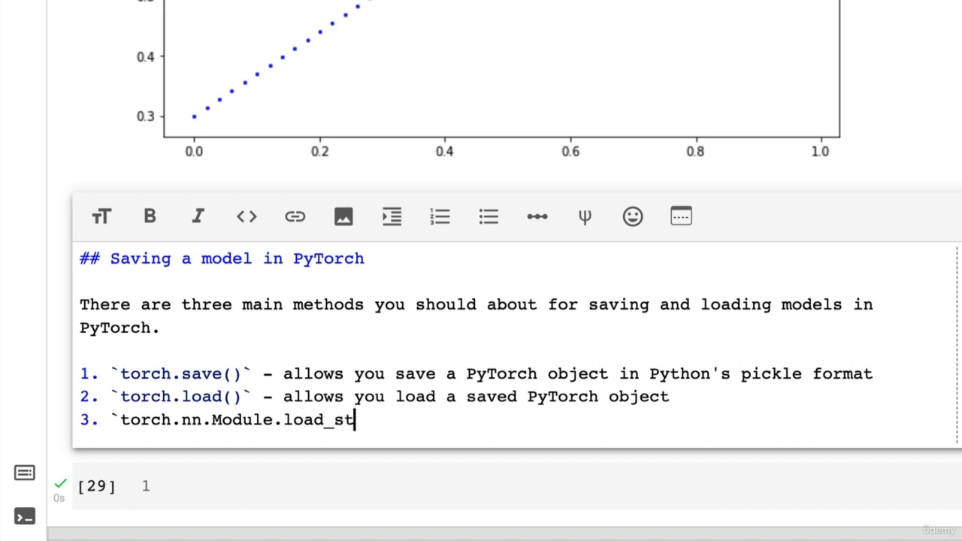
type("ate_dict()` -")
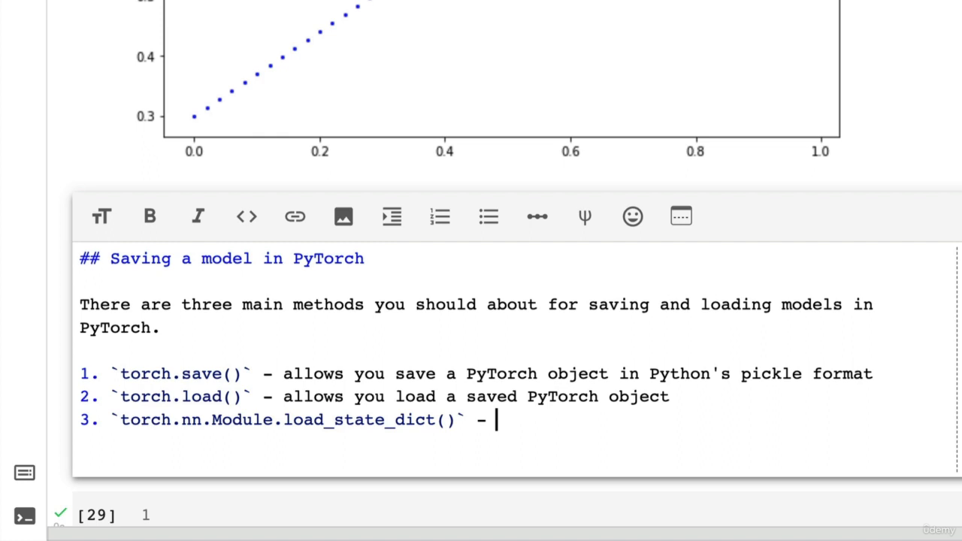
type("this allows y")
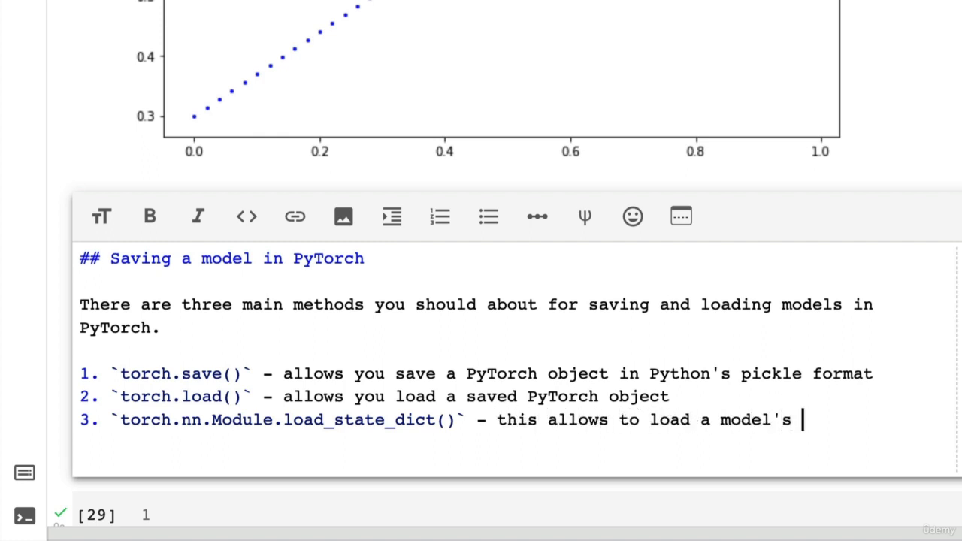
type("saved state")
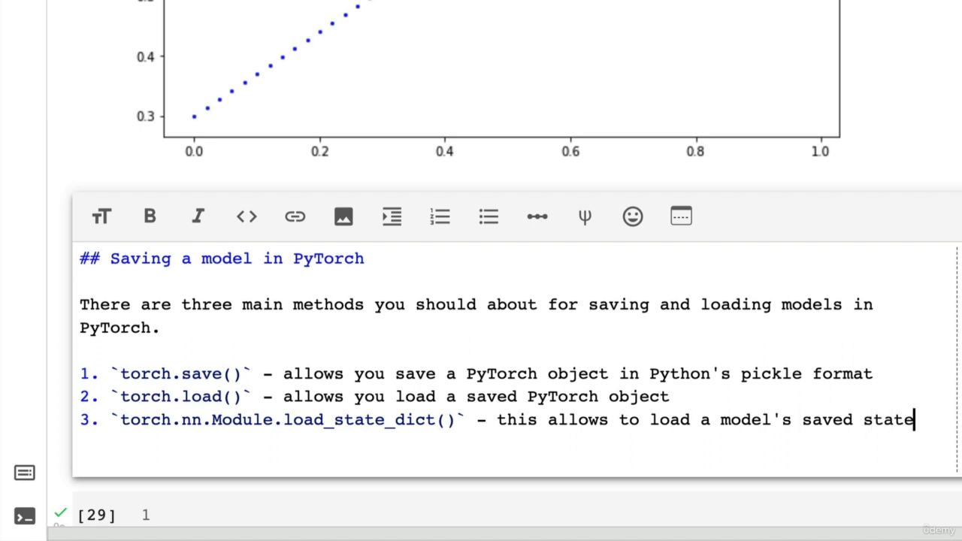
key("Backspace")
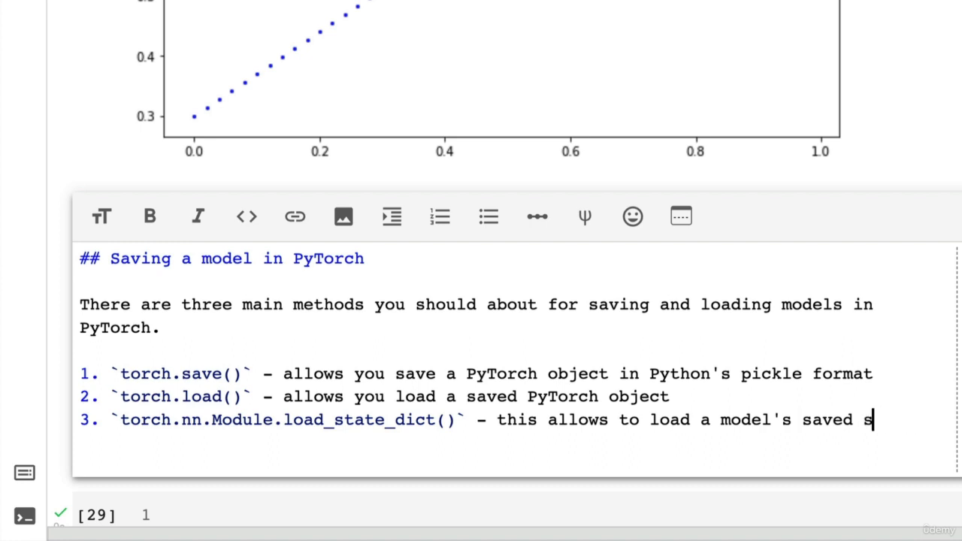
type("tate dictionary")
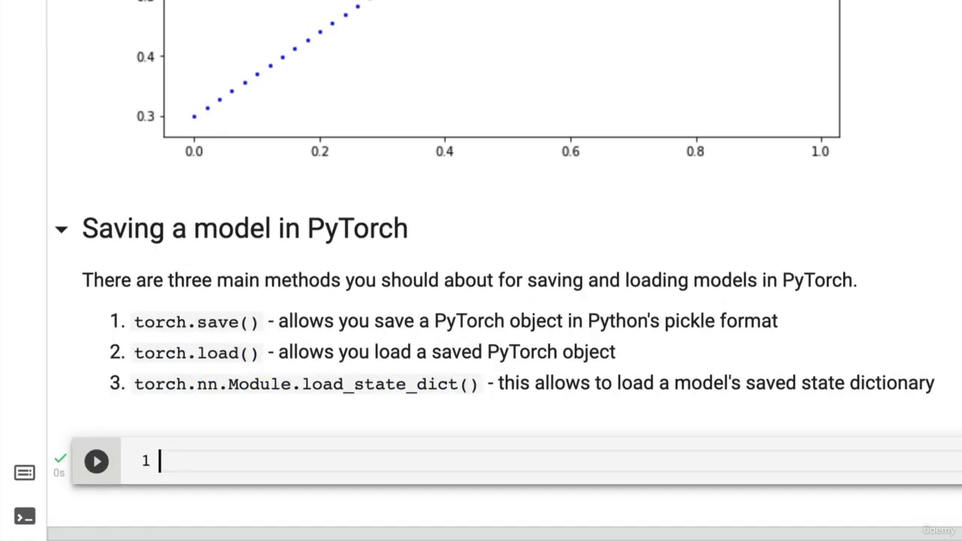
Run model_0.state_dict() and highlight the OrderedDict output with weights 0.6990 and bias 0.3093.
type("model_0.state_dict(")
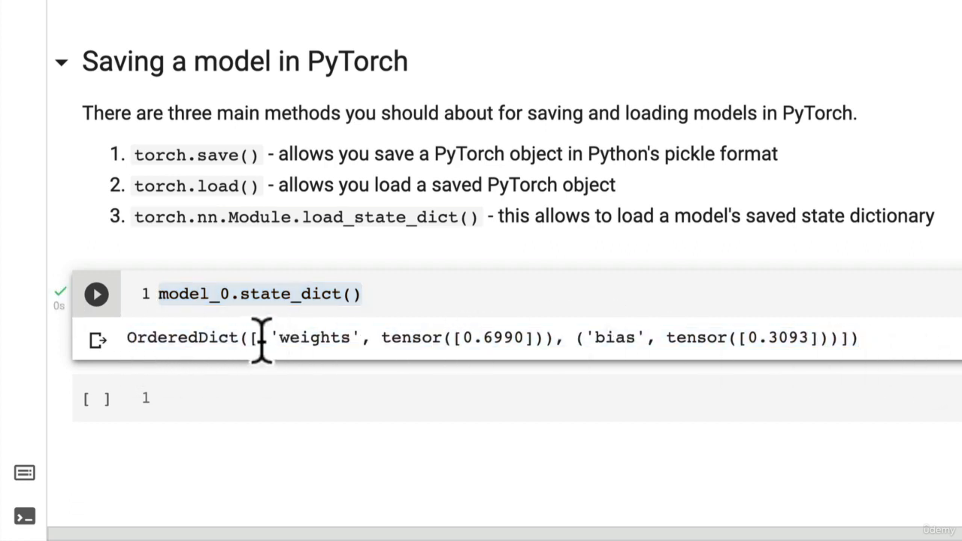
left_click_drag(263, 337, 845, 337)
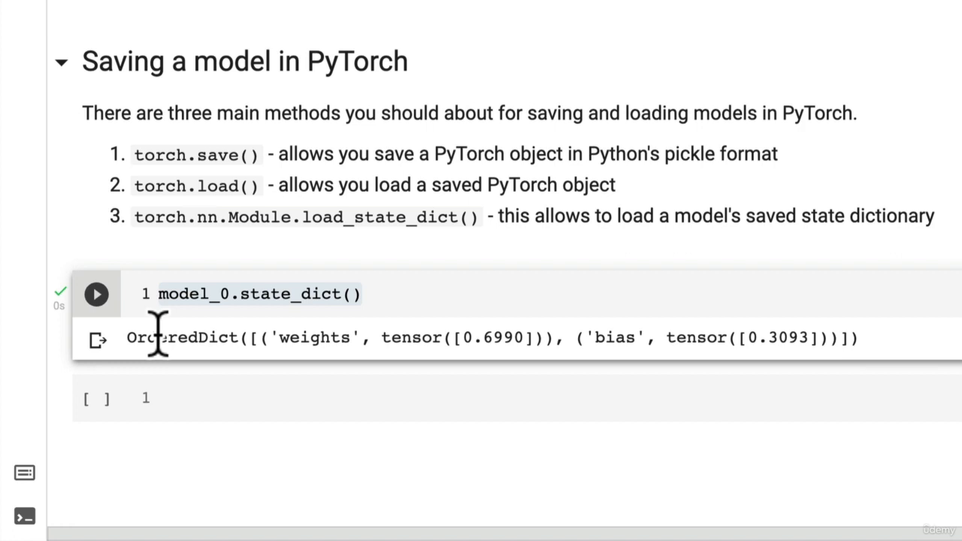
mouse_move(148, 337)
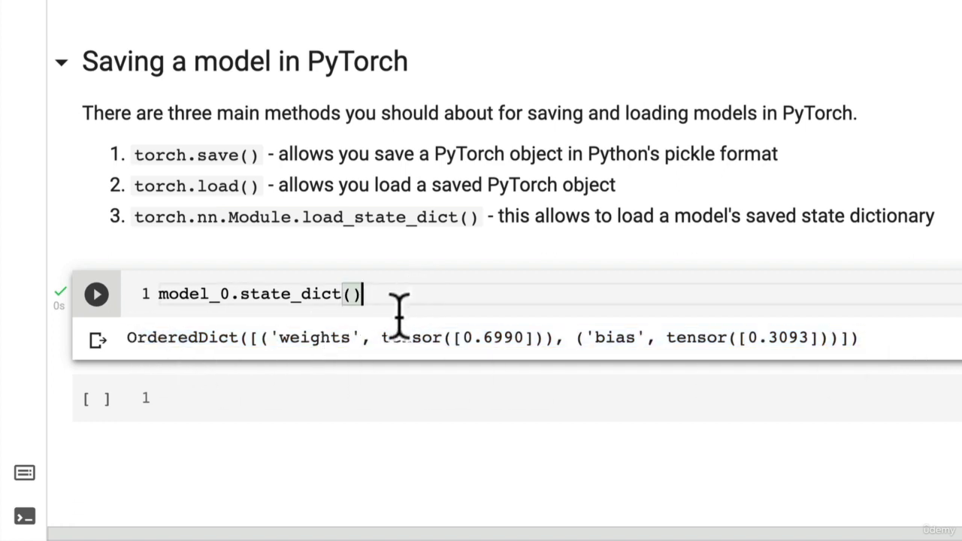
mouse_move(174, 303)
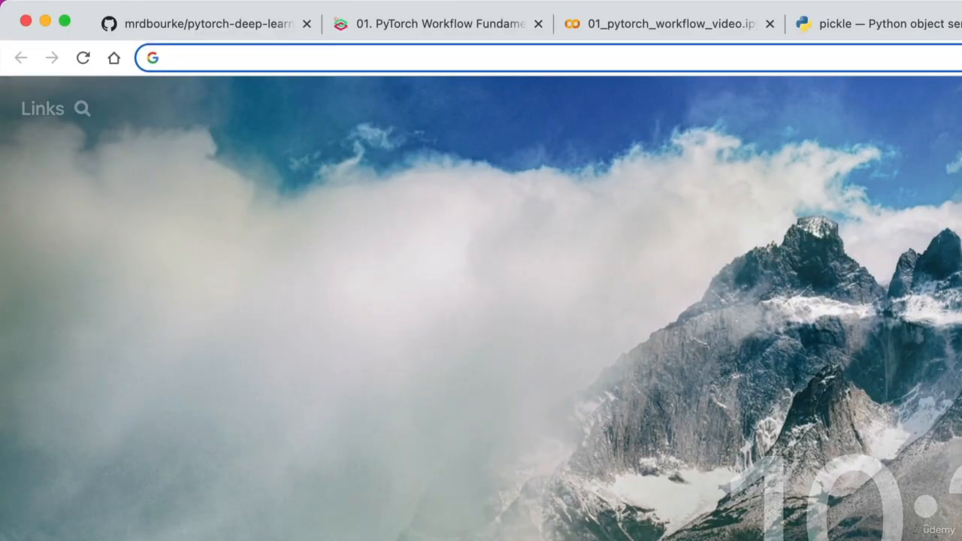
Search 'pytorch save a...' and open the Saving and Loading Models PyTorch tutorial.
type("pytorch save and load models")
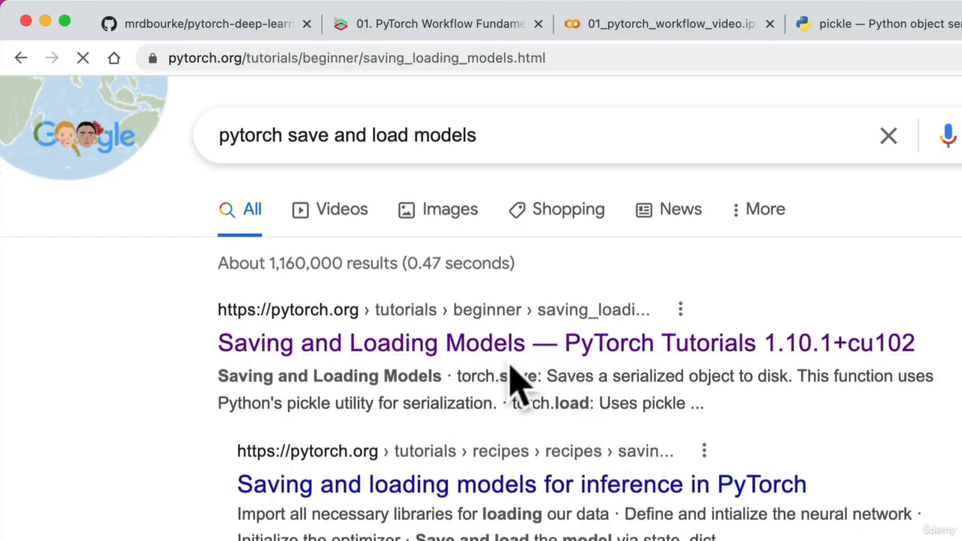
left_click(565, 343)
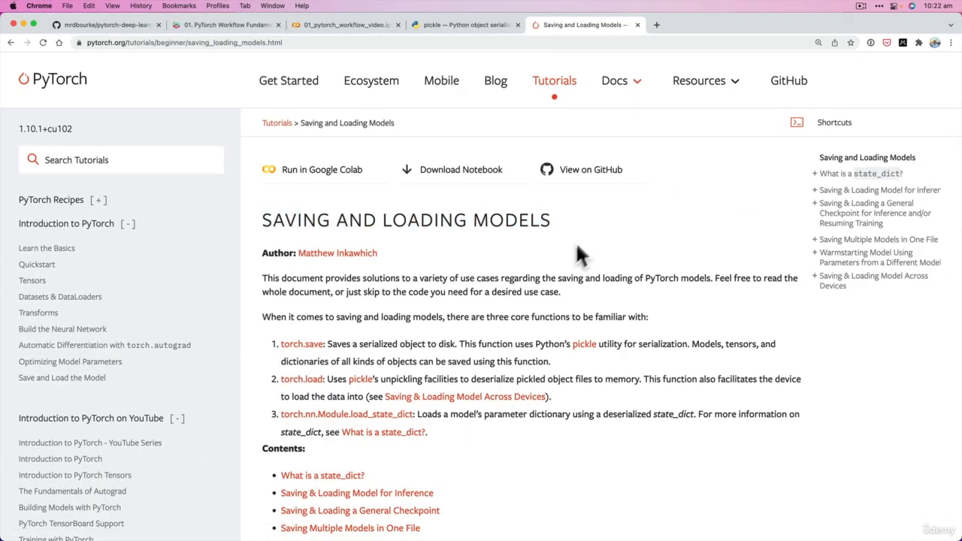
mouse_move(559, 86)
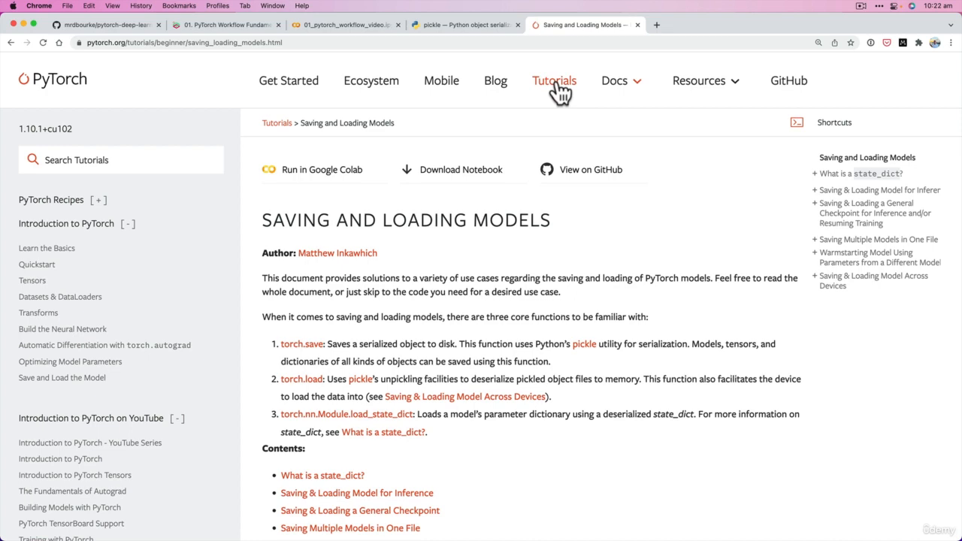
Scroll to the 'What is a state_dict?' section and skim its opening text.
scroll("down", 3)
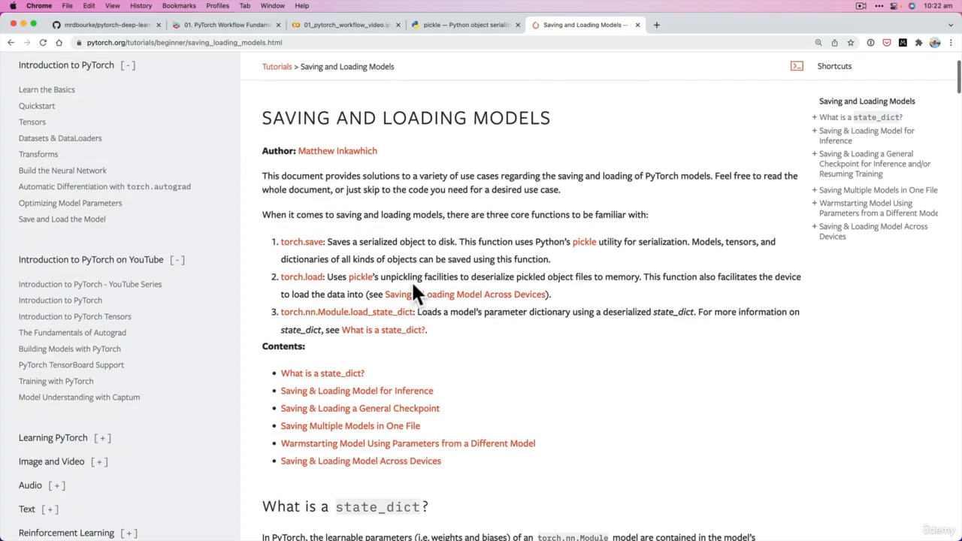
left_click_drag(262, 117, 634, 379)
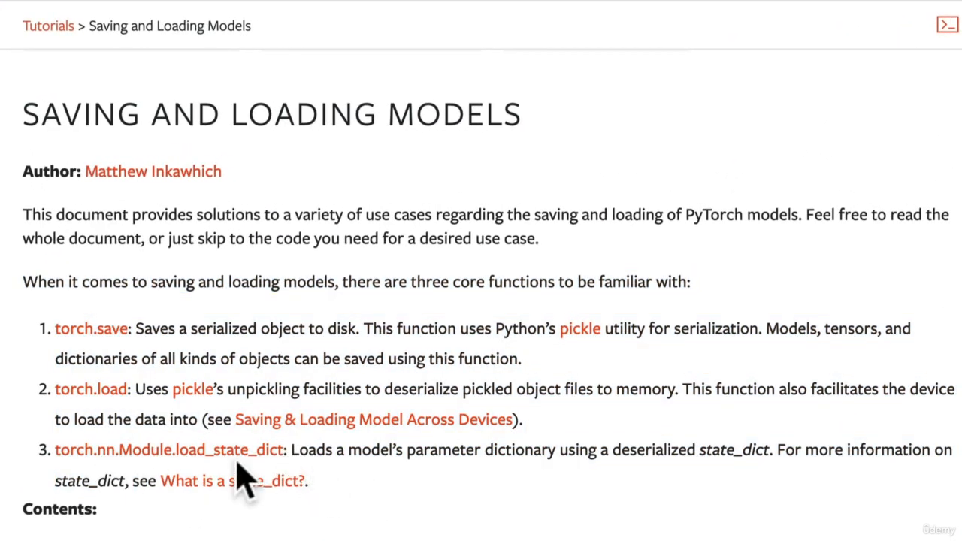
mouse_move(457, 323)
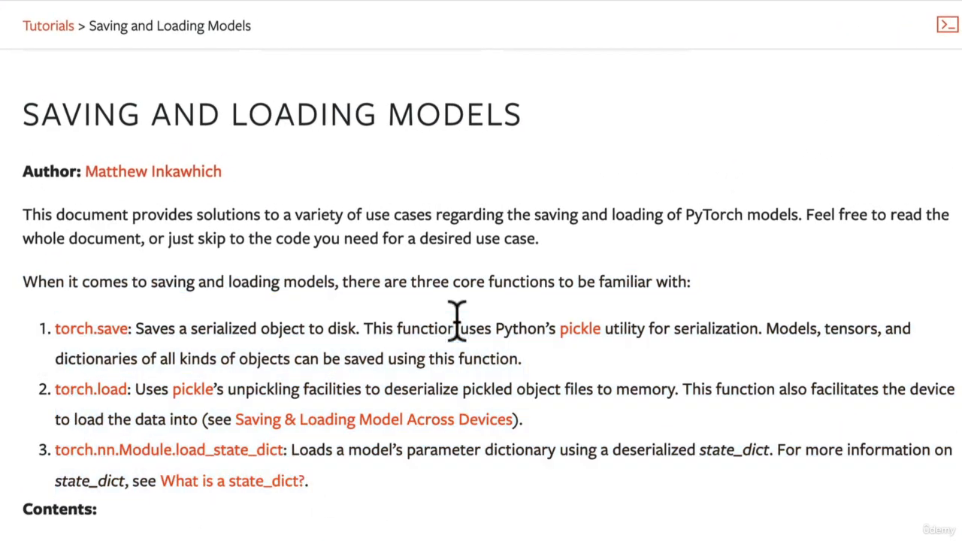
mouse_move(120, 279)
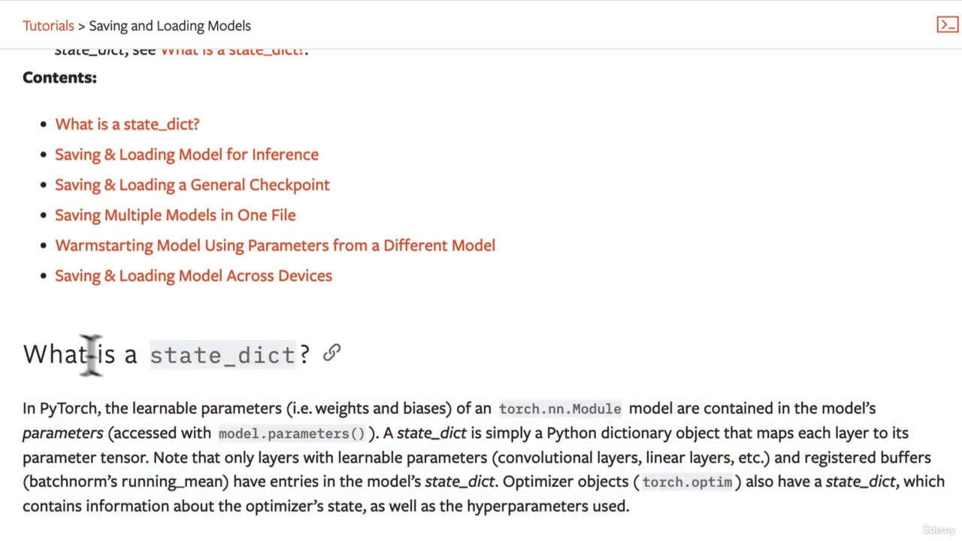
mouse_move(262, 411)
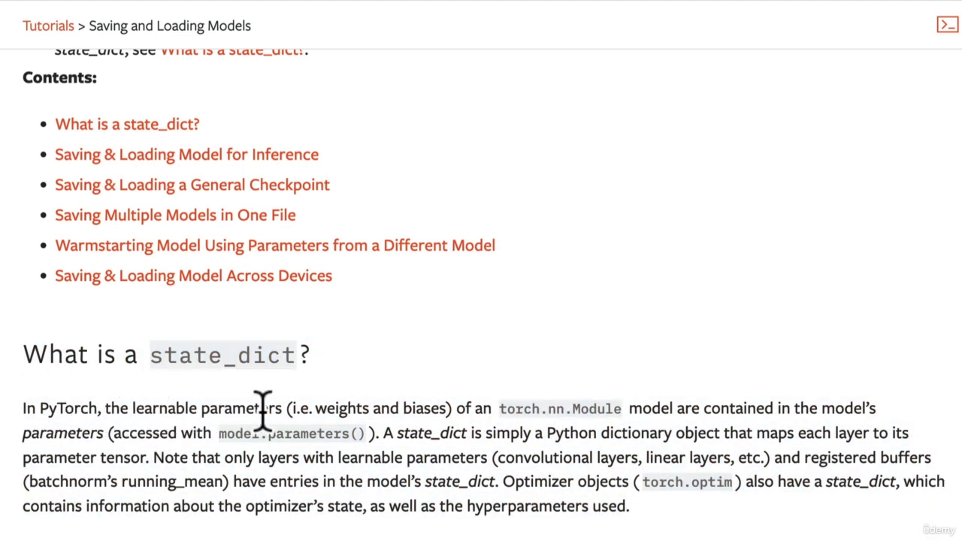
mouse_move(454, 409)
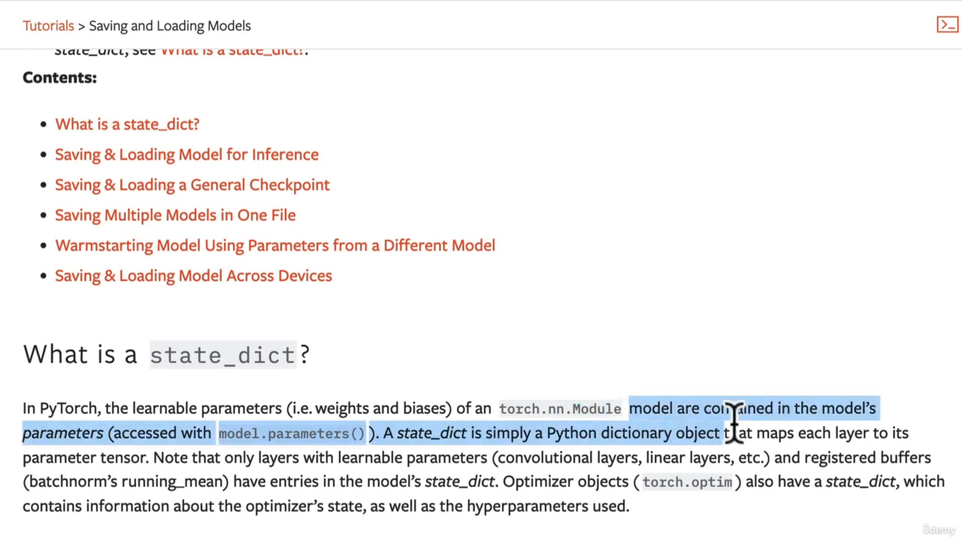
left_click(120, 433)
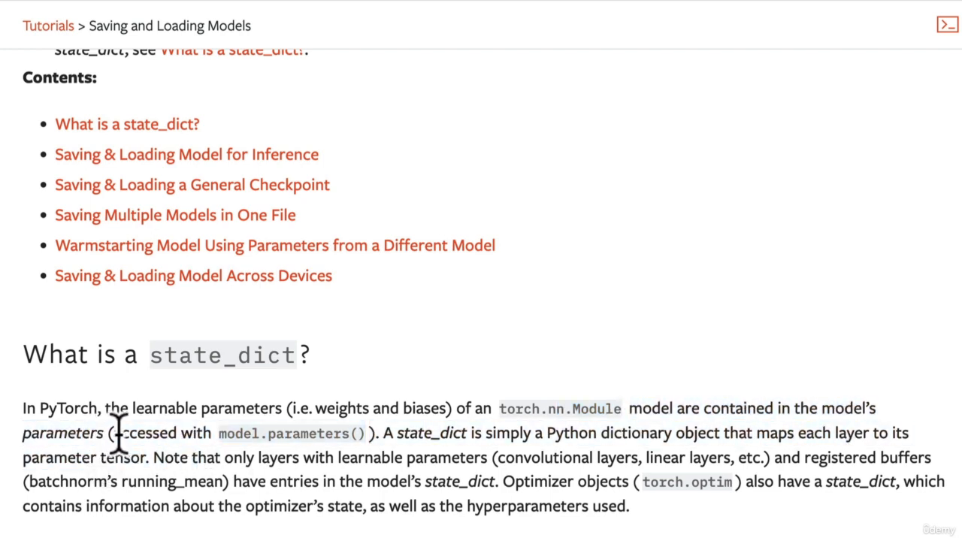
mouse_move(383, 433)
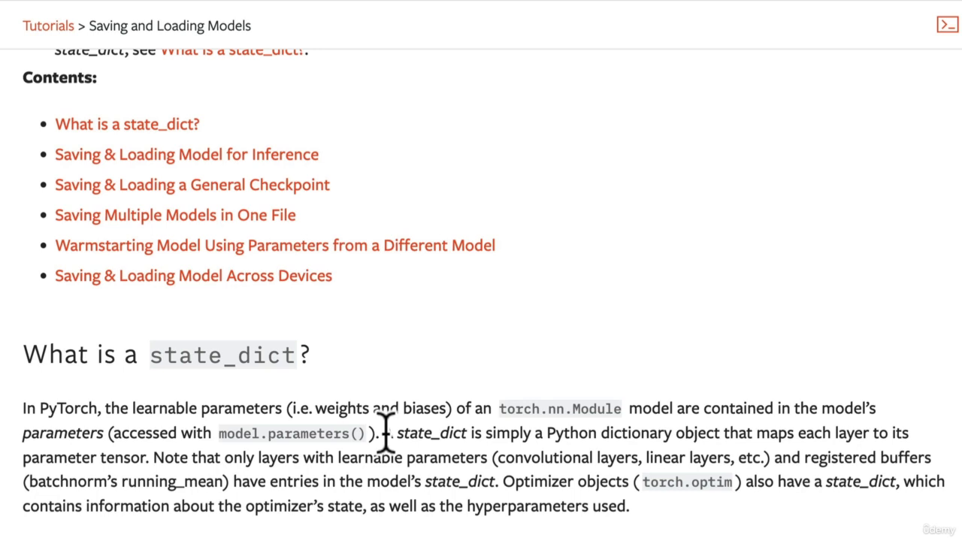
Highlight the definition of a state_dict as a dictionary mapping layers to parameter tensors.
left_click_drag(382, 433, 553, 433)
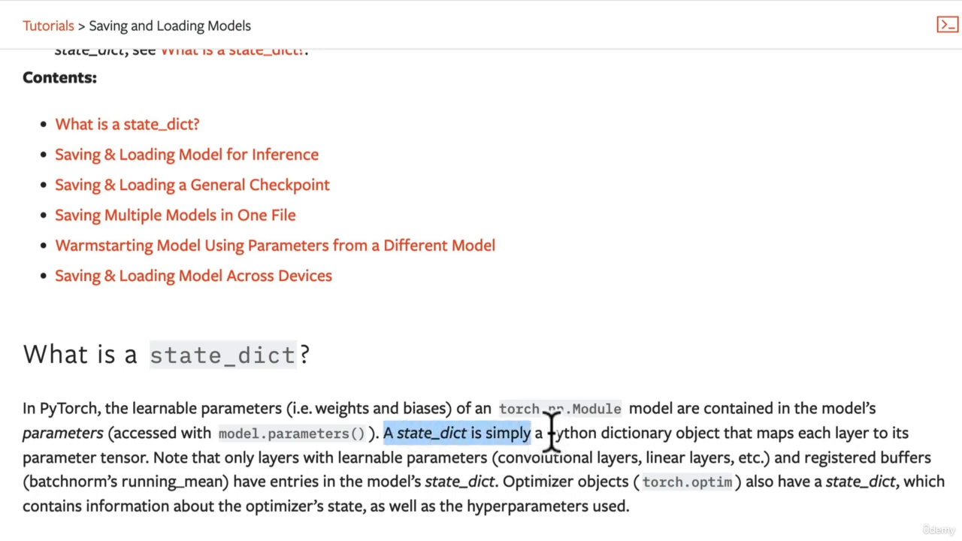
left_click_drag(549, 433, 910, 433)
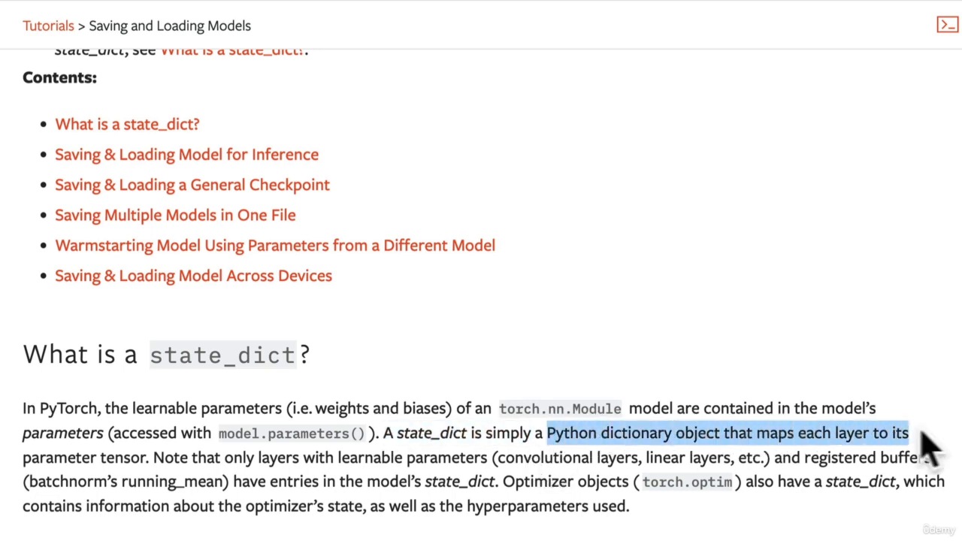
left_click_drag(925, 433, 138, 457)
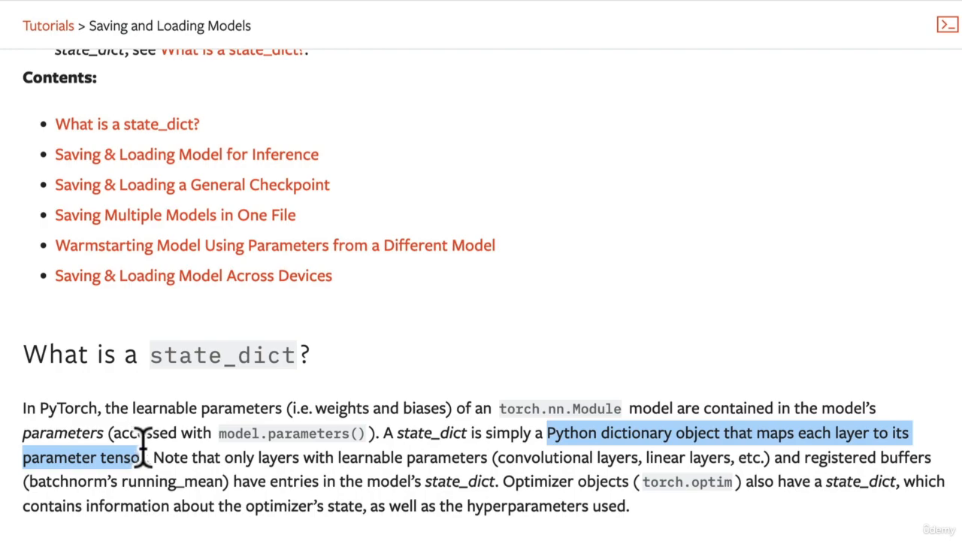
scroll("down", 3)
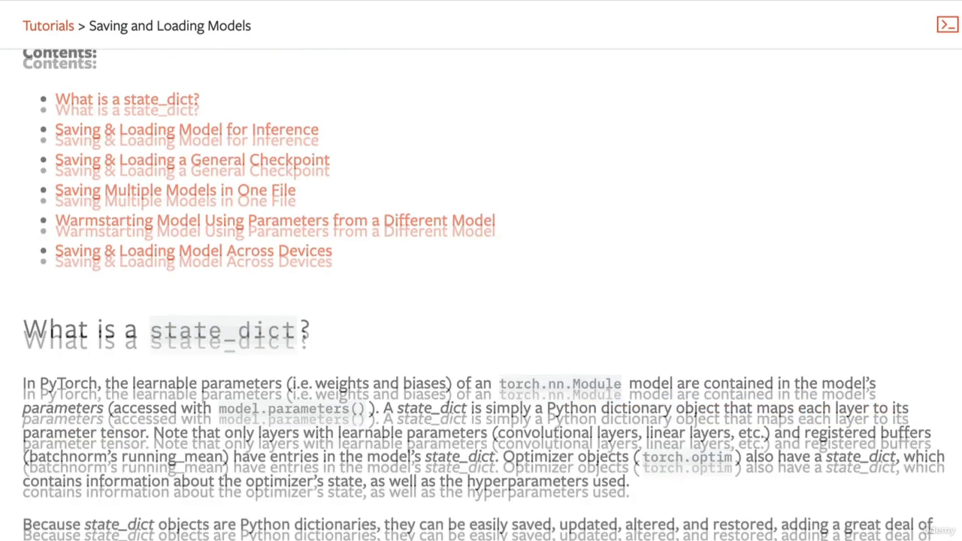
Scroll past the optimizer state_dict code to 'Saving & Loading Model for Inference' and highlight Inference.
scroll("down", 3)
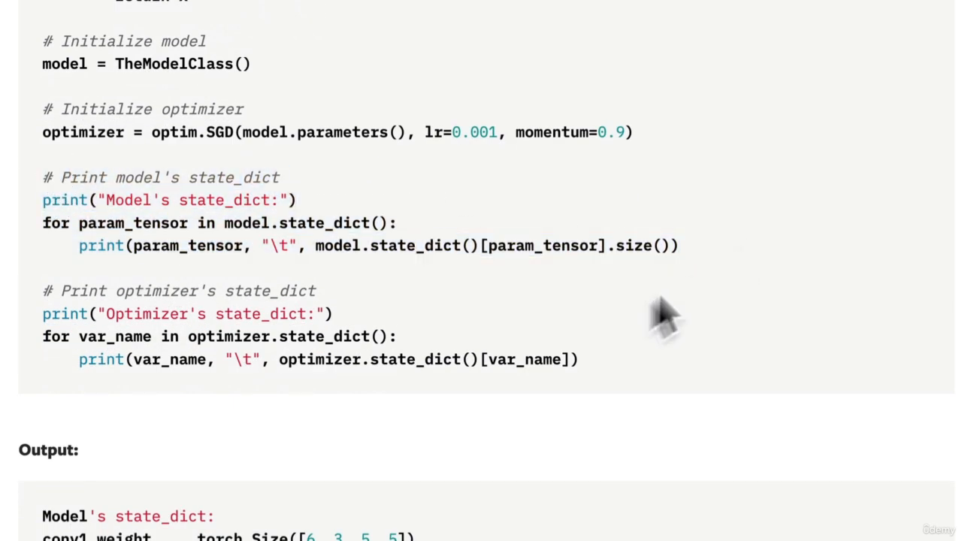
left_click_drag(42, 291, 579, 359)
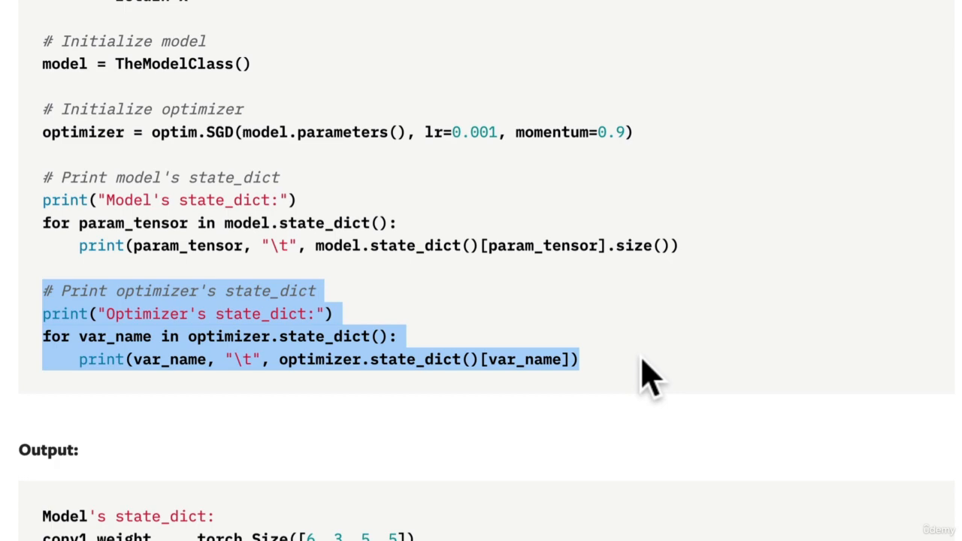
left_click(186, 337)
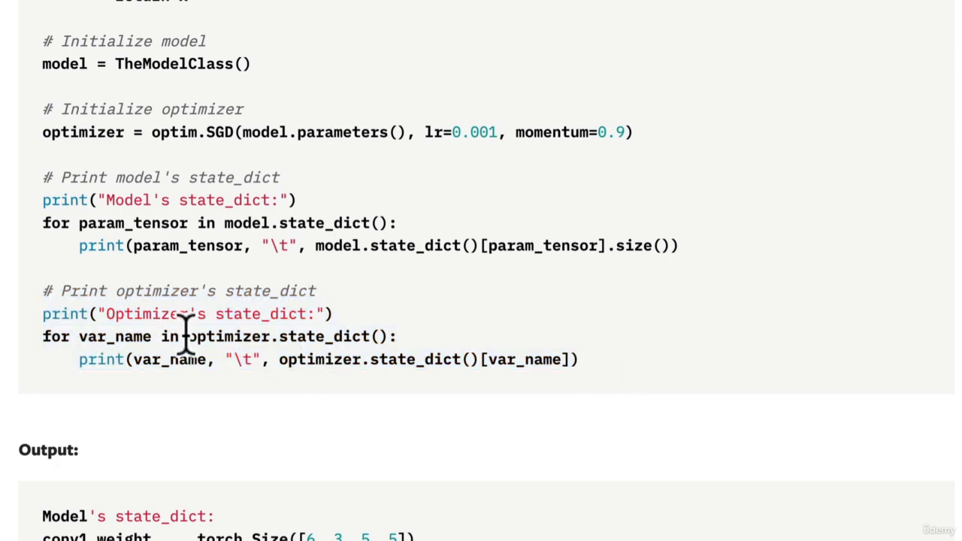
mouse_move(283, 413)
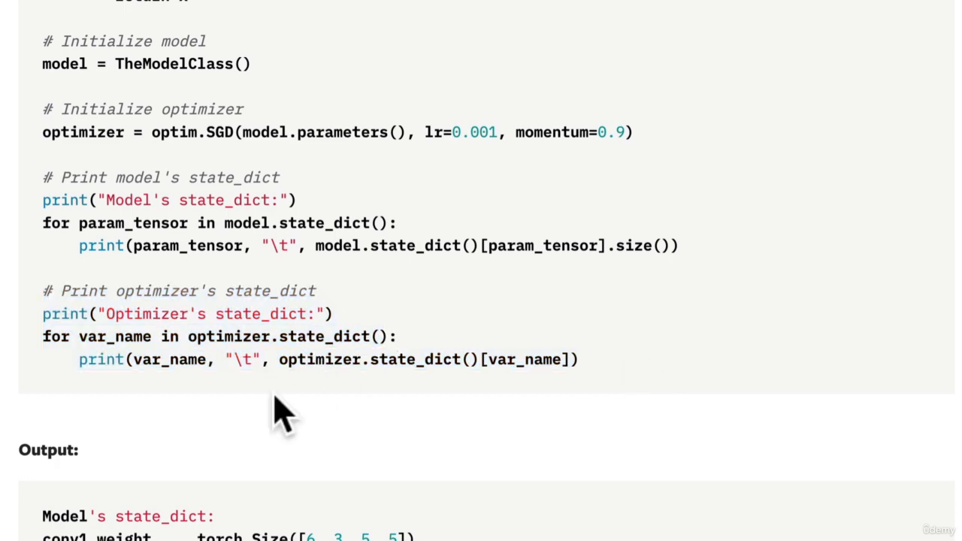
scroll("down", 3)
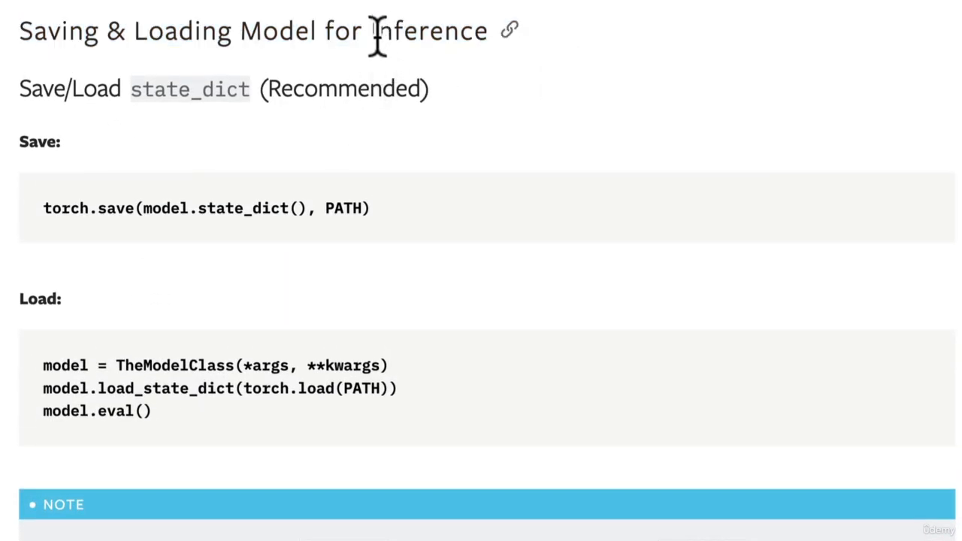
double_click(427, 30)
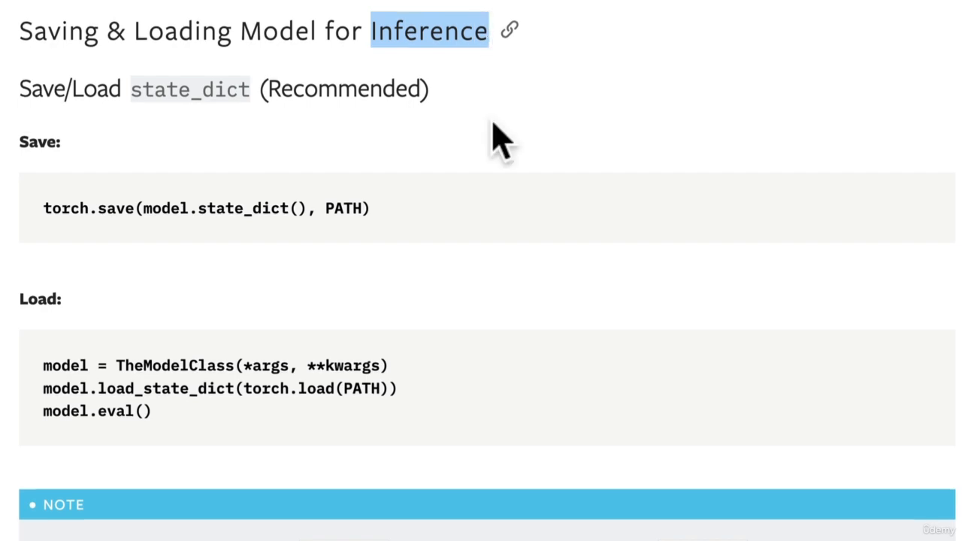
mouse_move(489, 148)
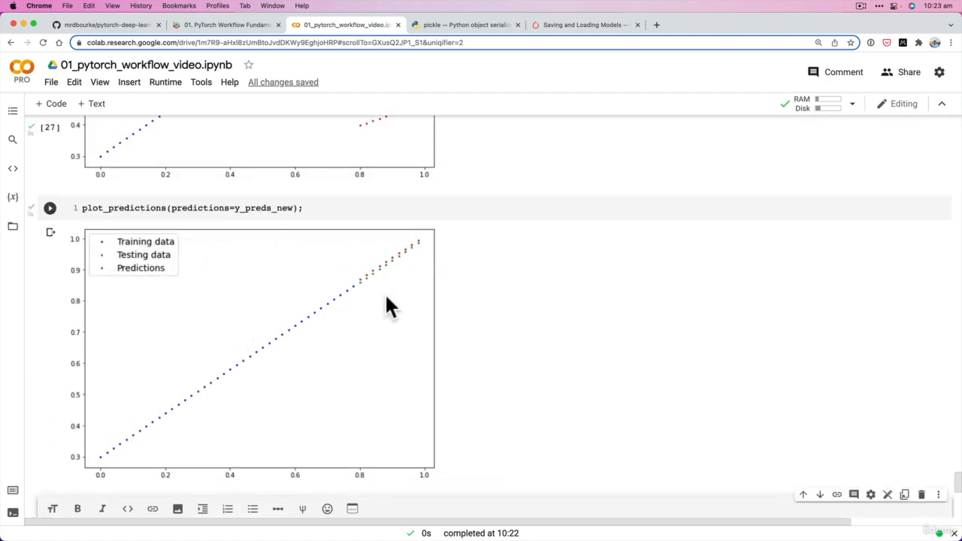
Scroll to the predictions plot and saving notes, then switch to the PyTorch tutorial tab.
scroll("down", 3)
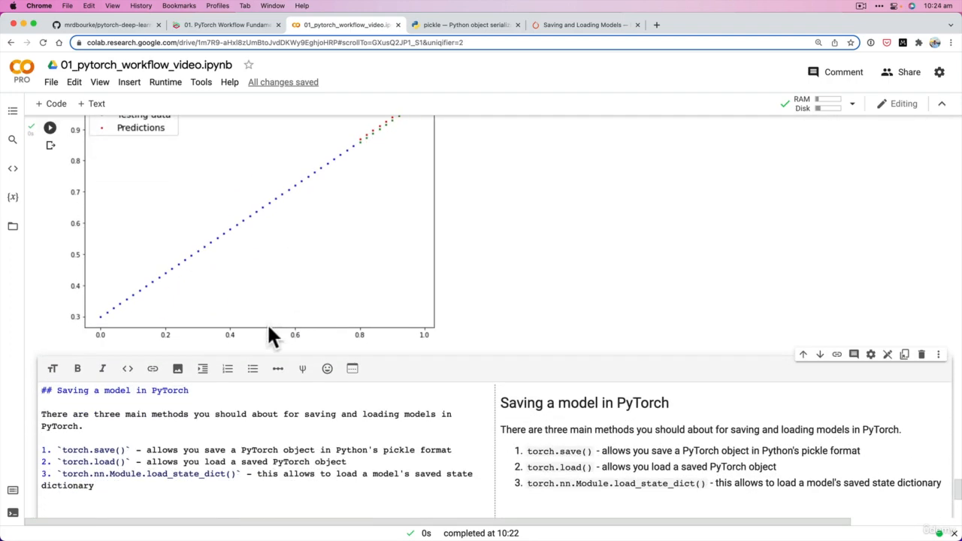
mouse_move(358, 231)
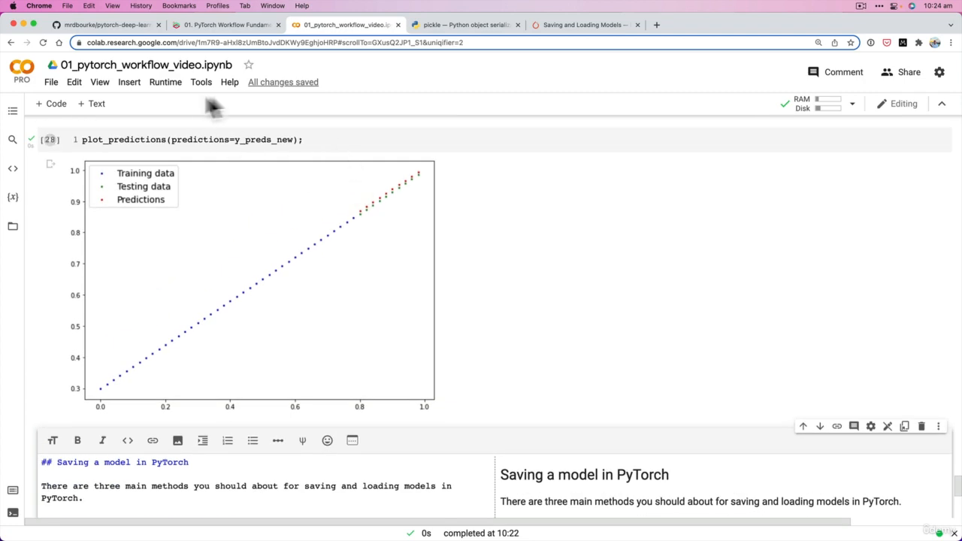
mouse_move(519, 207)
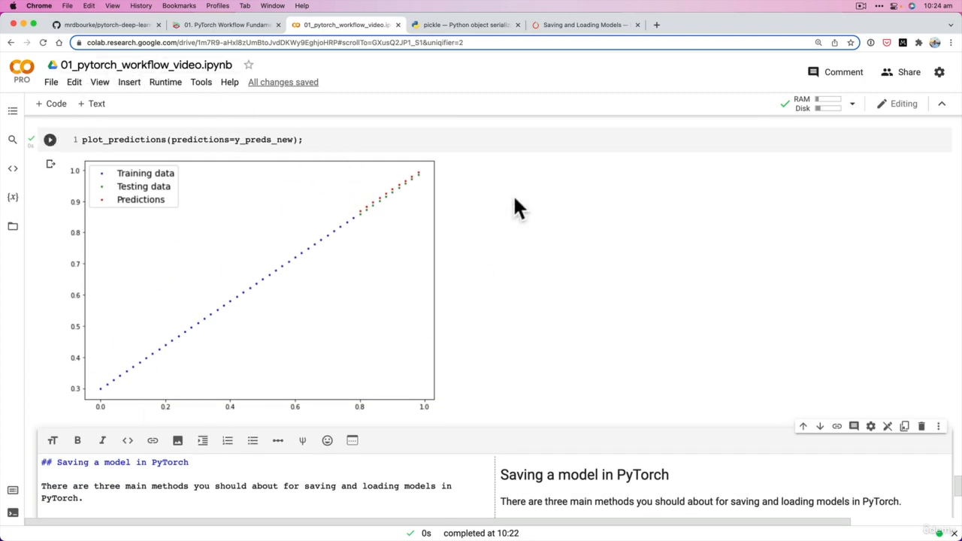
left_click(585, 24)
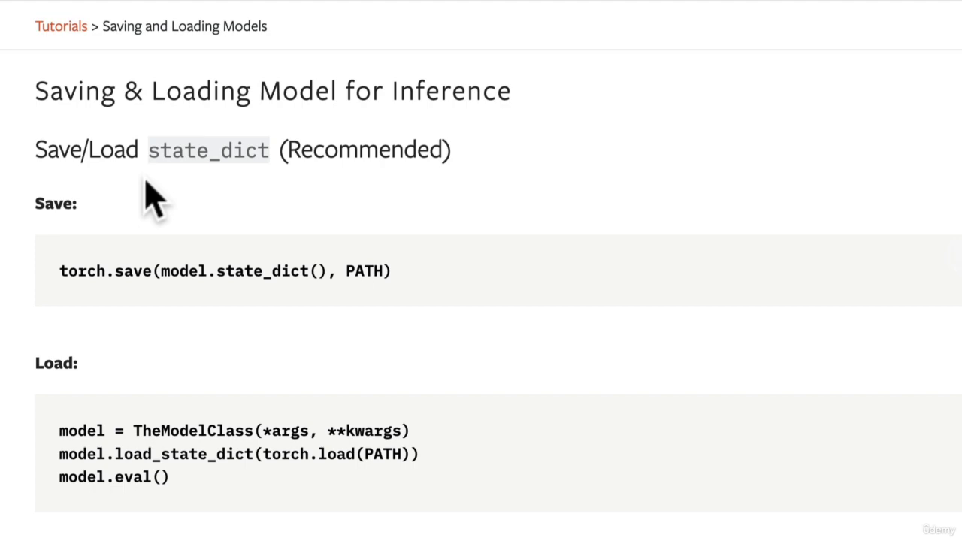
mouse_move(229, 198)
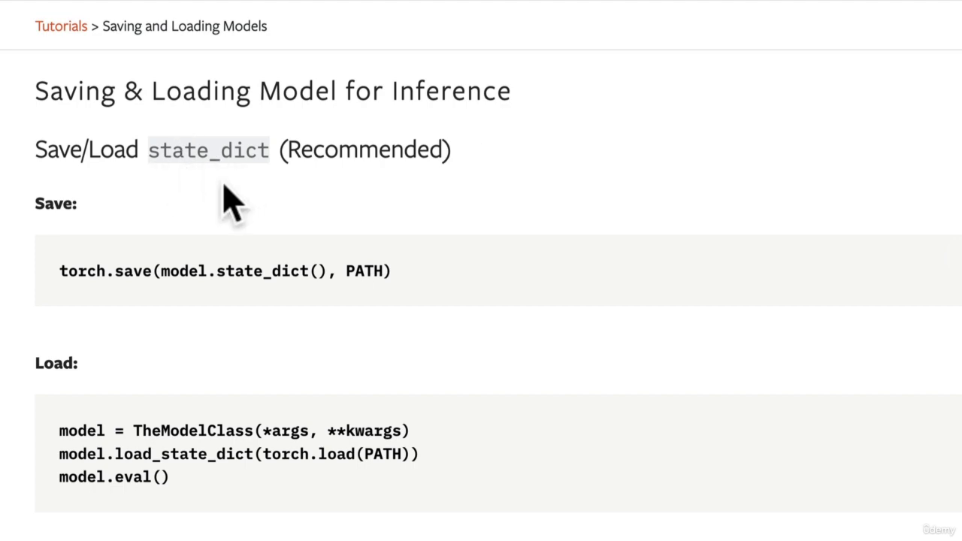
Read the 'Save/Load state_dict (Recommended)' section, then return to the Colab notebook.
scroll("down", 3)
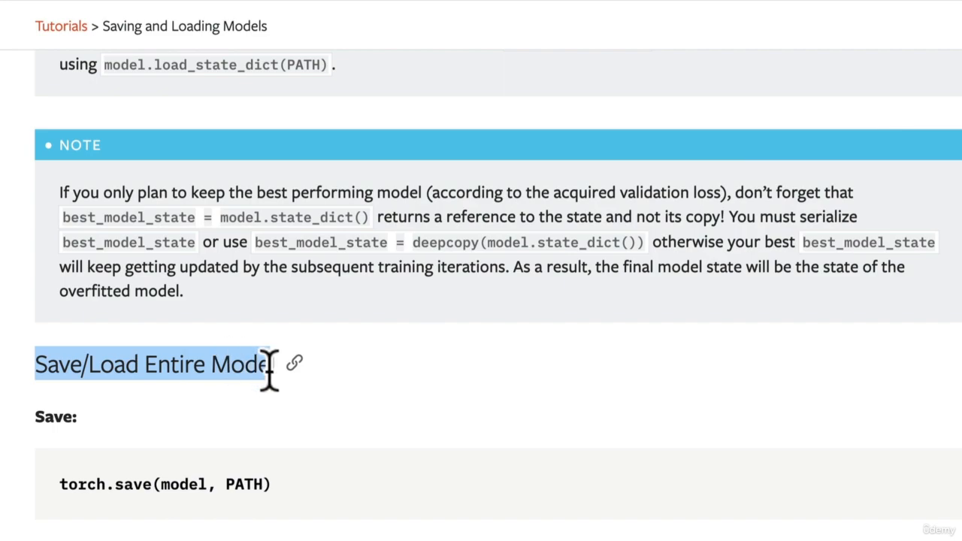
scroll("down", 3)
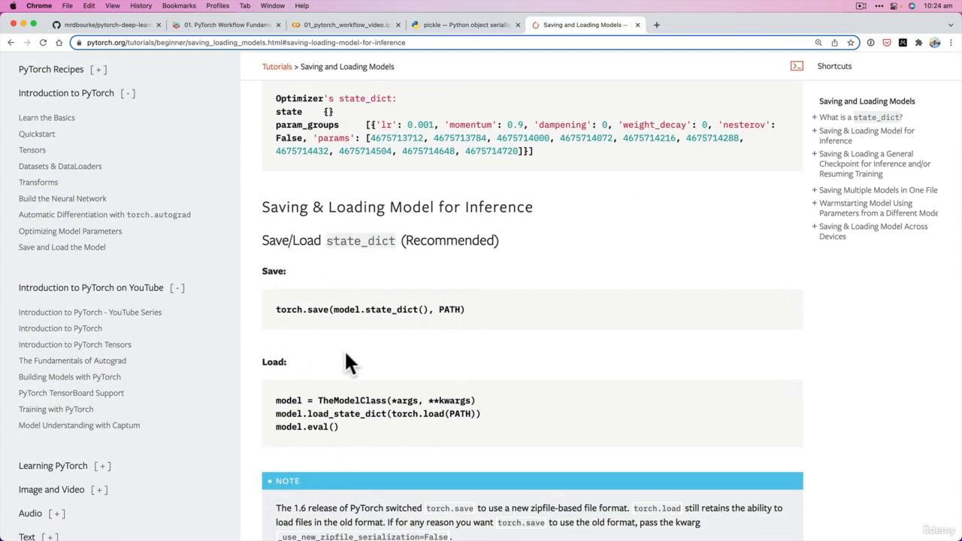
scroll("down", 3)
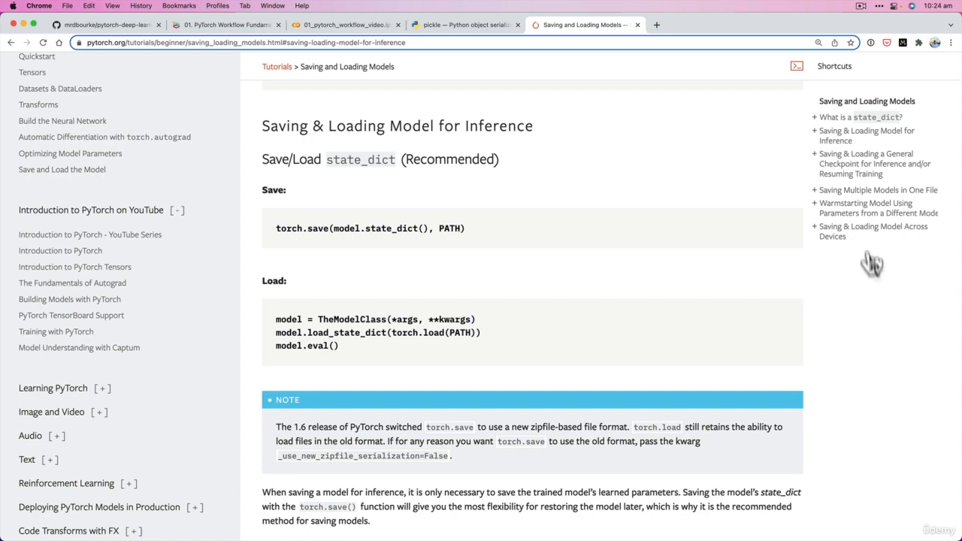
scroll("down", 3)
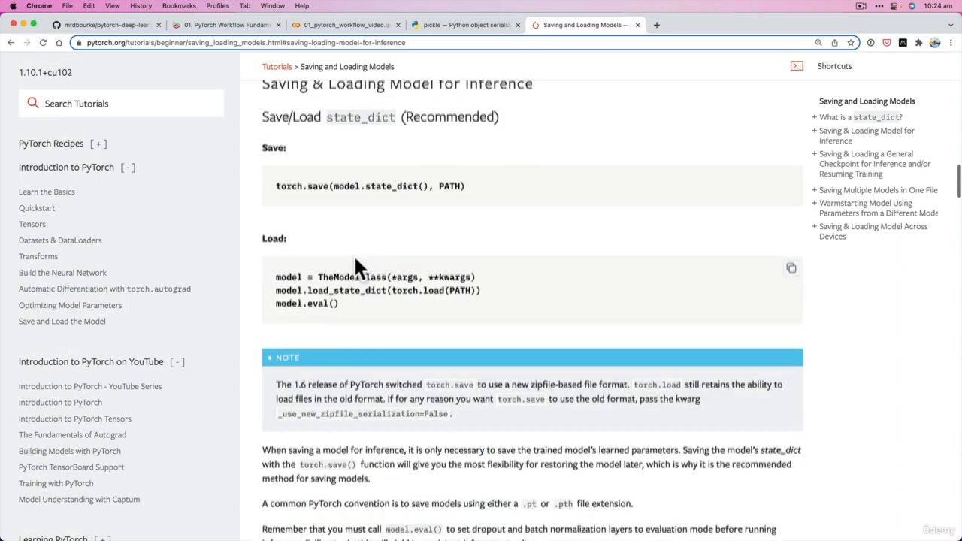
scroll("up", 3)
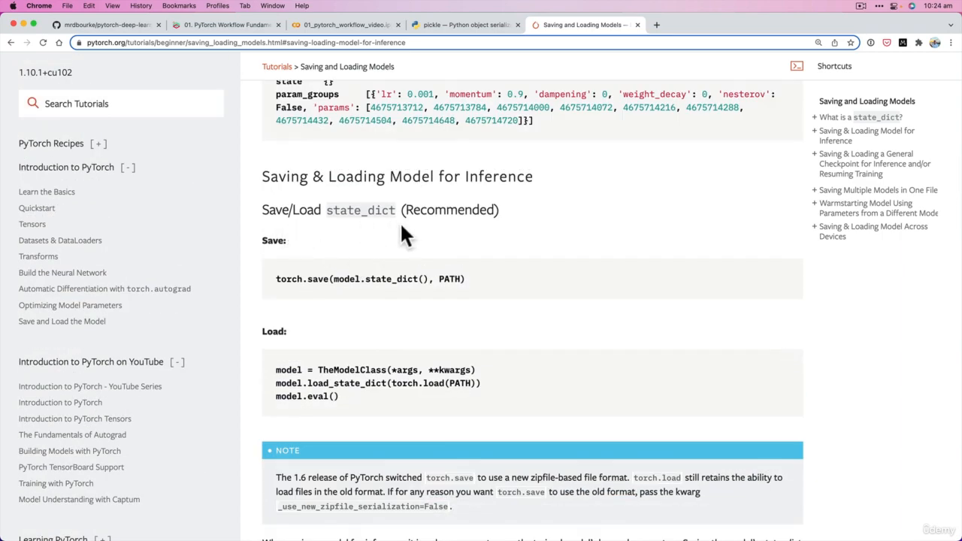
scroll("up", 3)
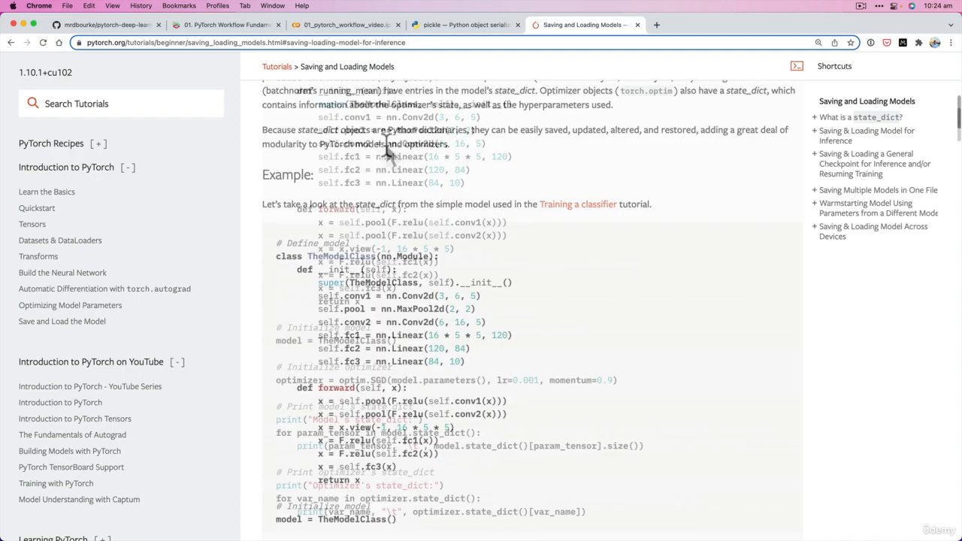
left_click(344, 24)
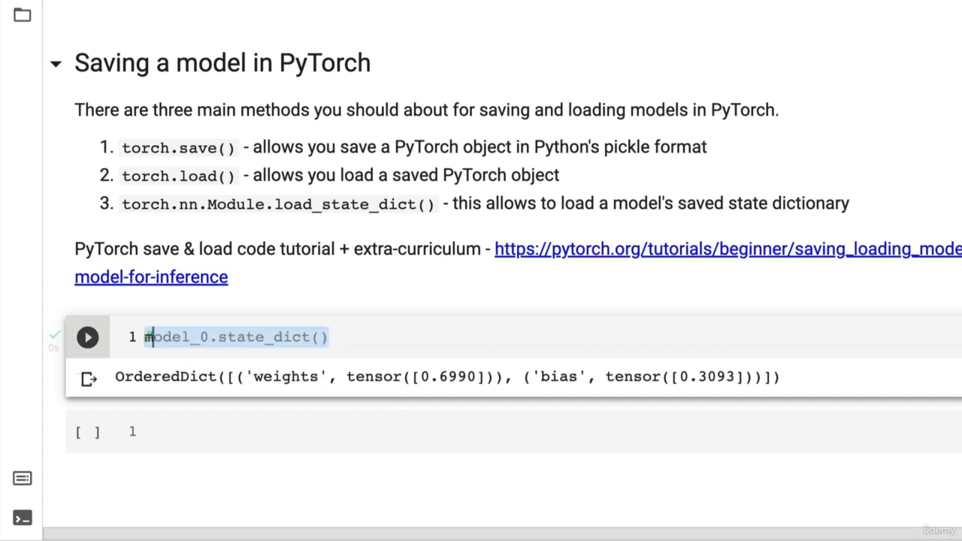
Write '# Saving our PyTorch model' and 'from pathlib import Path' in the cell.
type("# Save a")
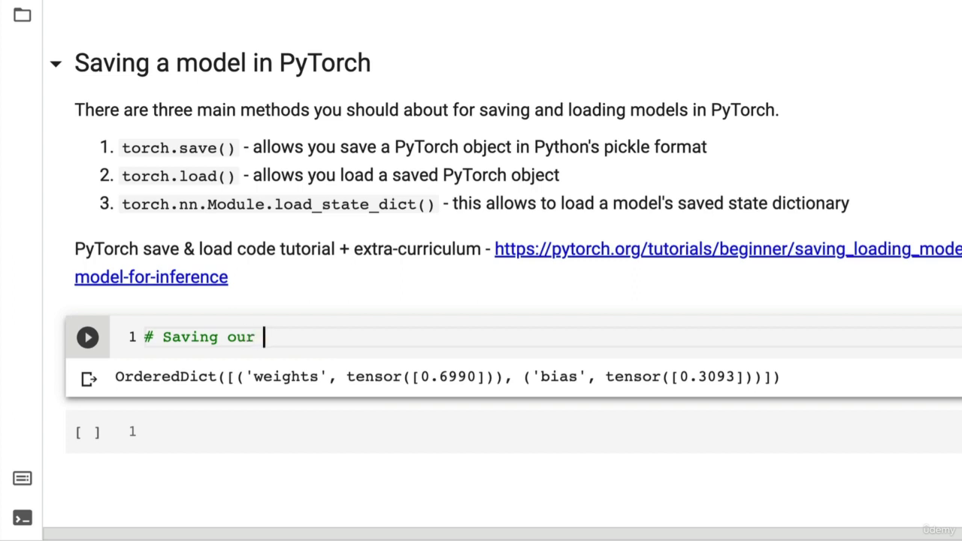
type("PyTorch model")
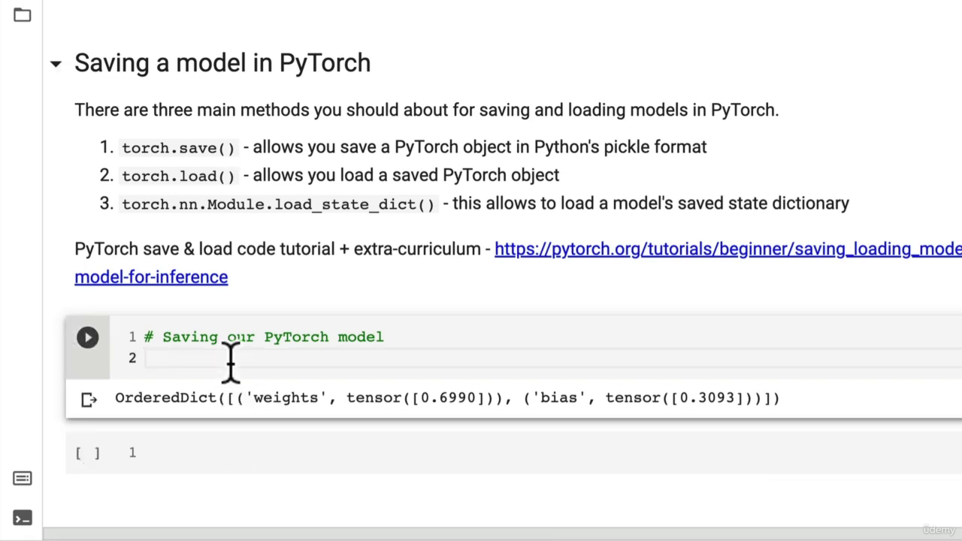
type("from pathlib im")
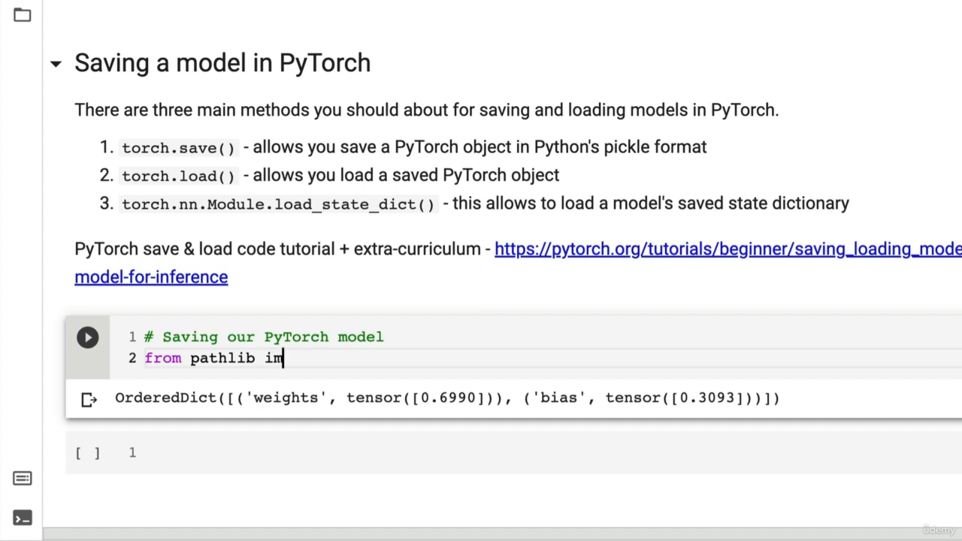
type("port Path")
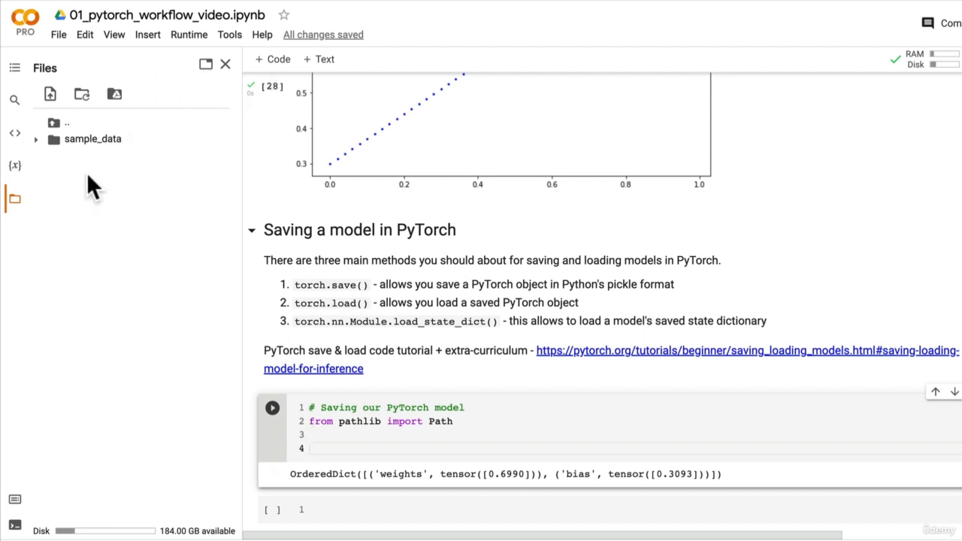
mouse_move(148, 233)
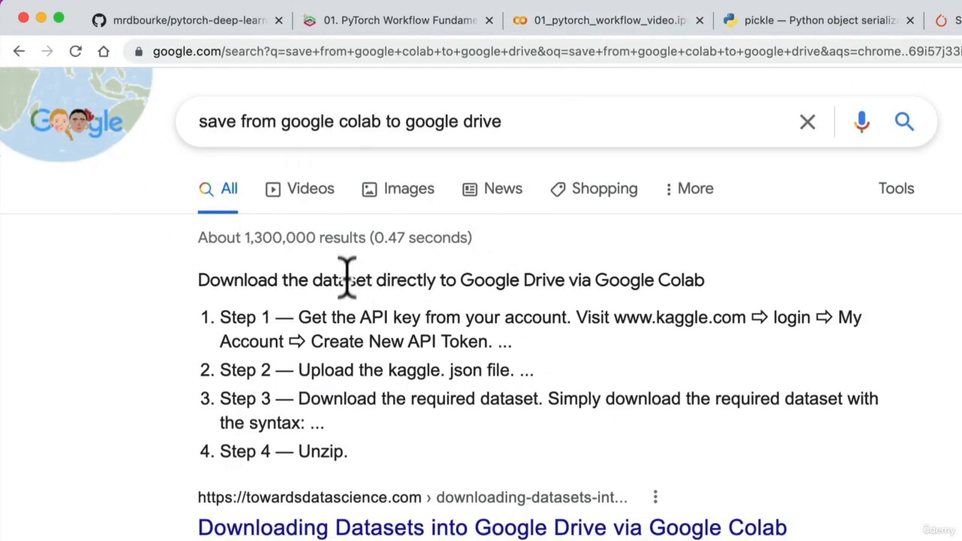
Return to the Colab tab showing the Files browser with the sample_data folder.
left_click(594, 18)
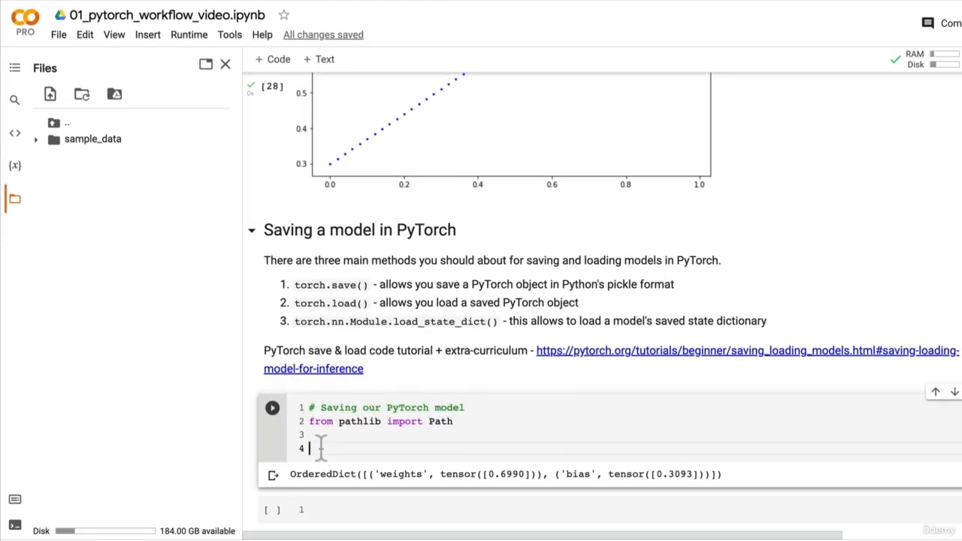
Add '# 1. Create models directory' and MODEL_PATH = Path("models").
type("# 1. C")
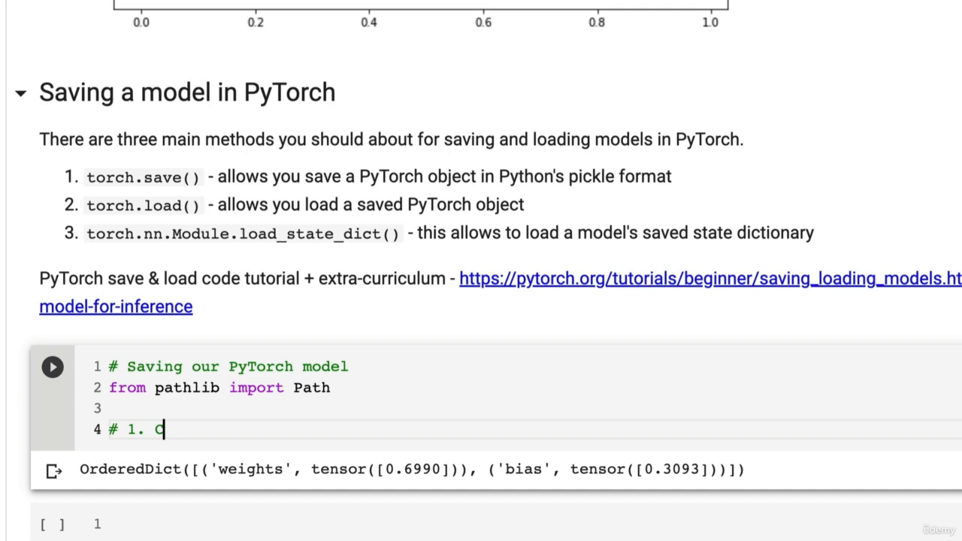
type("reate models dir")
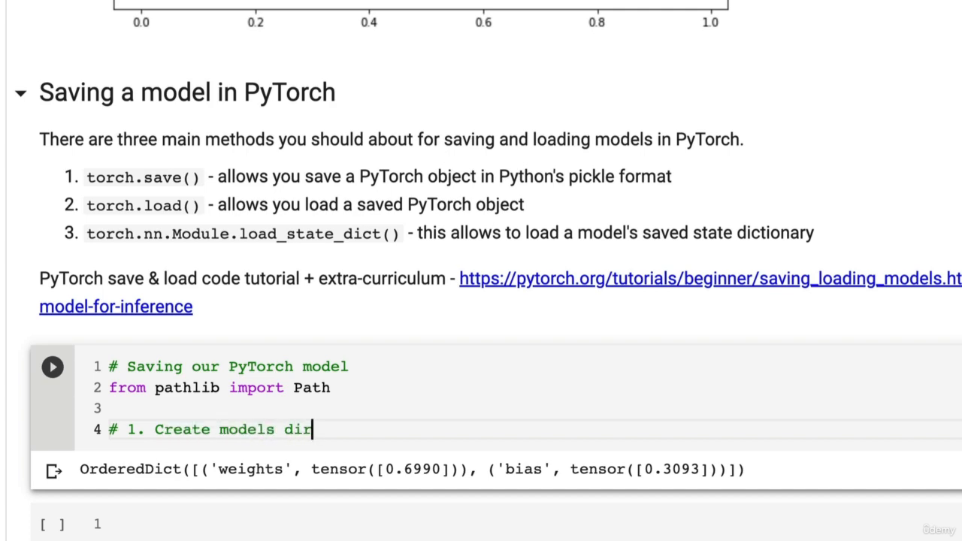
type("ectory")
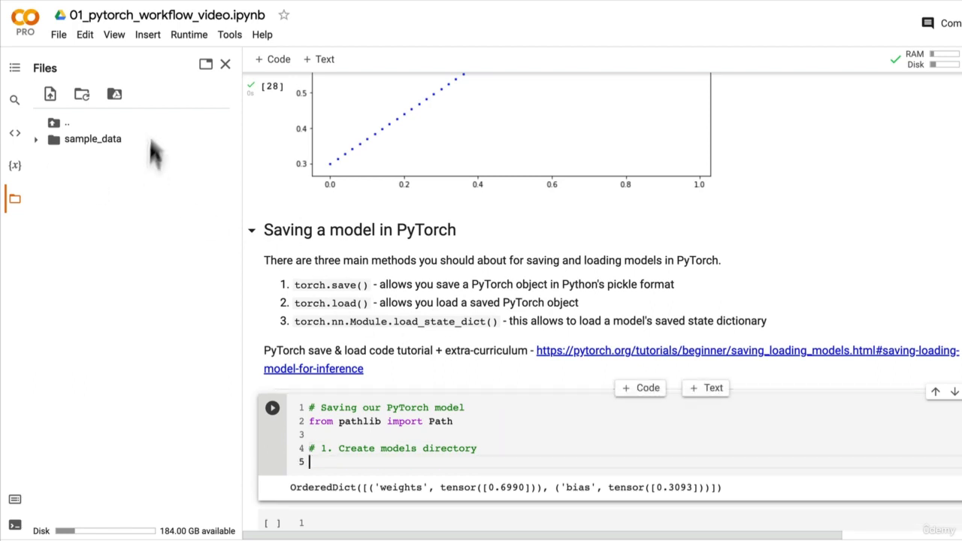
mouse_move(135, 391)
type("M")
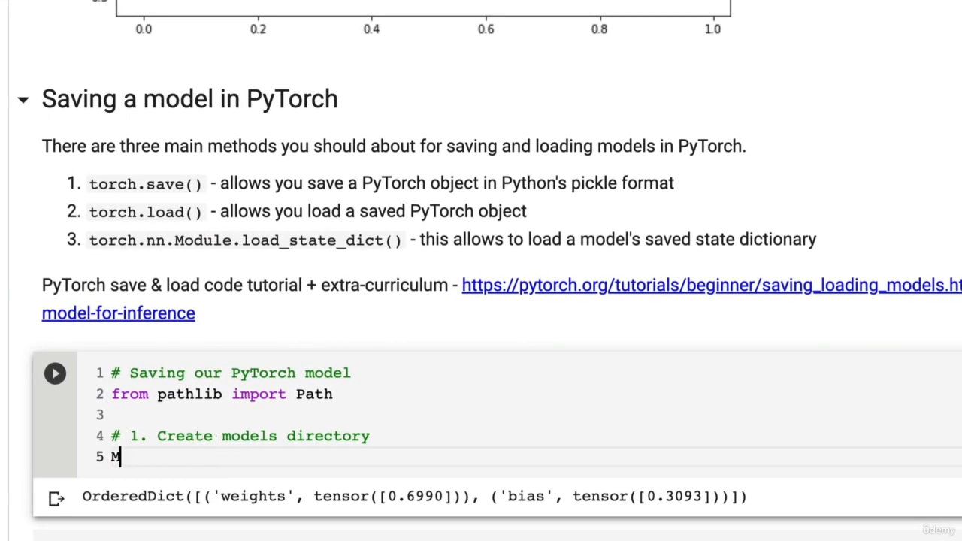
type("ODEL_PATH =")
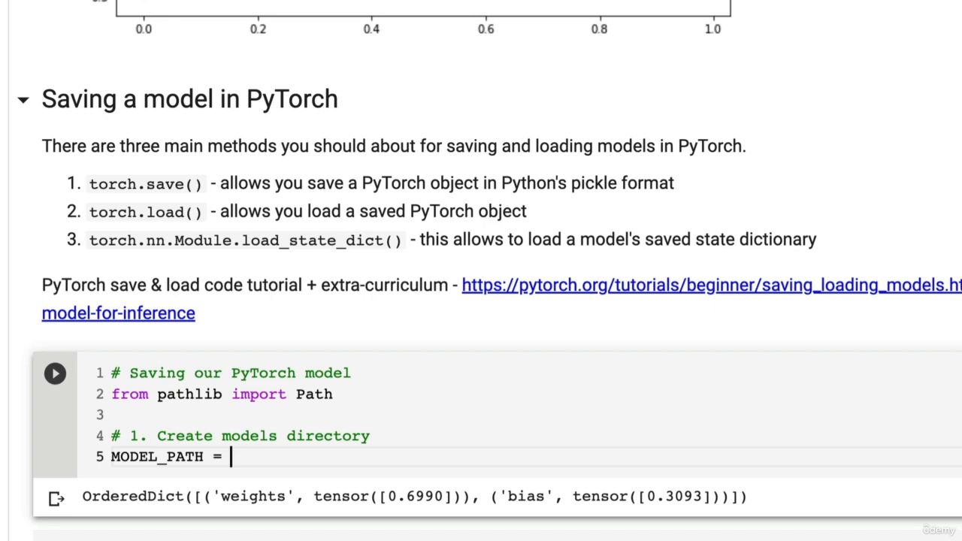
type("Path")
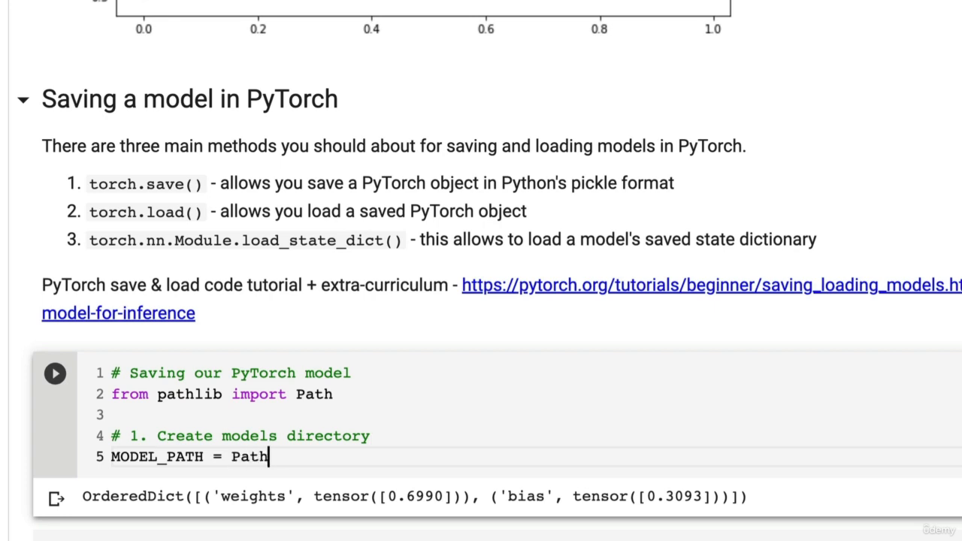
type("()")
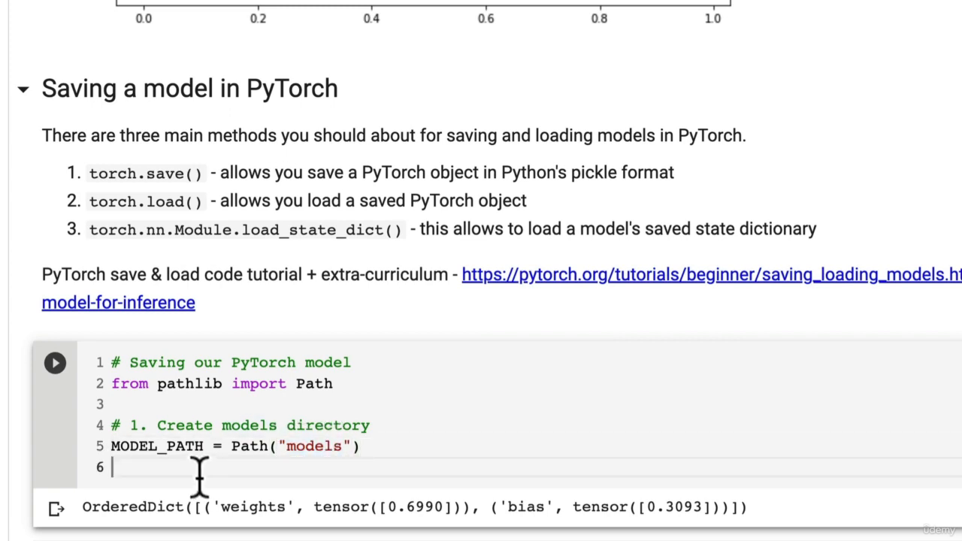
Add MODEL_PATH.mkdir(parents=True, exist_ok=True) and start a '# 2.' comment.
type("MODEL_PATH.mkd")
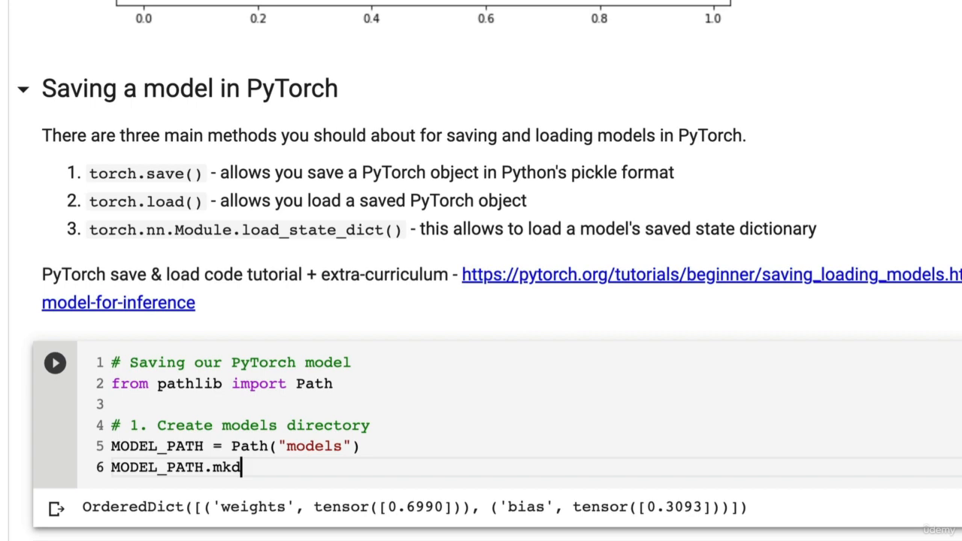
type("ir()")
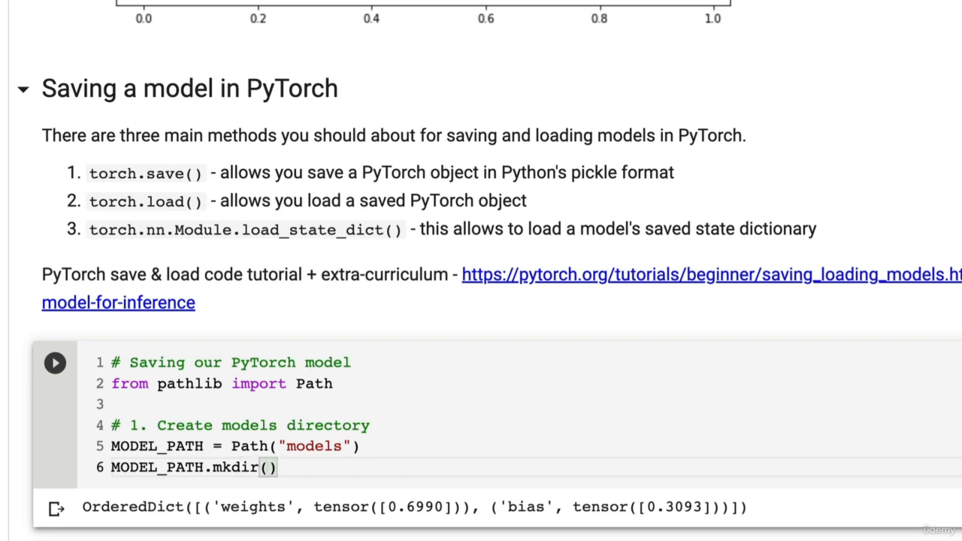
type("opa")
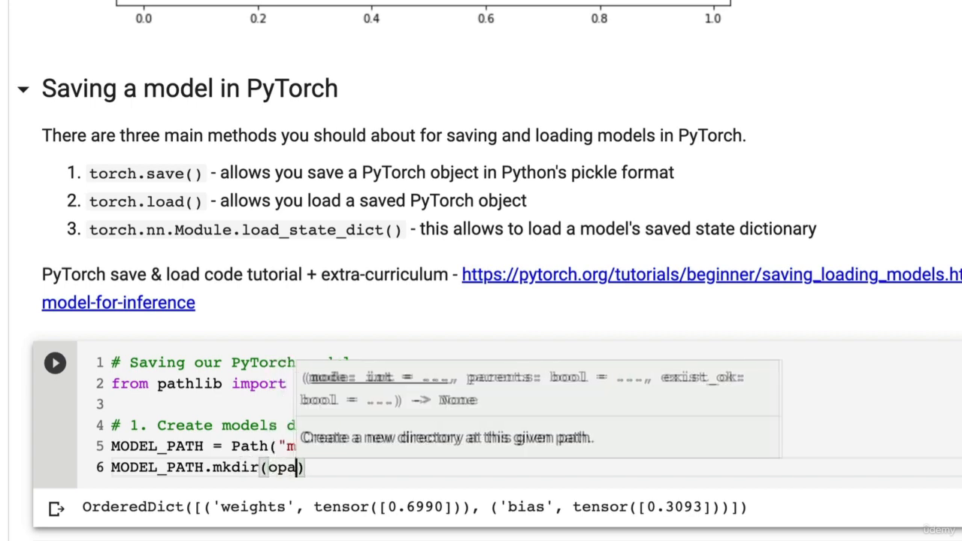
type("parents=True,")
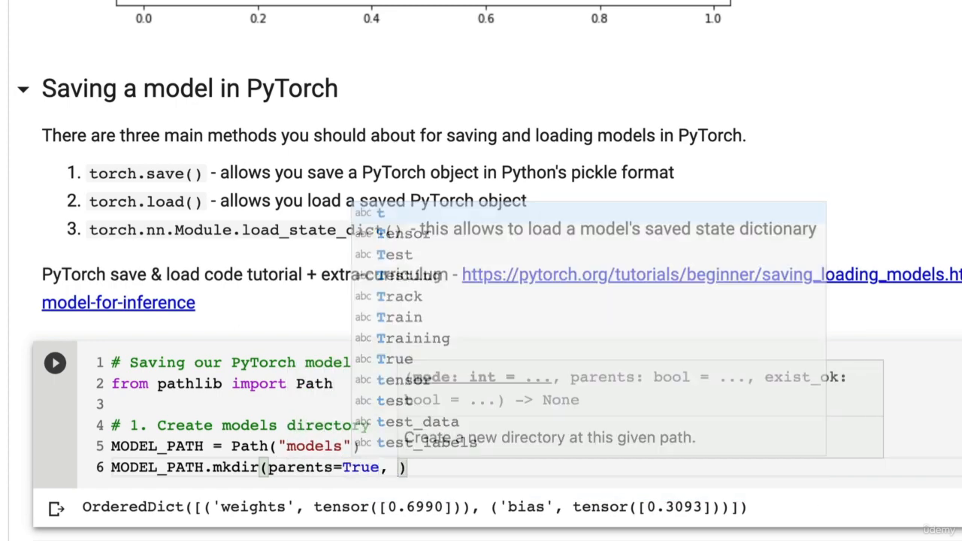
type("exist_ok=True")
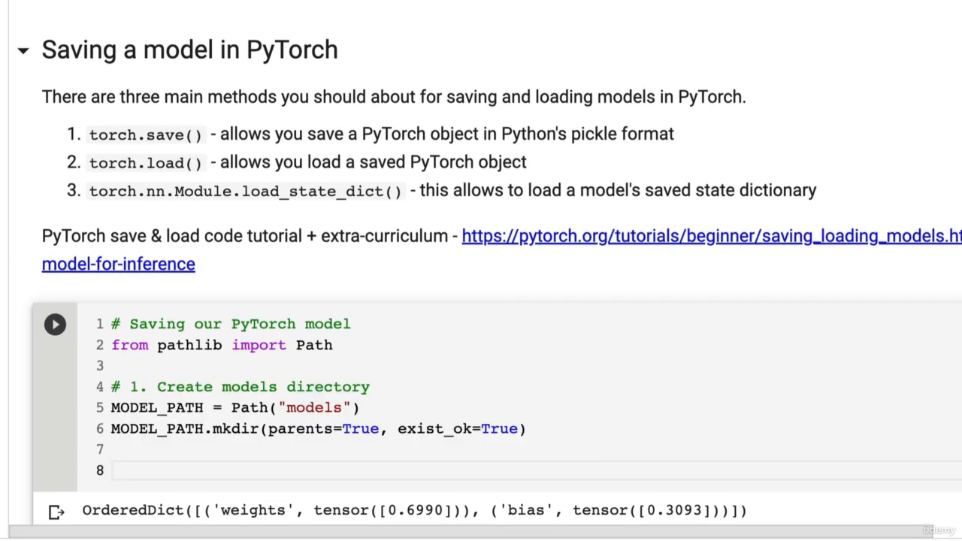
type("# 2.")
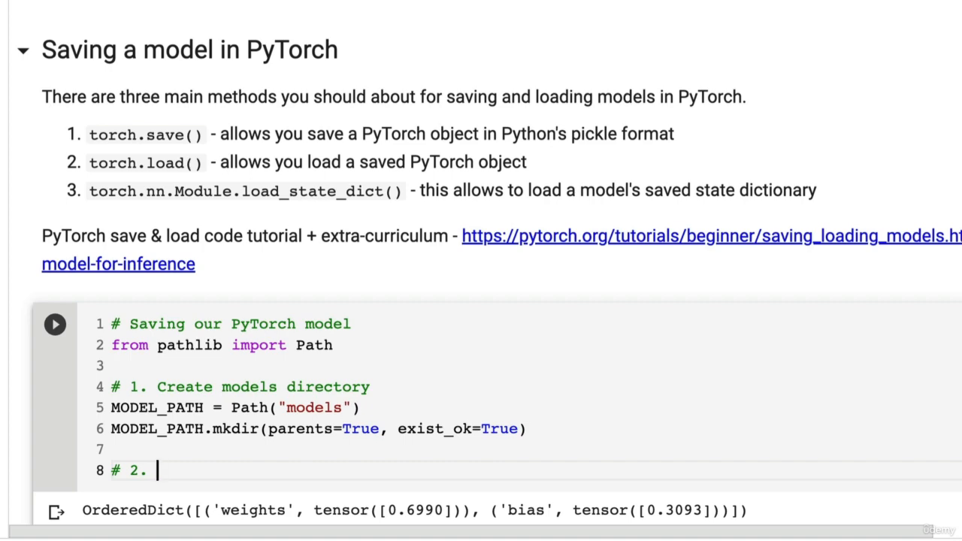
Write '# 2. Create model save path' and begin MODEL_NAME = "01_pytorch_workflow_...".
scroll("down", 3)
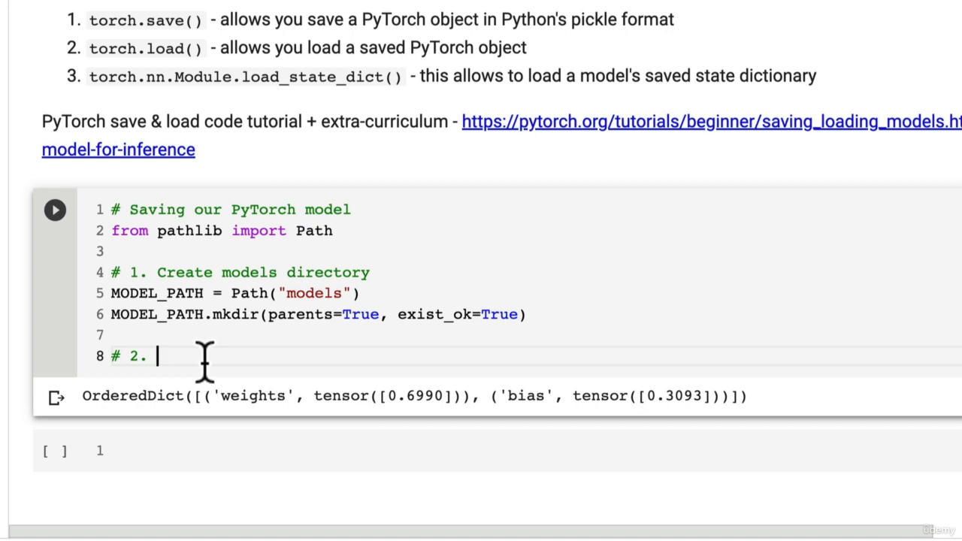
type("Create model")
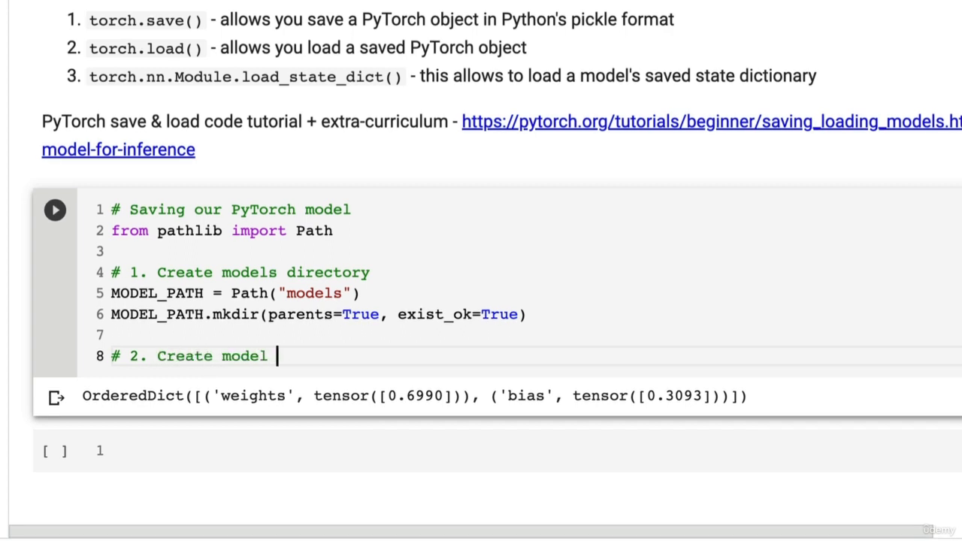
type("save path")
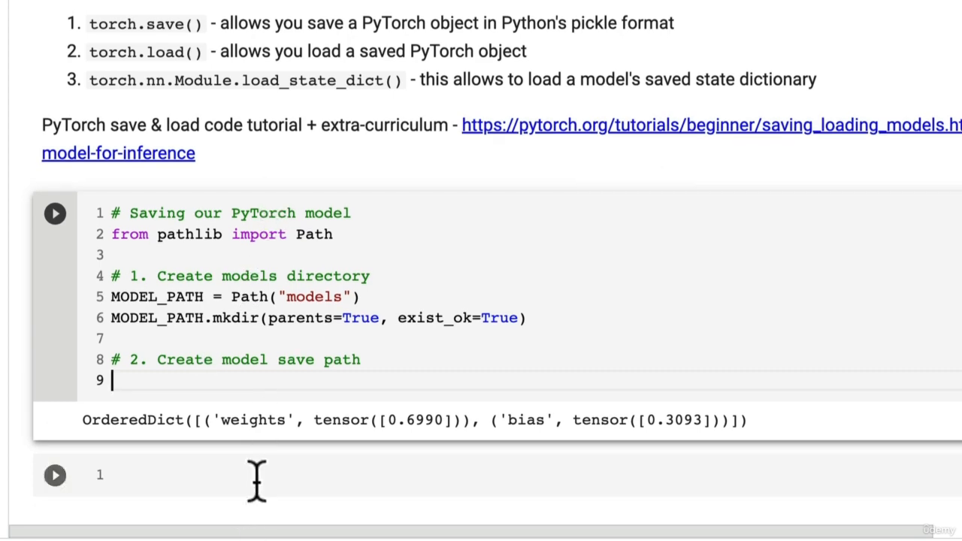
type("model_0")
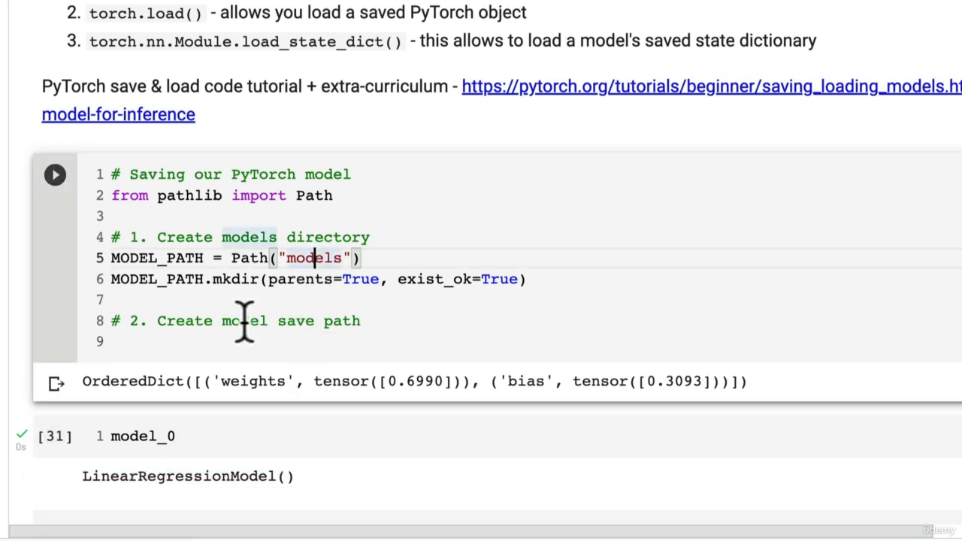
type("MA")
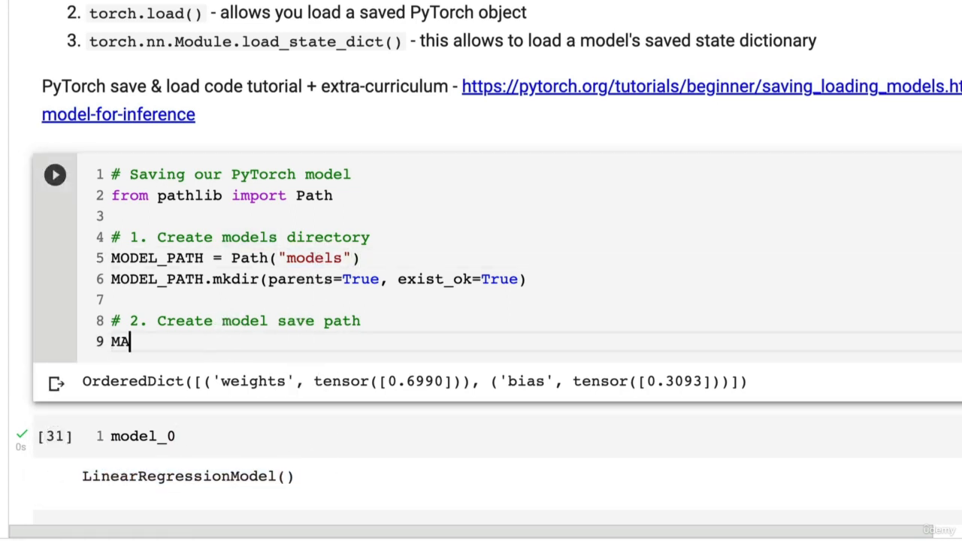
type("ODEL_NAME =")
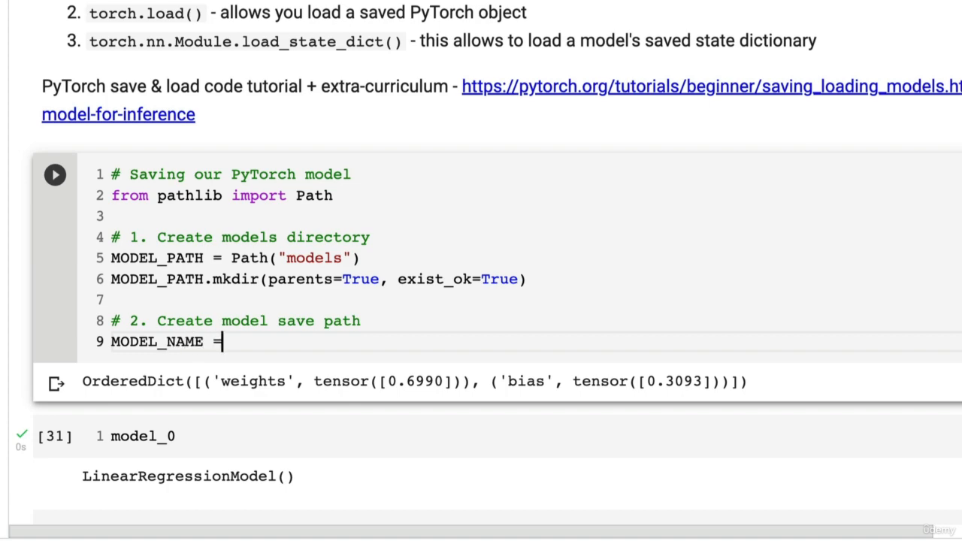
type("\"01_pytorch_w")
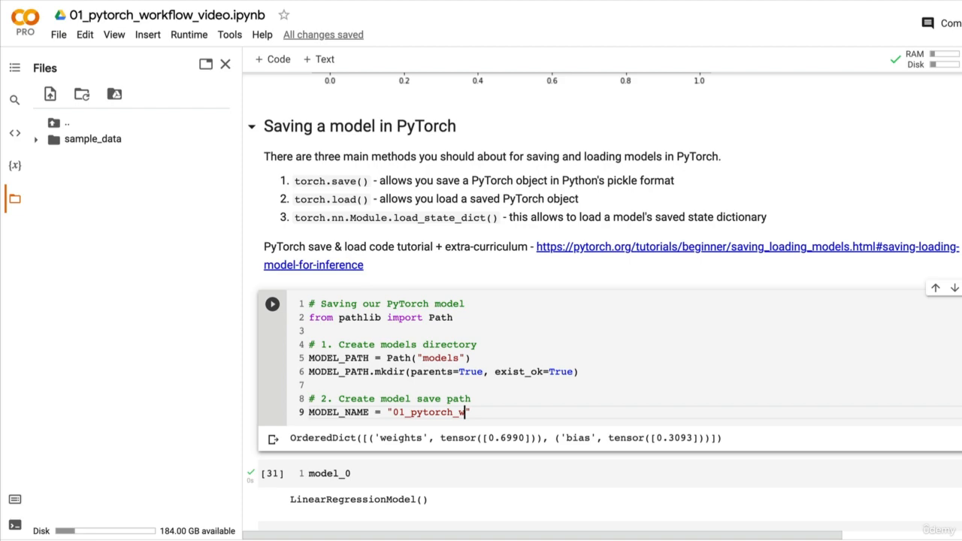
type("orkflow_")
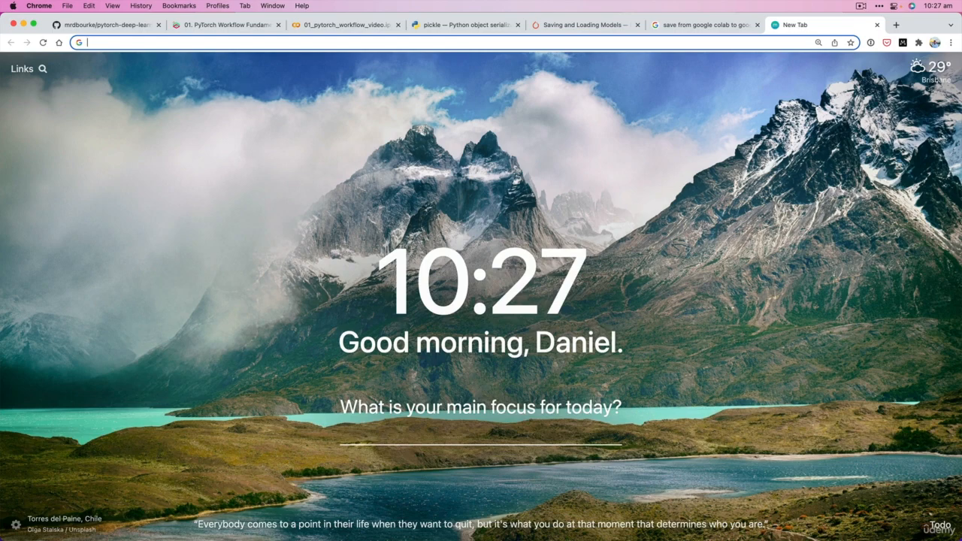
Search the Saving and Loading Models tutorial for the '.pt' extension convention.
left_click(585, 24)
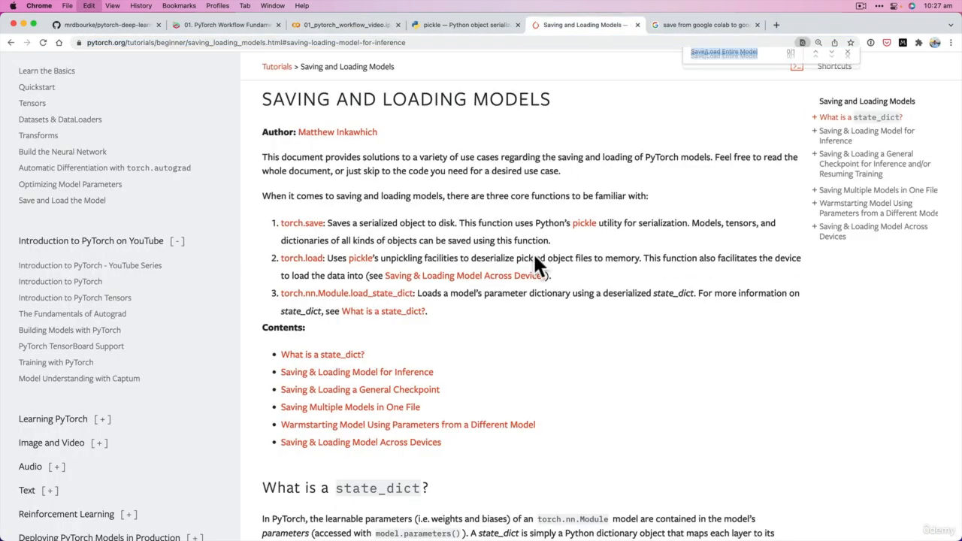
type(".pth\"")
type("M")
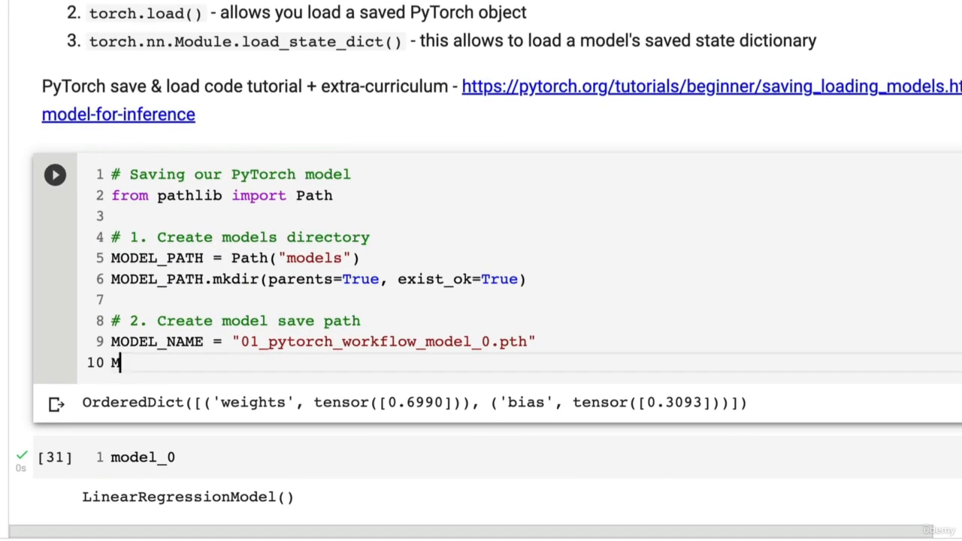
Define MODEL_SAVE_PATH = MODEL_PATH / MODEL_NAME and display MODEL_SAVE_PATH.
type("ODEL_SAVE_PA")
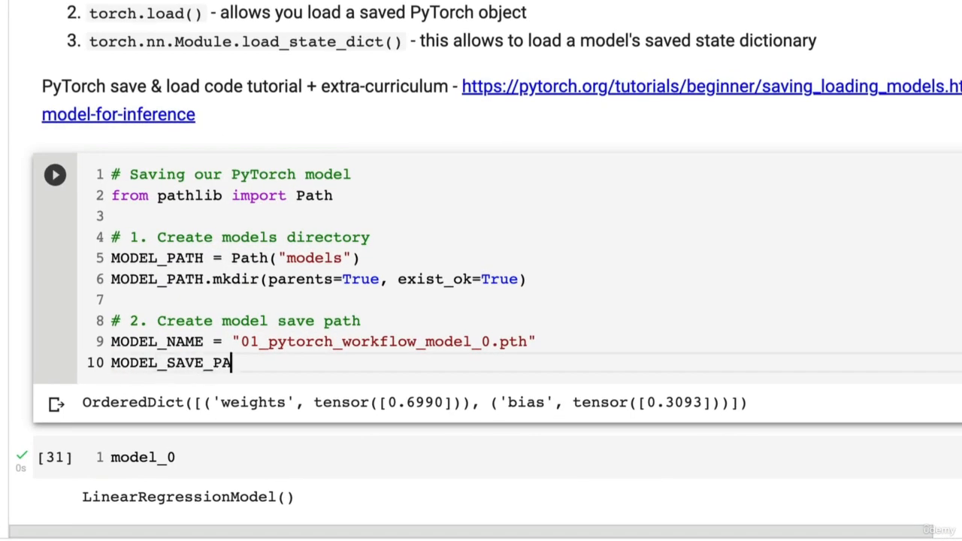
type("TH")
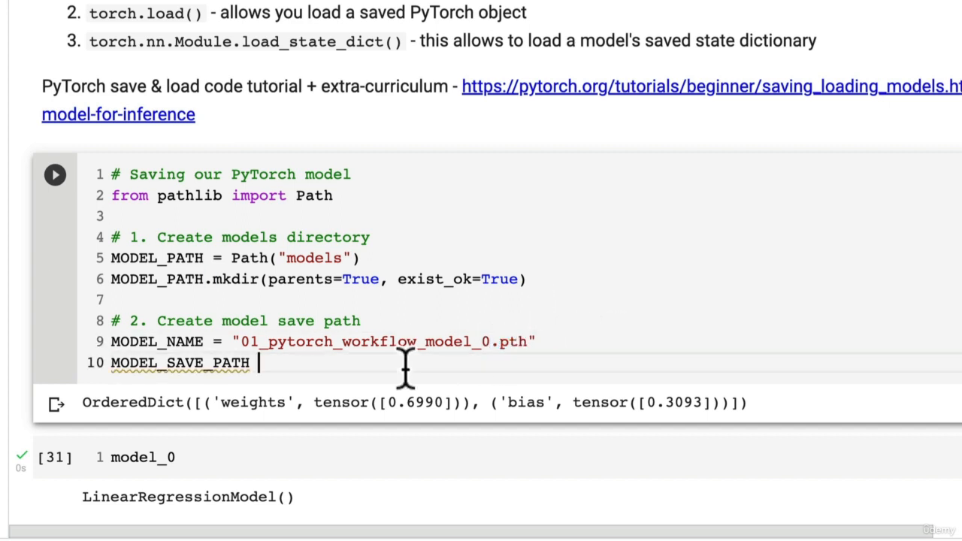
type("=")
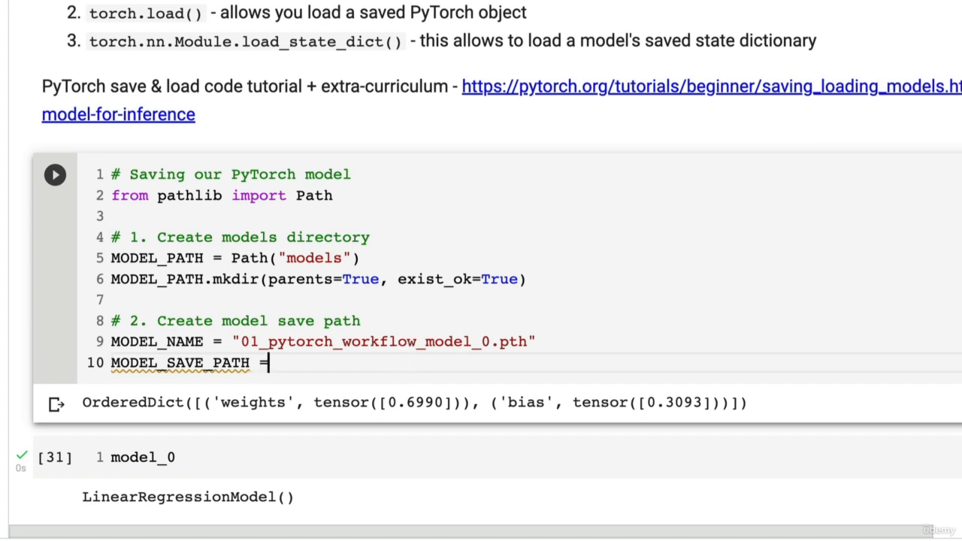
type("MODEL_APT")
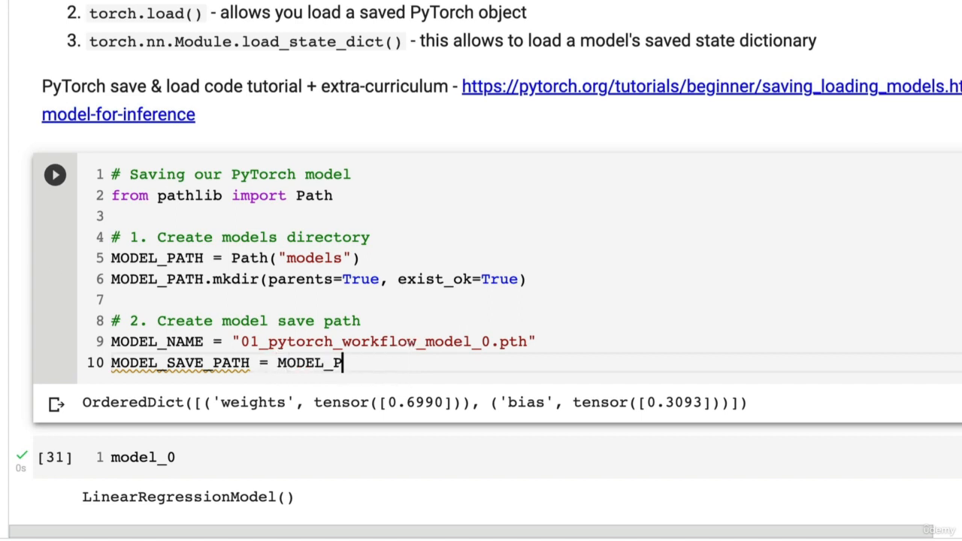
type("ATH /")
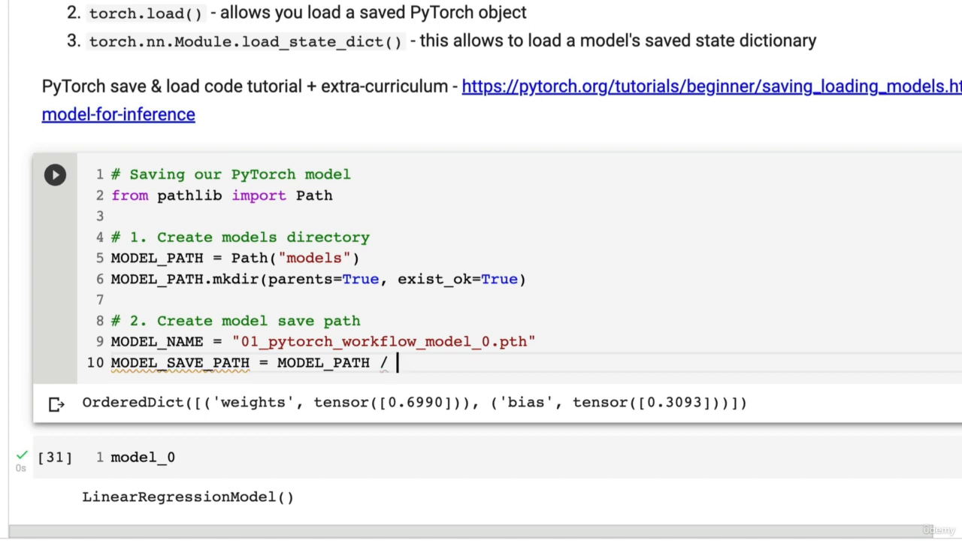
type("MODEL")
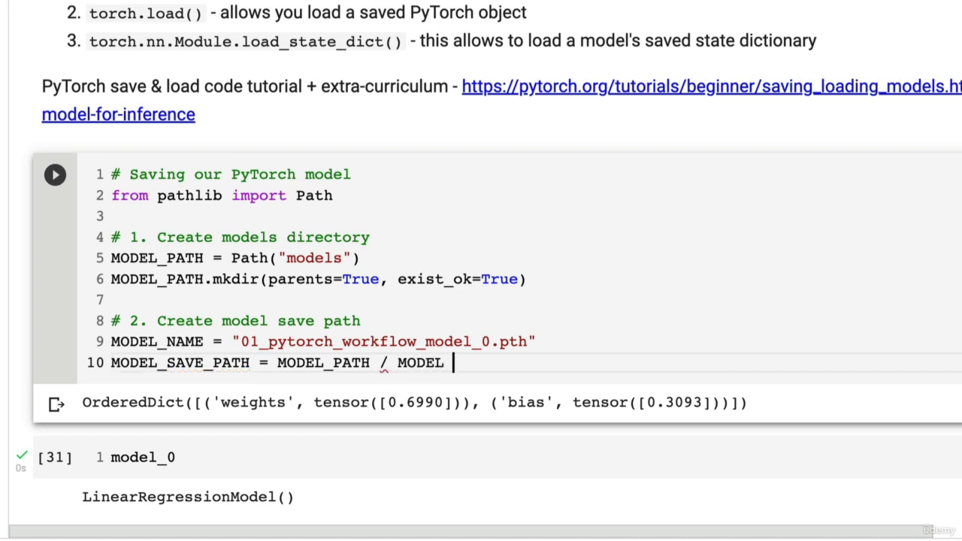
type("_NAM")
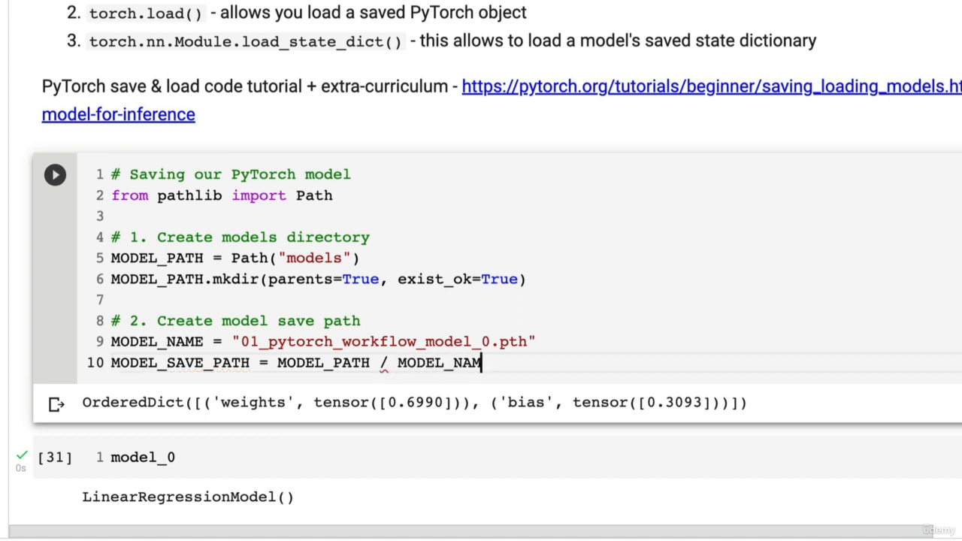
type("mod")
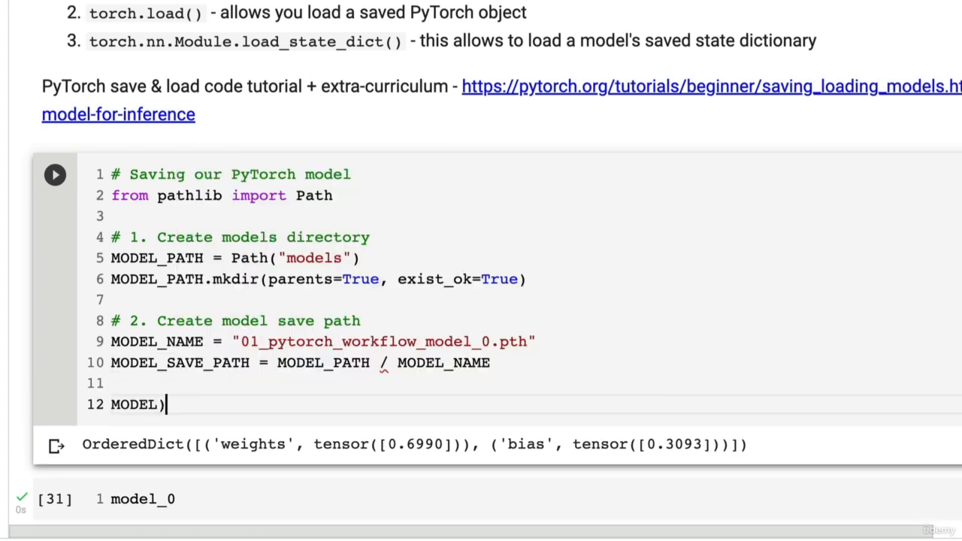
type("_SAVE_PATH")
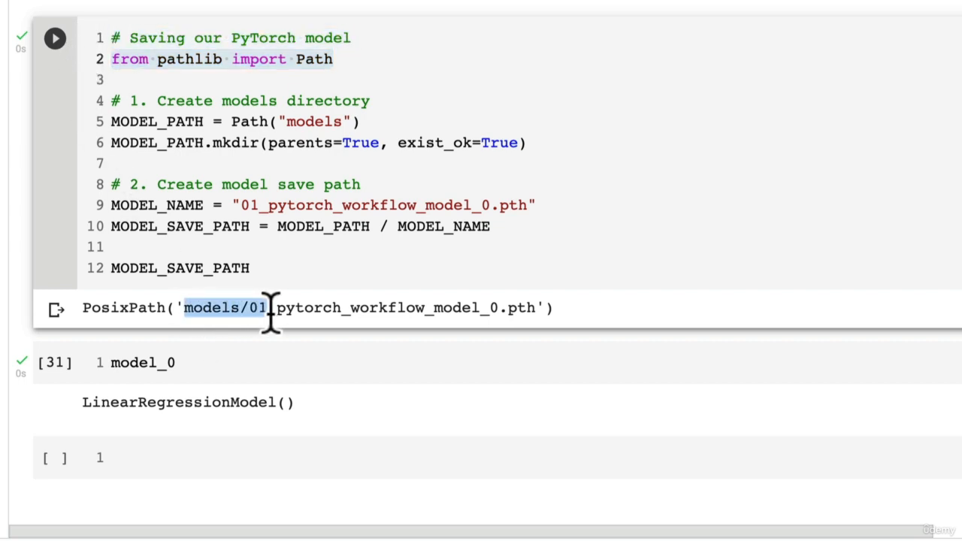
Highlight the models folder and .pth extension in the PosixPath output.
left_click_drag(271, 306, 474, 307)
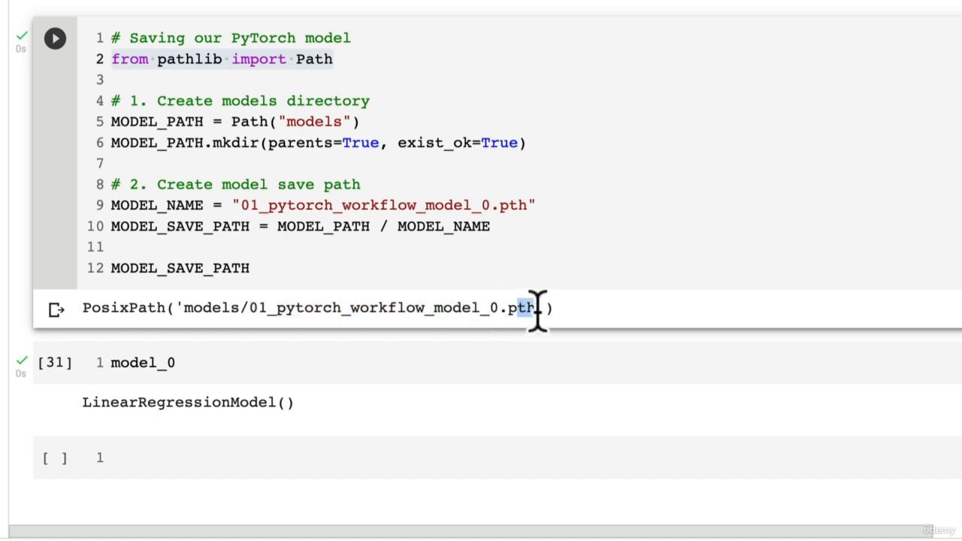
left_click(250, 268)
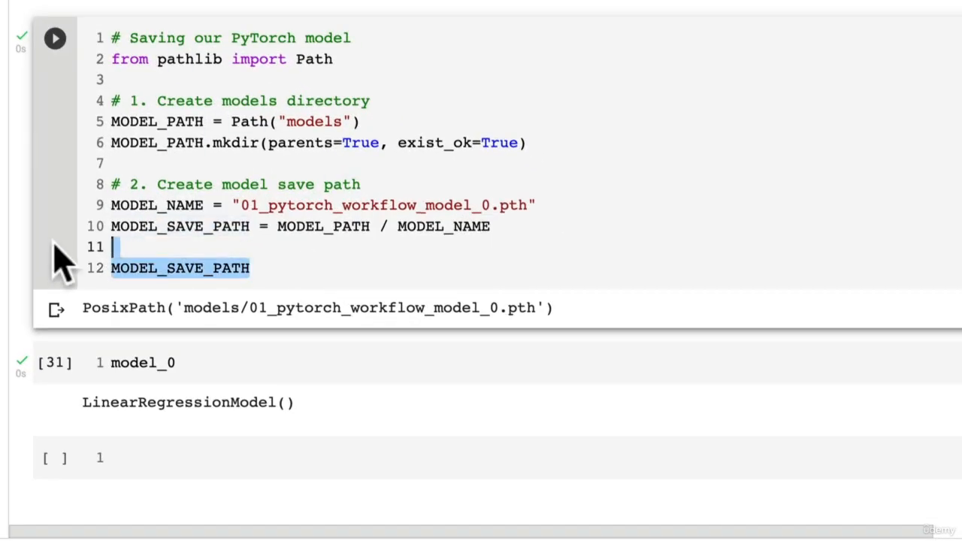
Replace the display line with '# 3. Save the model state dict'.
type("# 3. Save the")
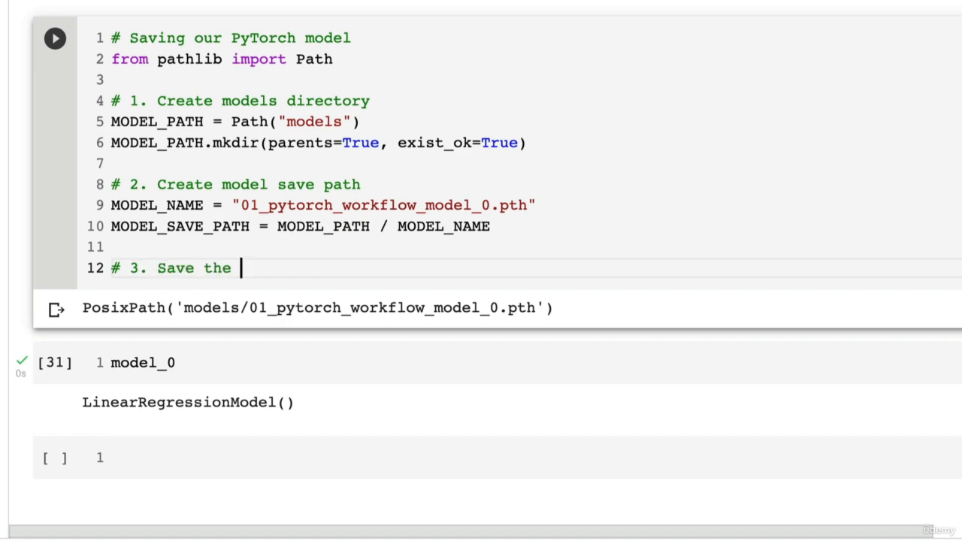
type("model state dict")
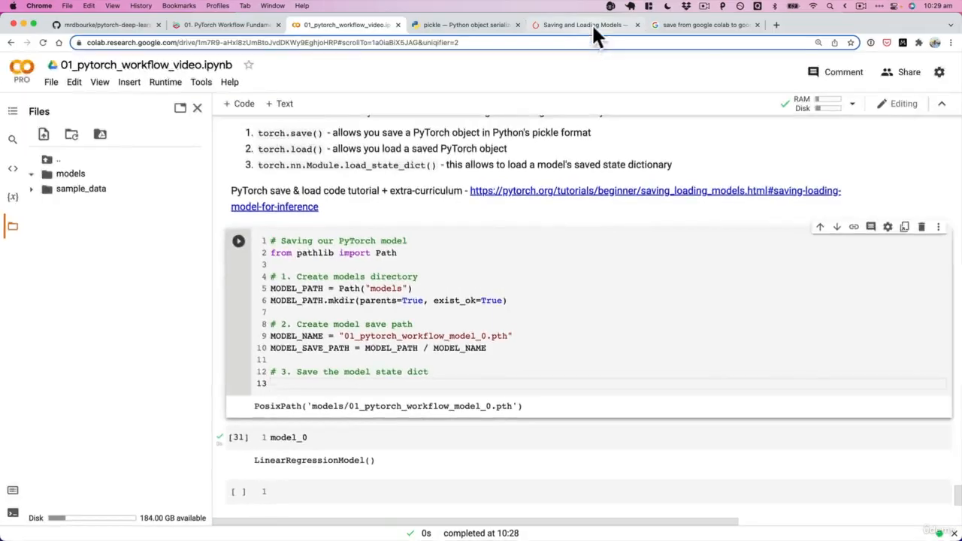
left_click(583, 24)
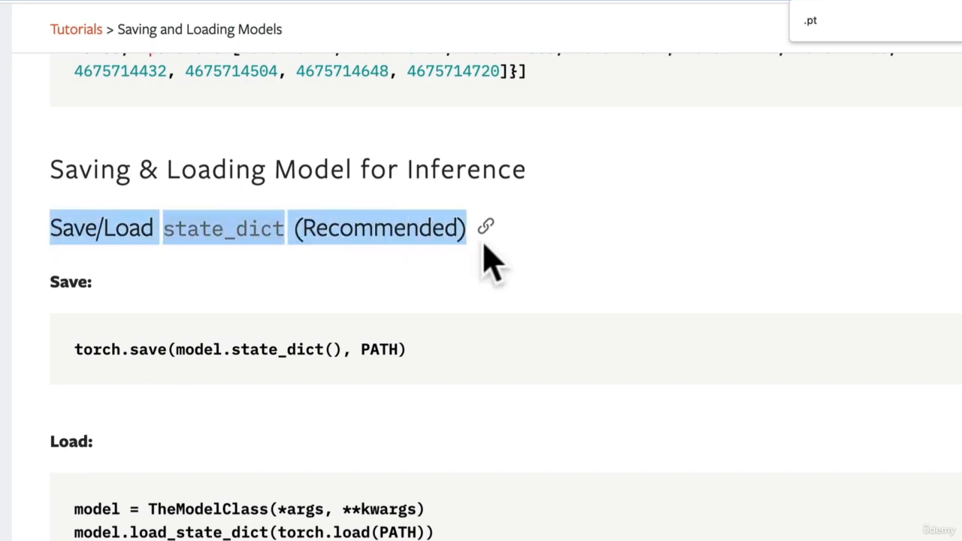
scroll("down", 3)
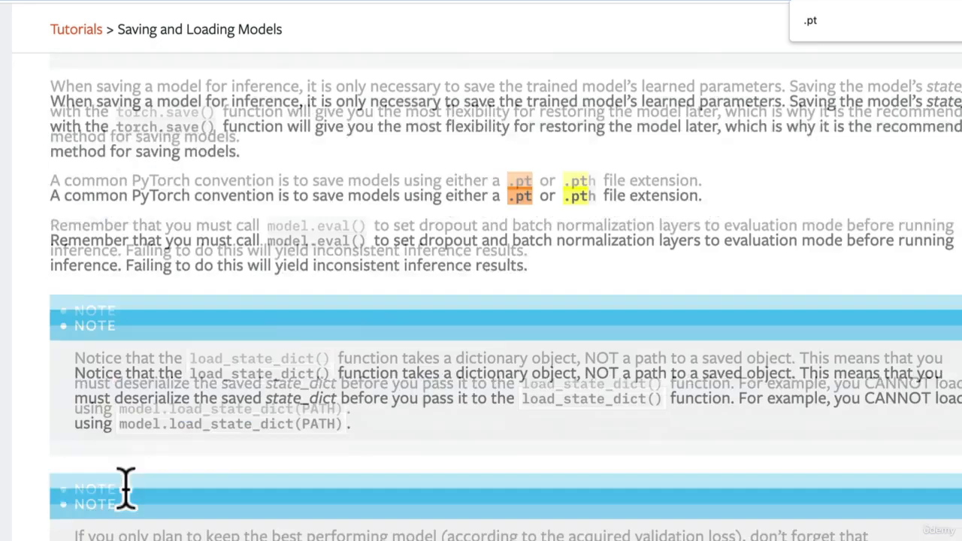
scroll("down", 3)
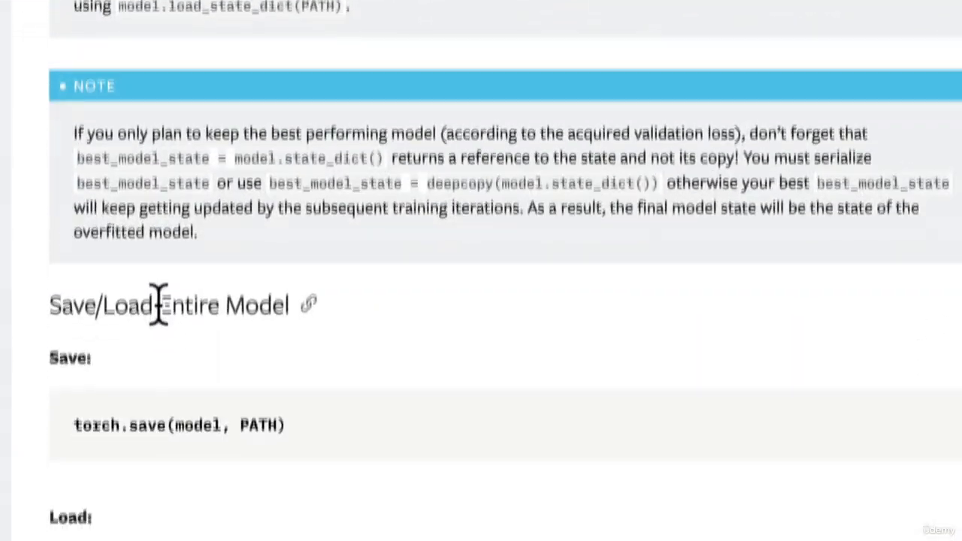
scroll("down", 3)
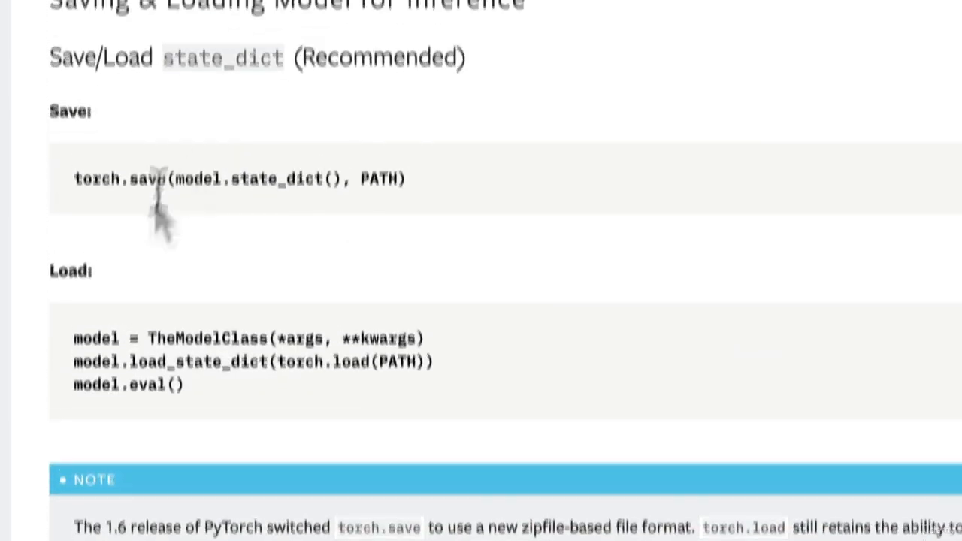
scroll("down", 3)
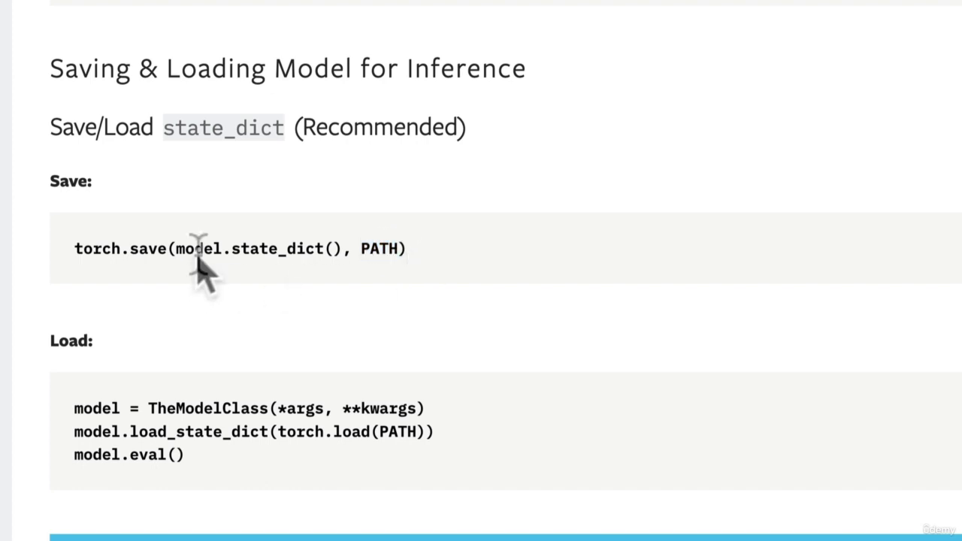
mouse_move(278, 250)
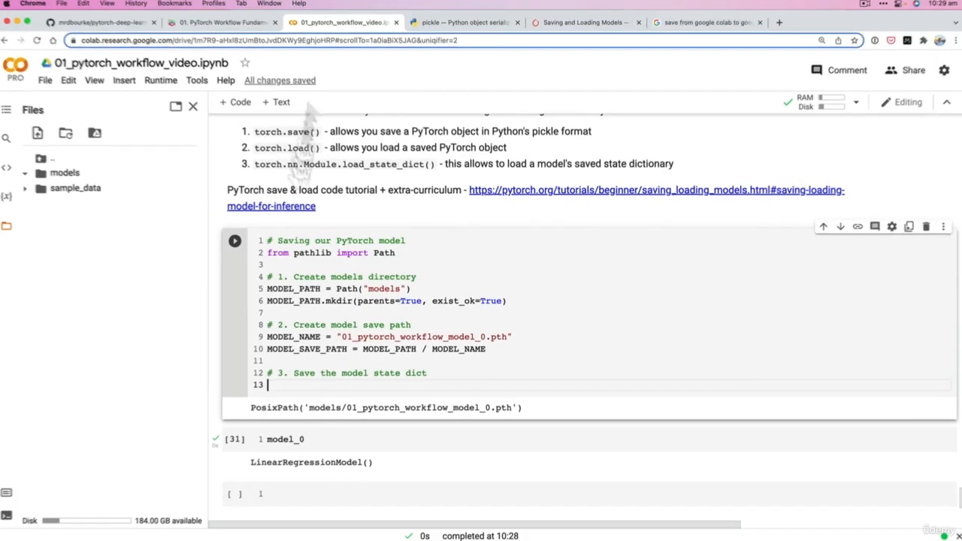
mouse_move(315, 349)
type("print(f\"")
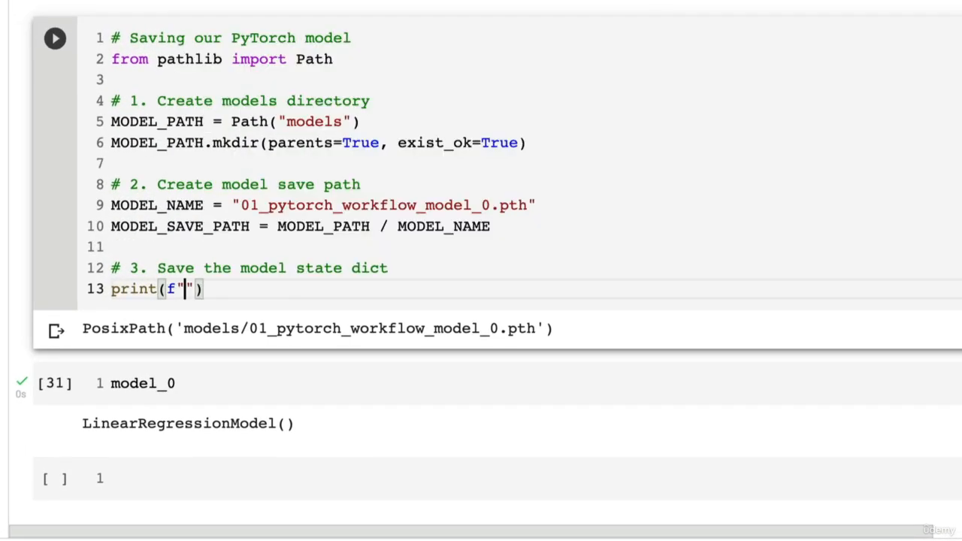
Add print(f"Saving model to: {MODEL_SAVE_PATH}") and start a new line.
type("SAving moe")
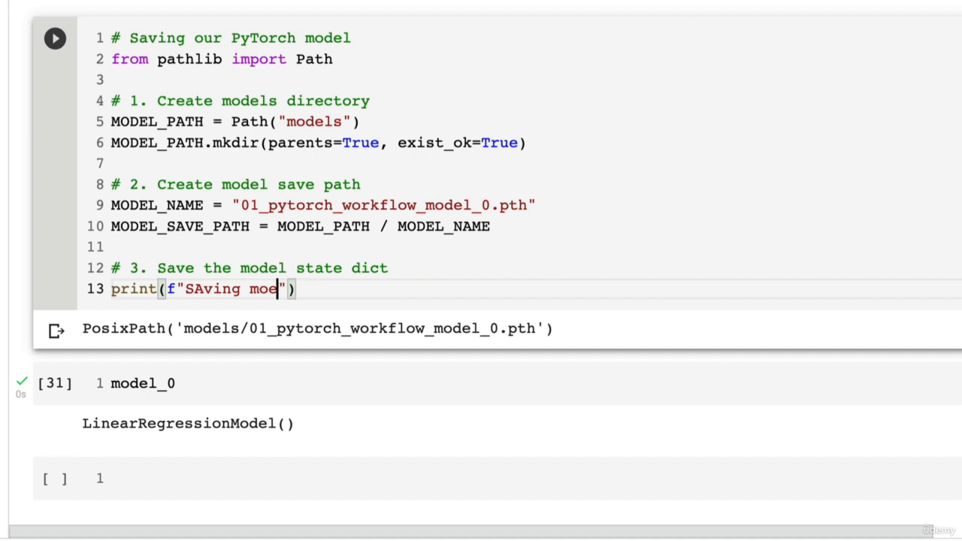
type("l")
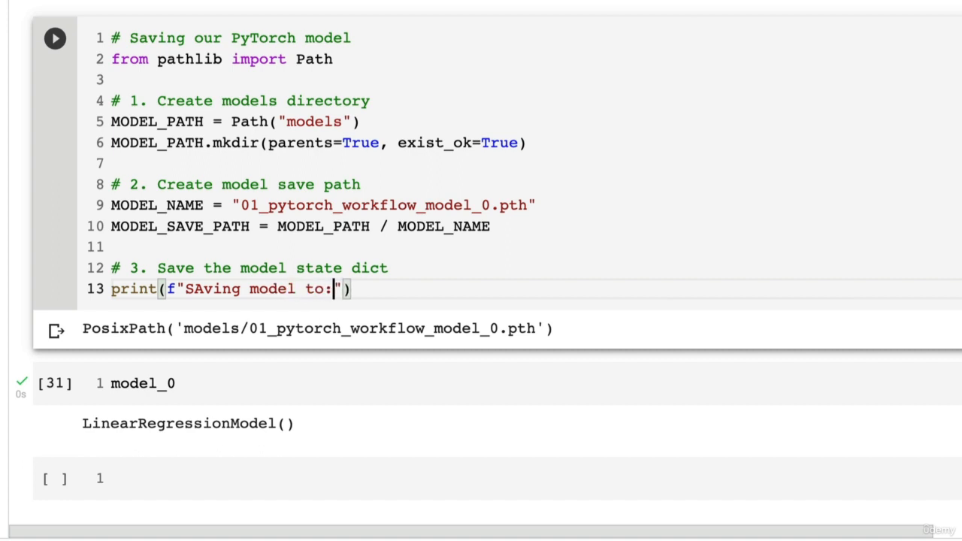
type("{MODEL_SAVE_PATH")
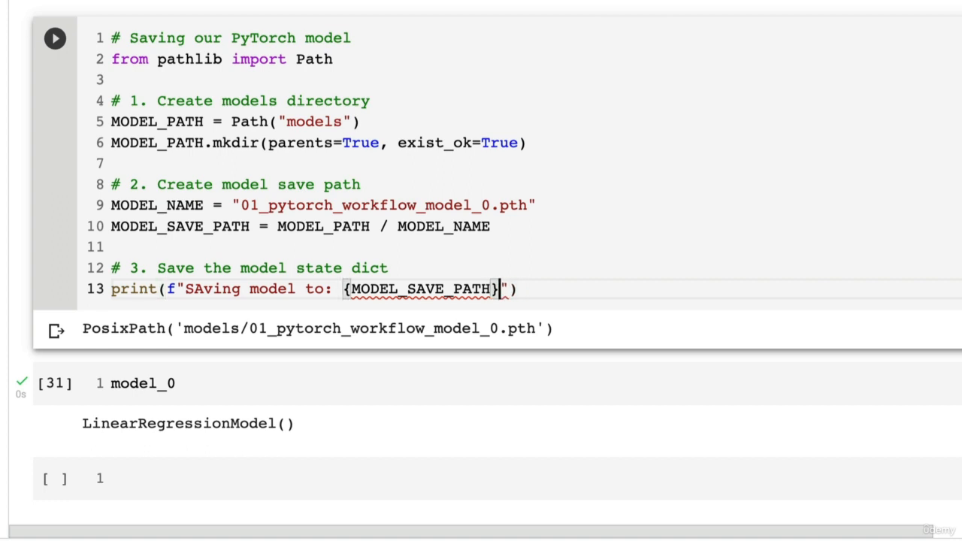
key("Enter")
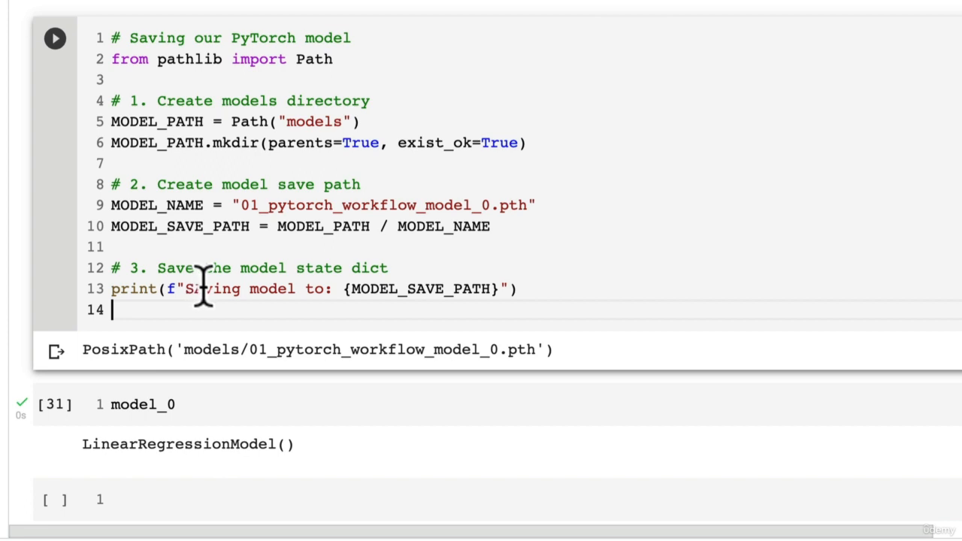
key("enter")
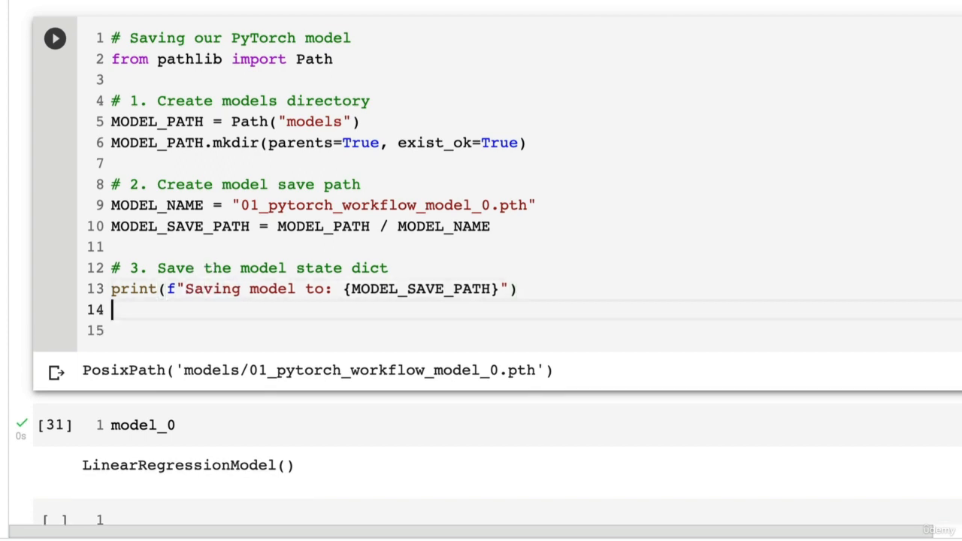
Begin torch.save(obj=model_0.state_dict, checking the torch.save docs.
type("torch.save(")
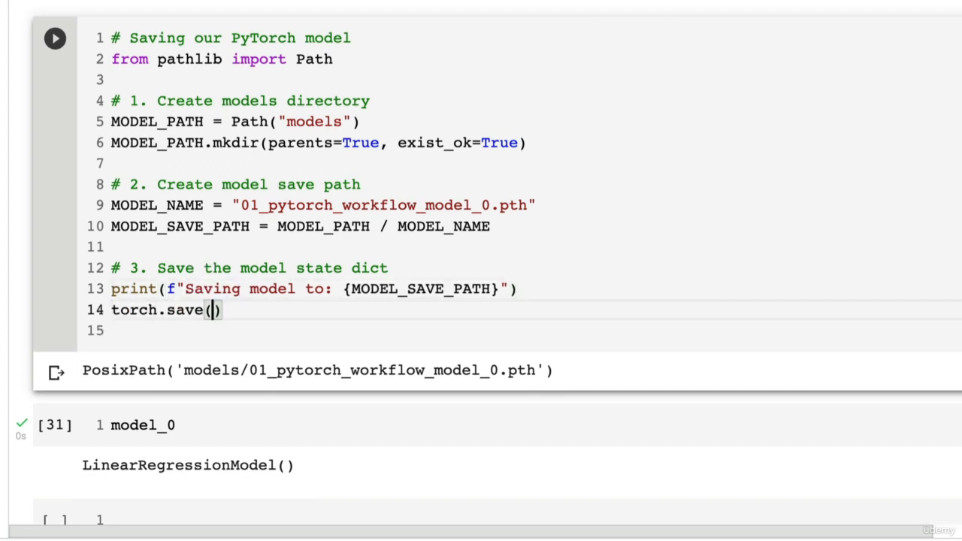
type("obje")
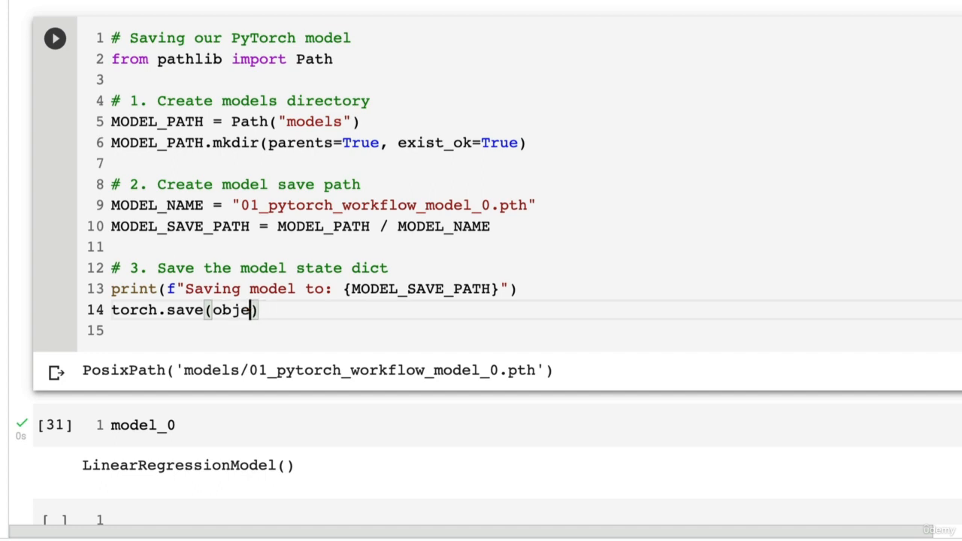
type("=")
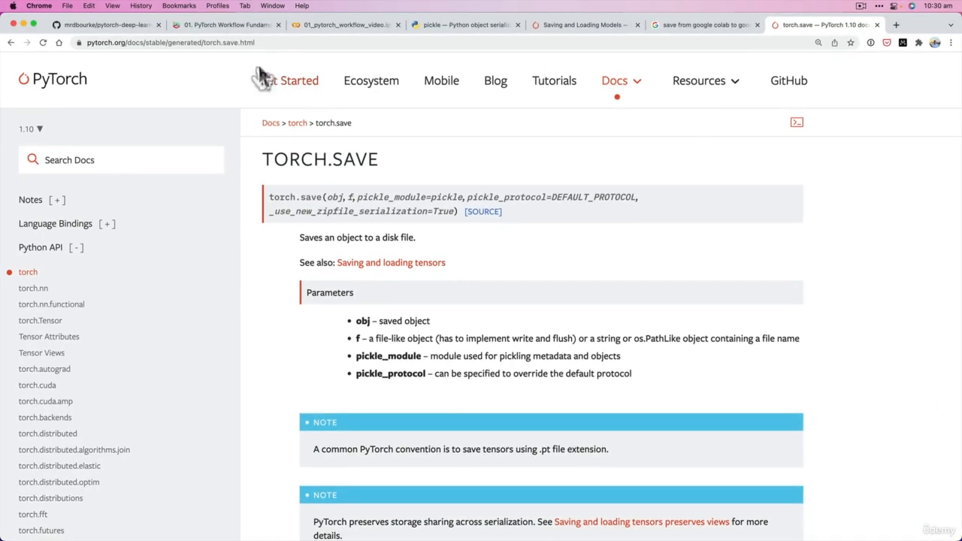
left_click(344, 24)
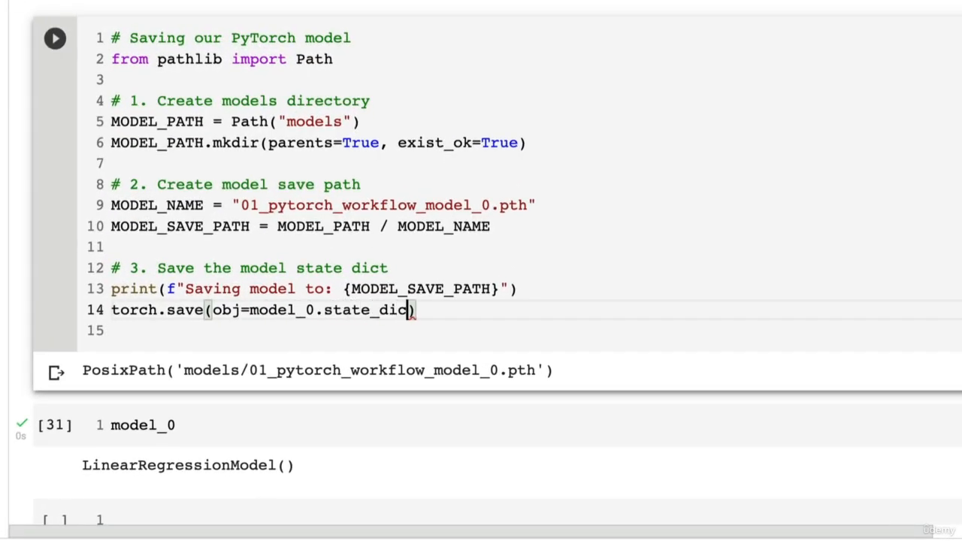
Complete torch.save with f=MODEL_SAVE_PATH and run the cell to save model_0's state dict.
type("(),")
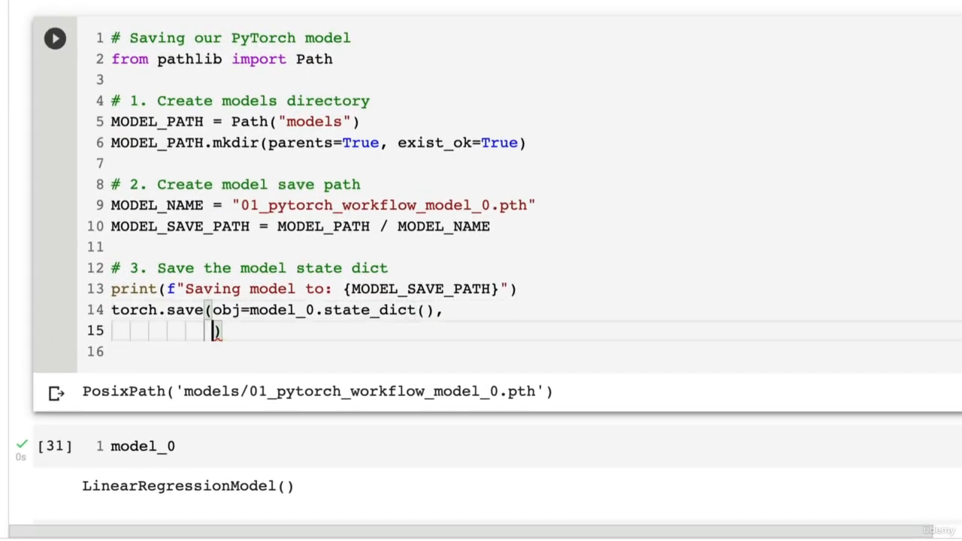
type("f=MODEL_")
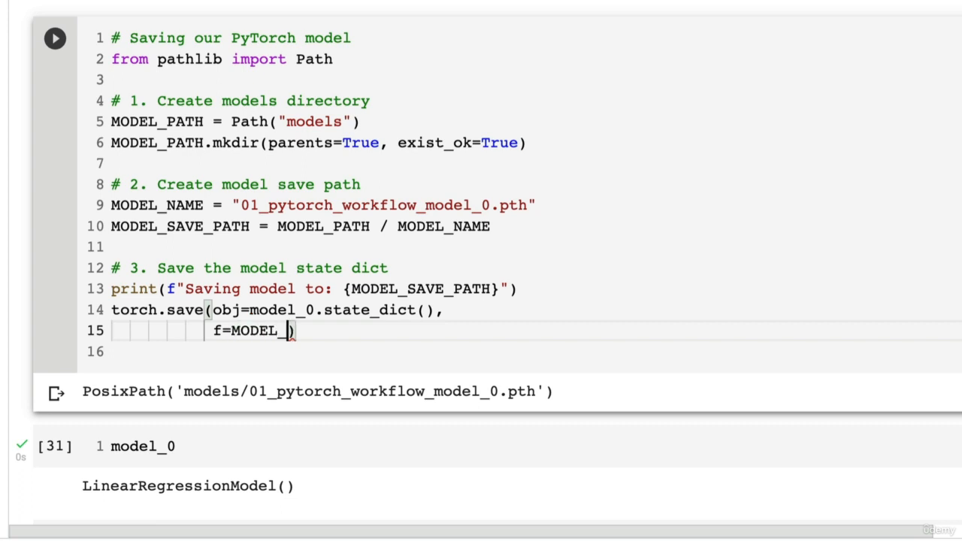
type("SAVE_PATH")
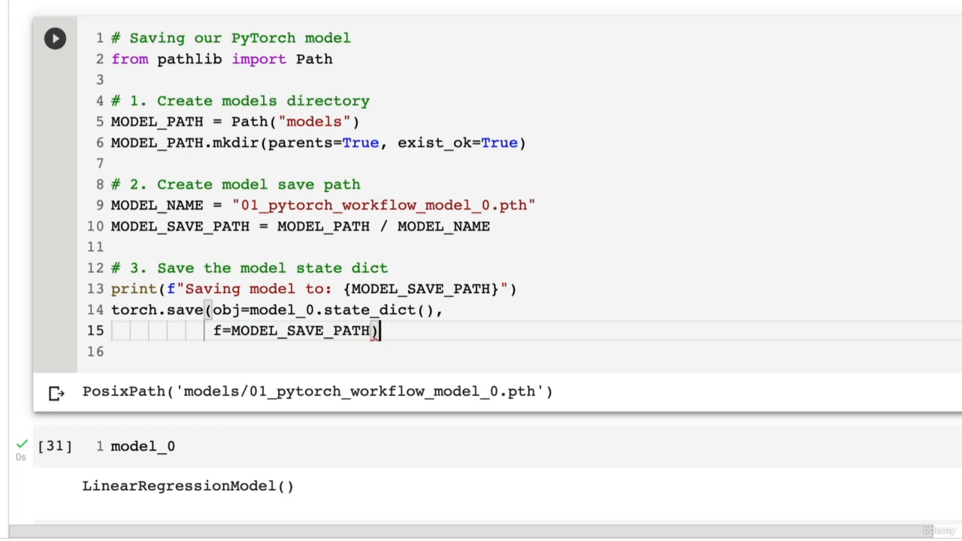
left_click(54, 37)
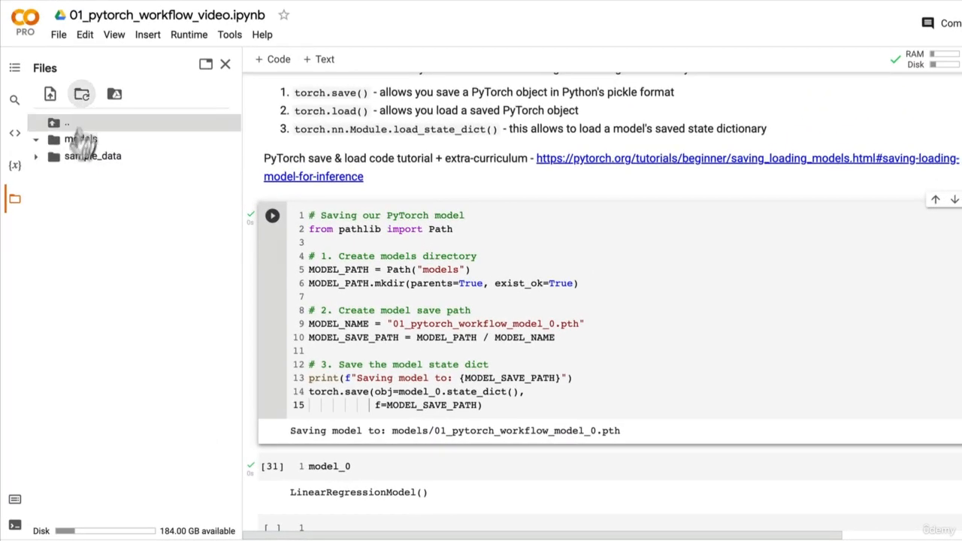
Expand the models folder in the Files sidebar and inspect the saved 01_pytorch_workflow_model_0.pth file.
left_click(78, 138)
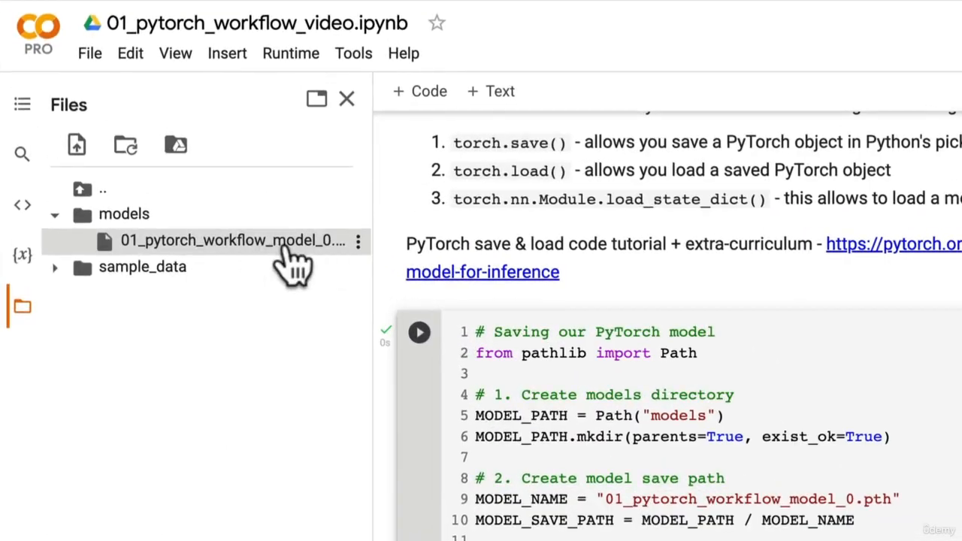
left_click(420, 333)
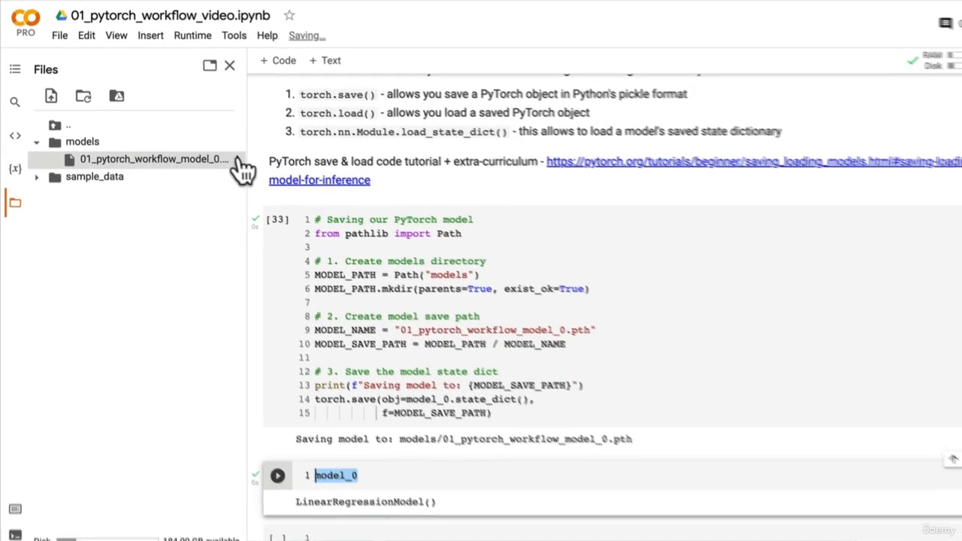
right_click(153, 159)
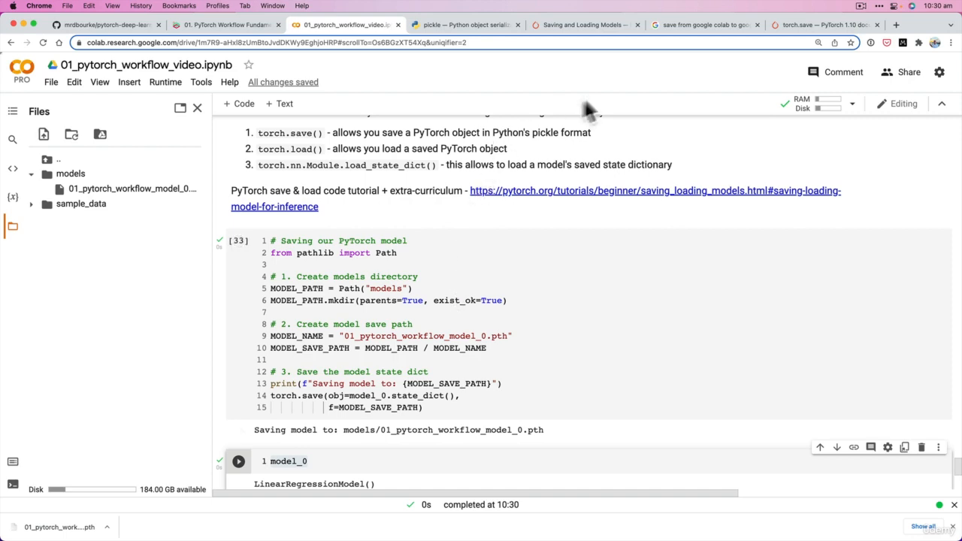
Browse Google results on saving from Colab to Google Drive, then return to the notebook.
left_click(703, 24)
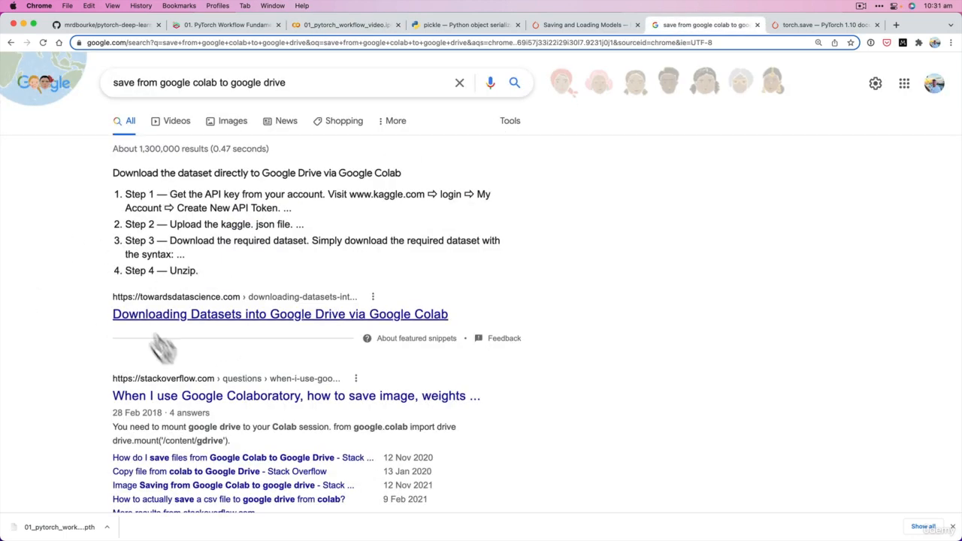
scroll("down", 3)
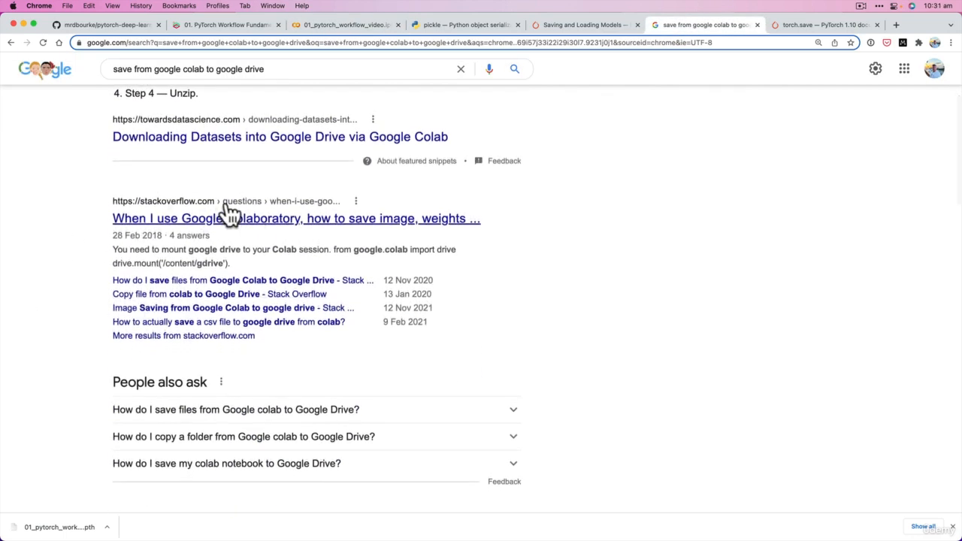
scroll("down", 3)
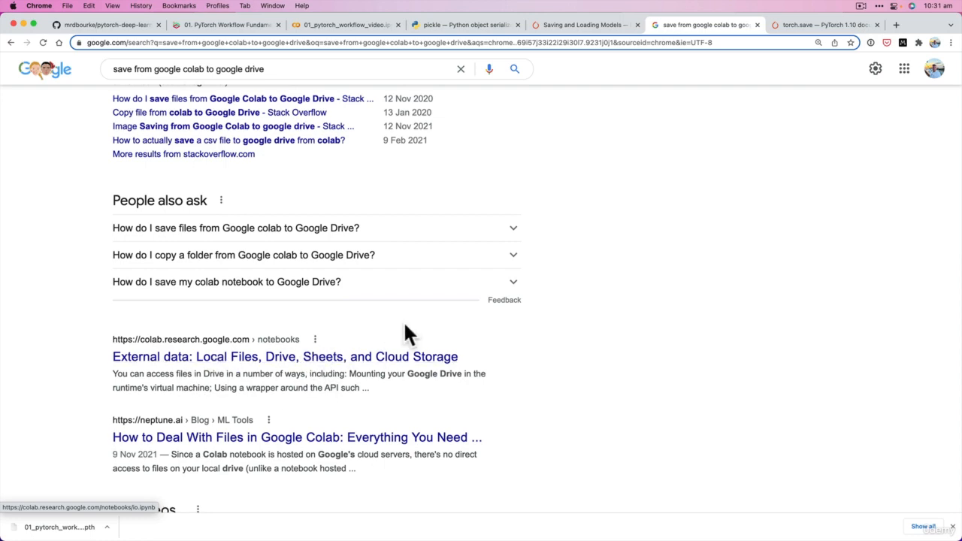
left_click(344, 24)
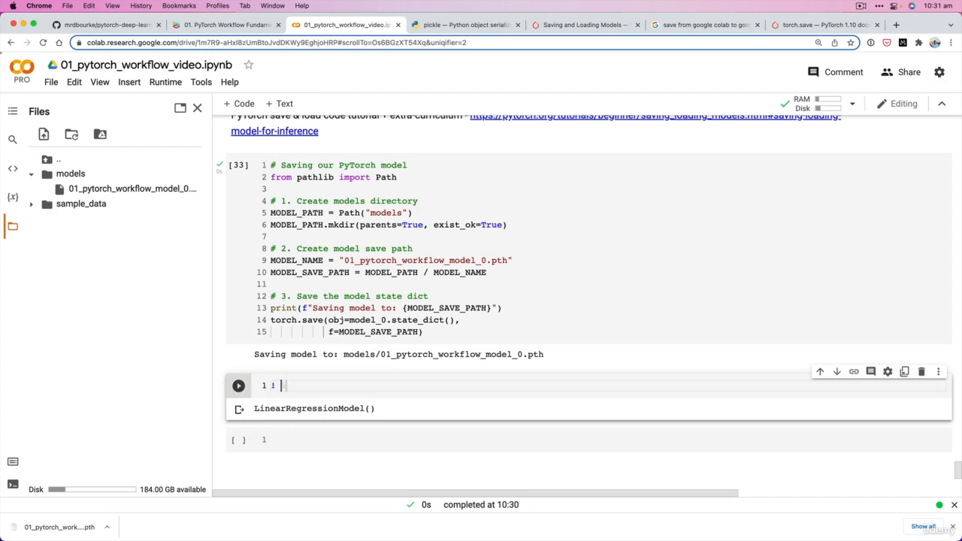
Run !ls -l models to confirm 01_pytorch_workflow_model_0.pth exists, then highlight torch.load.
type("!ls -l m")
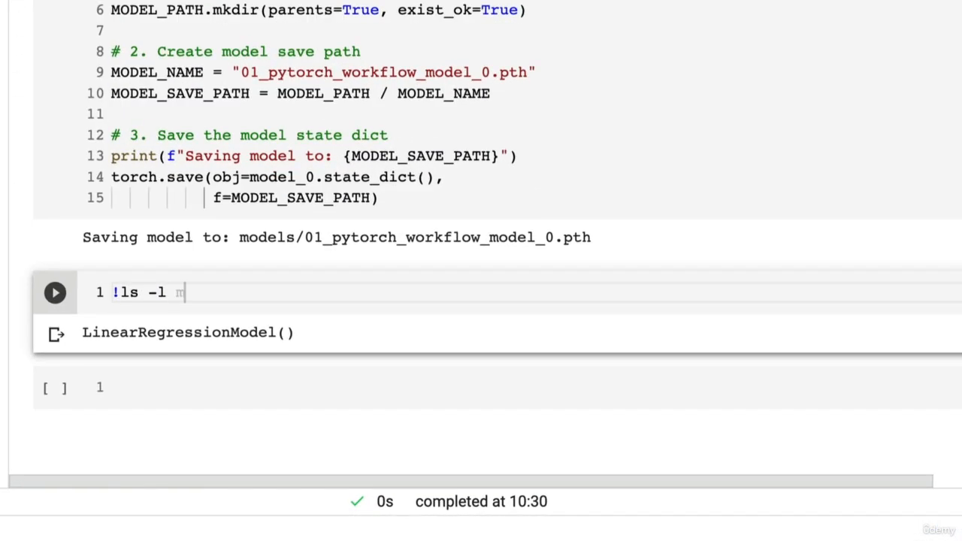
type("odels")
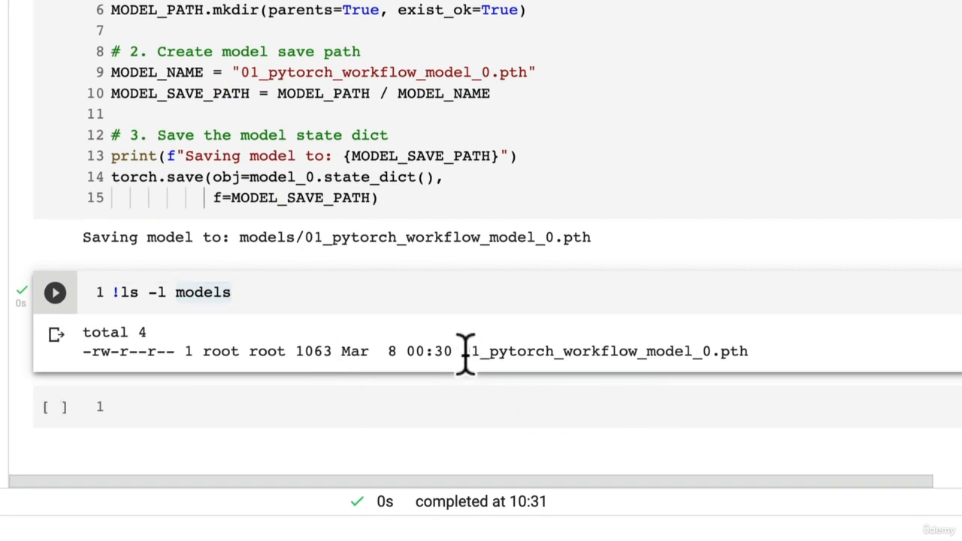
left_click_drag(466, 352, 676, 352)
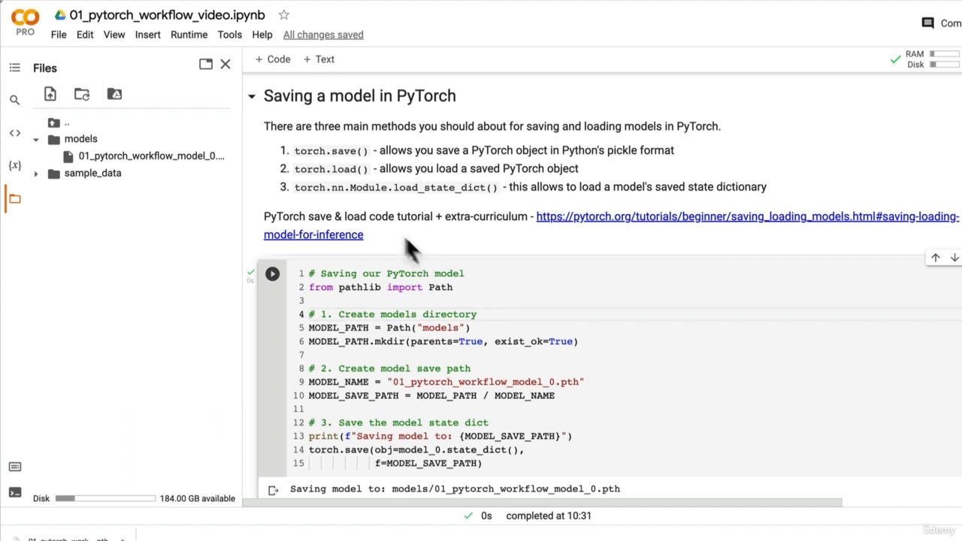
double_click(331, 168)
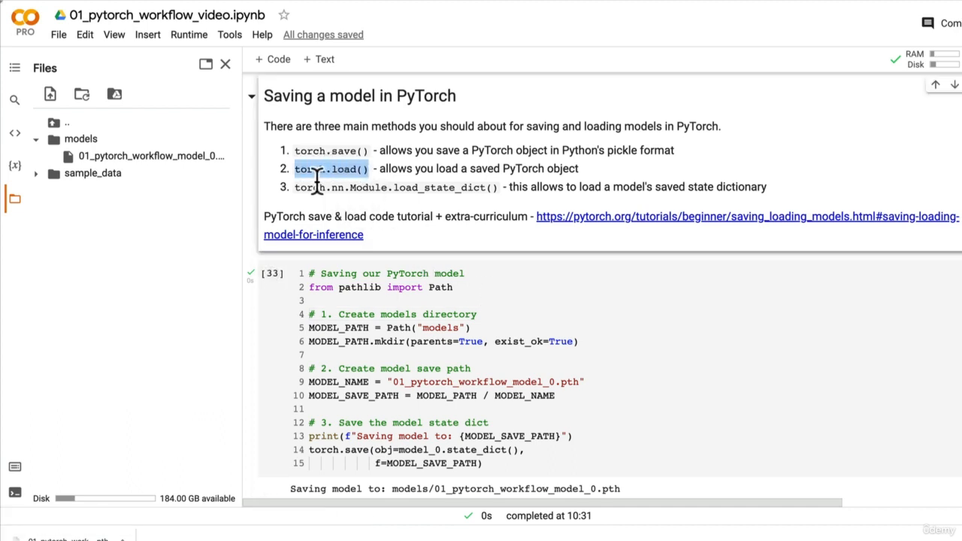